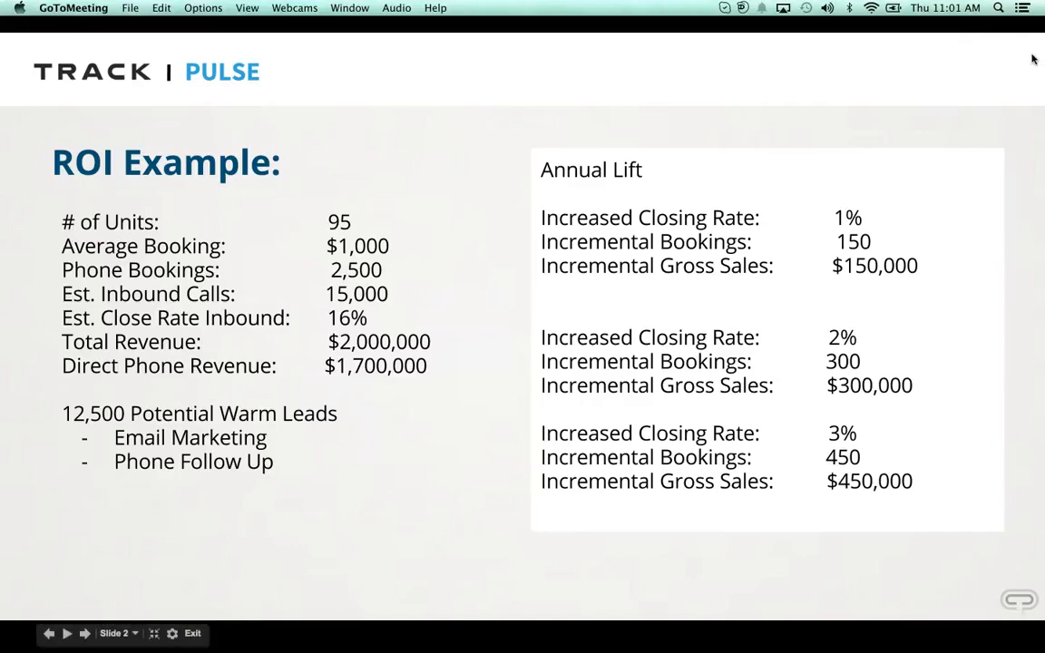
{"action": "mouse_move", "coordinate": [965, 48]}
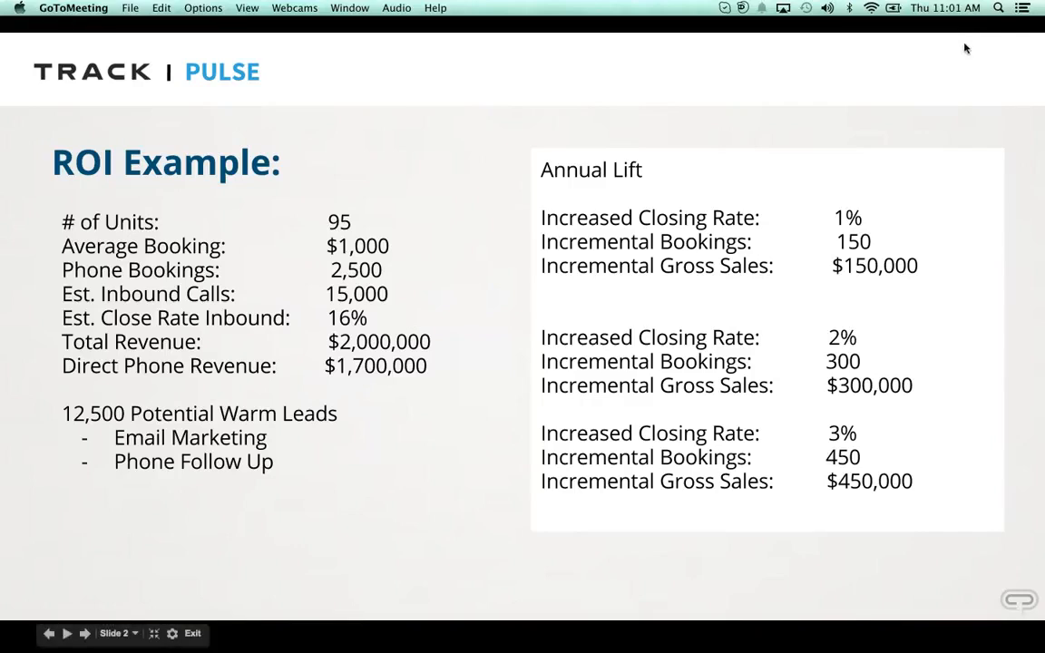
{"action": "mouse_move", "coordinate": [794, 56]}
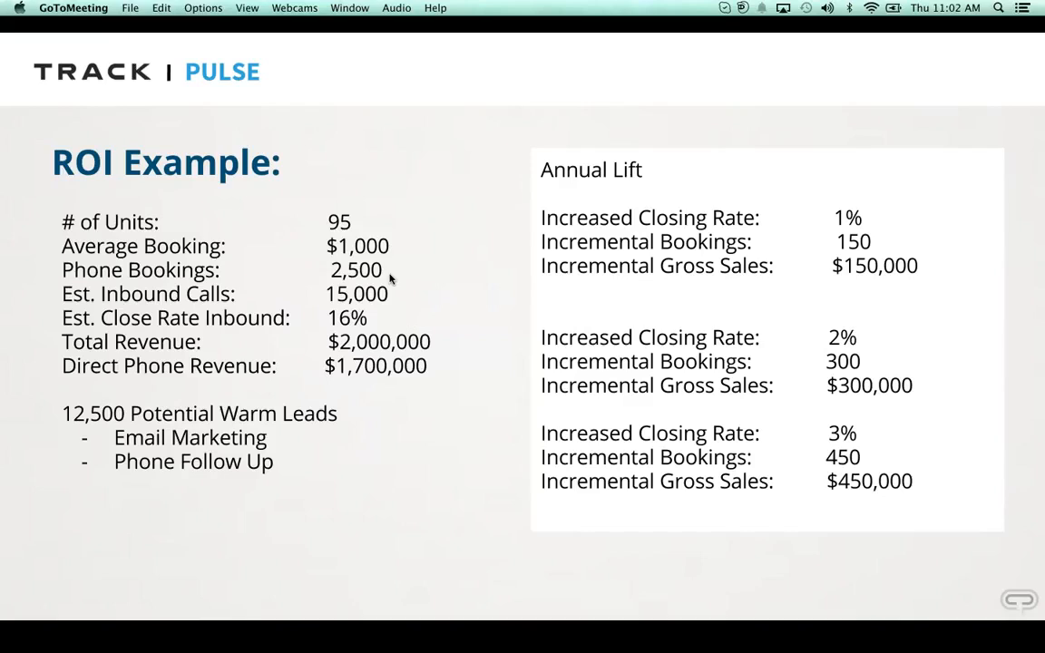
{"action": "mouse_move", "coordinate": [358, 295]}
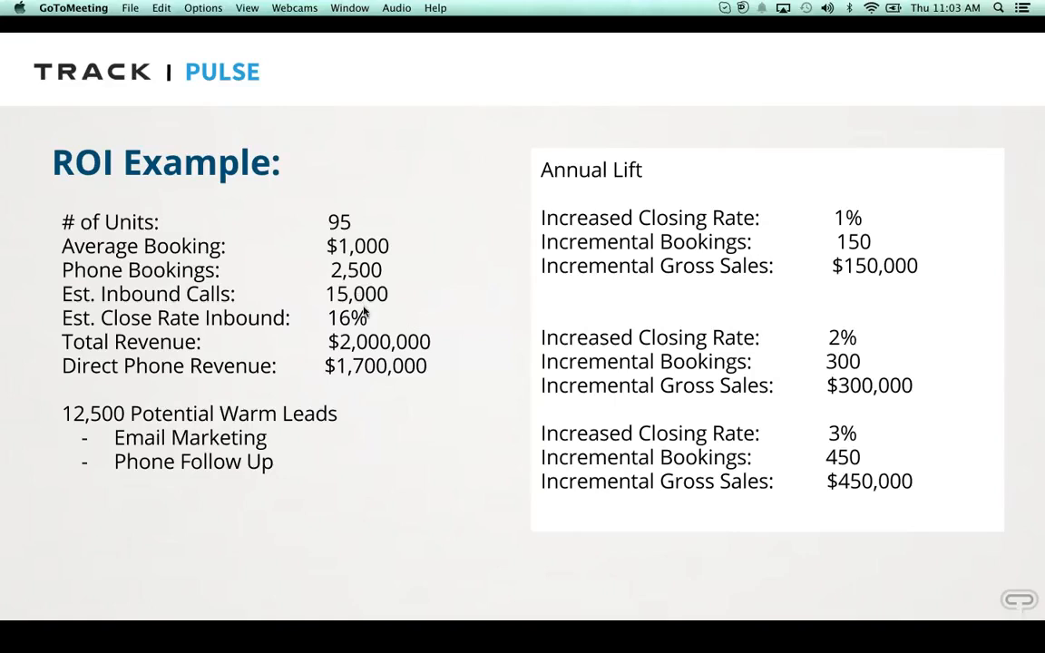
{"action": "mouse_move", "coordinate": [374, 327]}
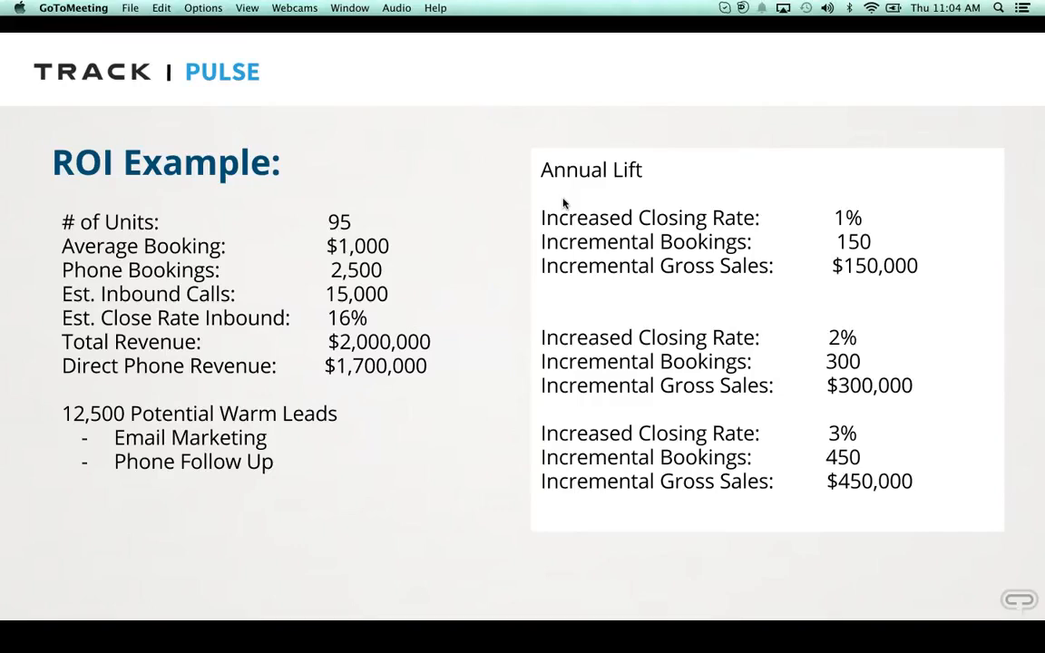
{"action": "mouse_move", "coordinate": [965, 330]}
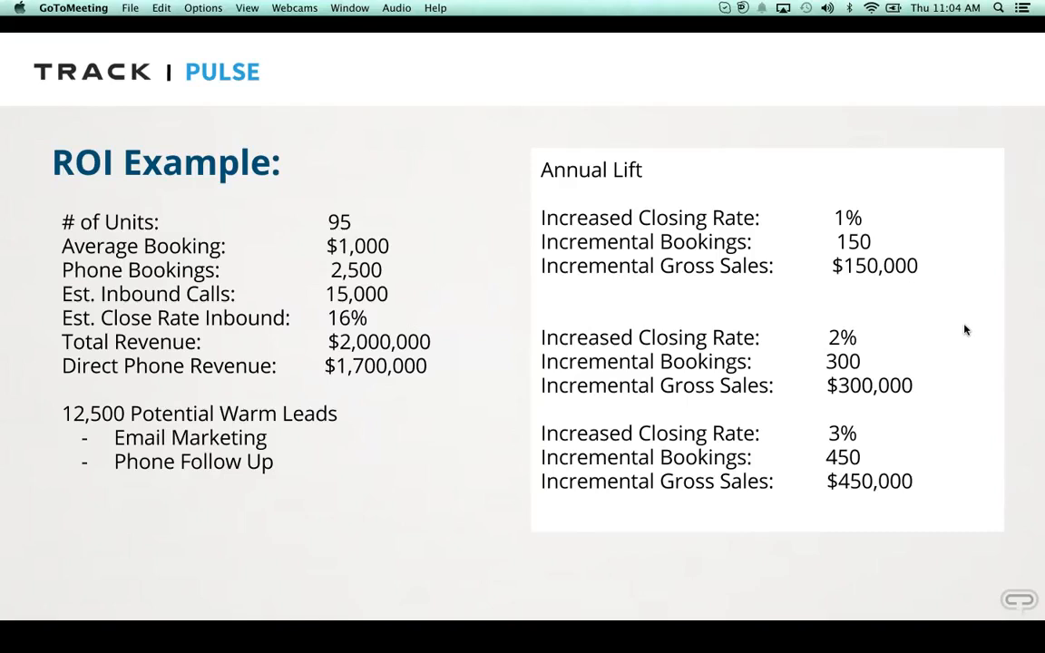
{"action": "mouse_move", "coordinate": [254, 432]}
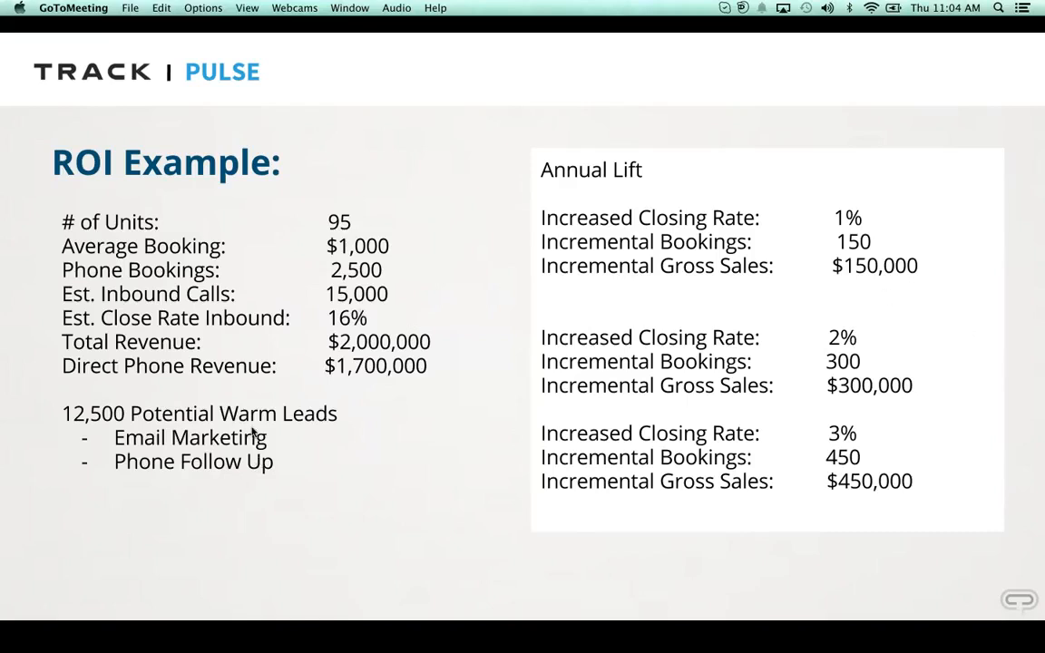
{"action": "mouse_move", "coordinate": [842, 366]}
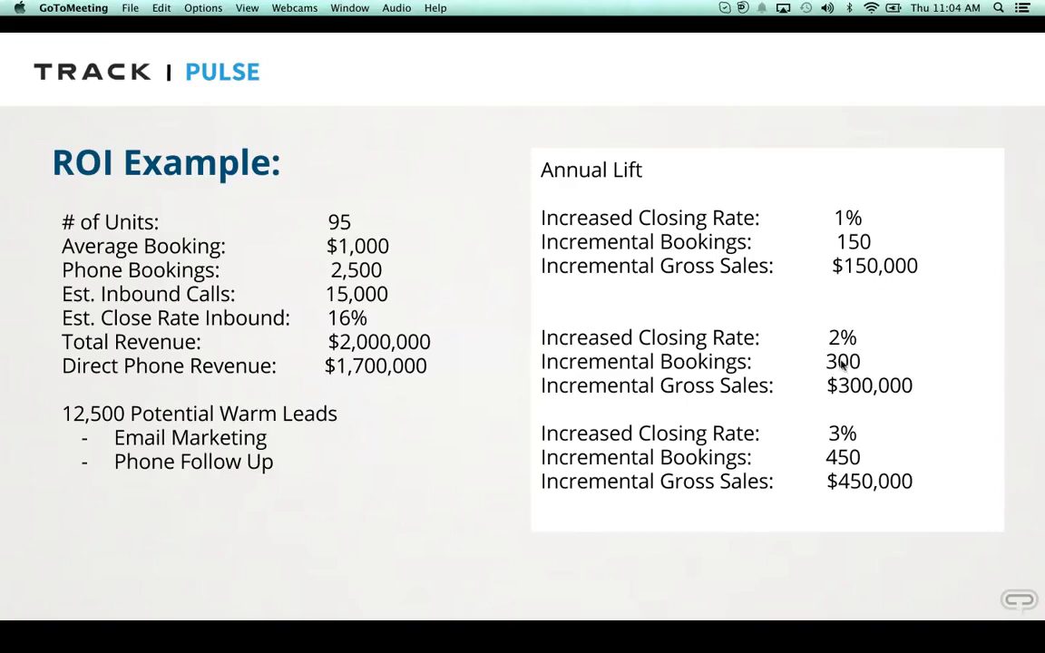
{"action": "mouse_move", "coordinate": [841, 370]}
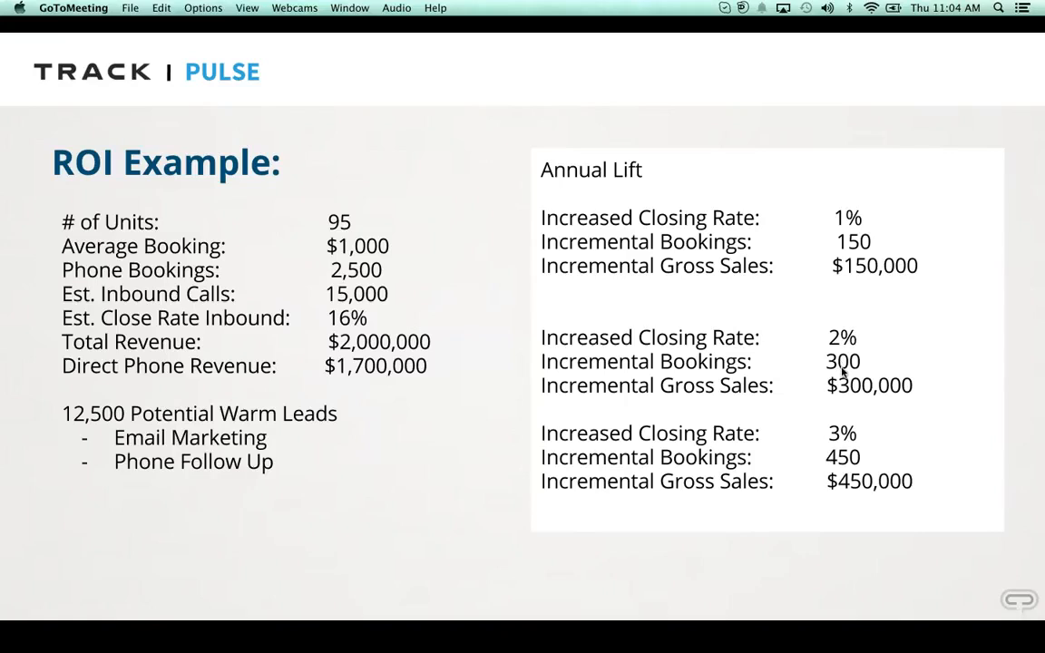
{"action": "mouse_move", "coordinate": [843, 415]}
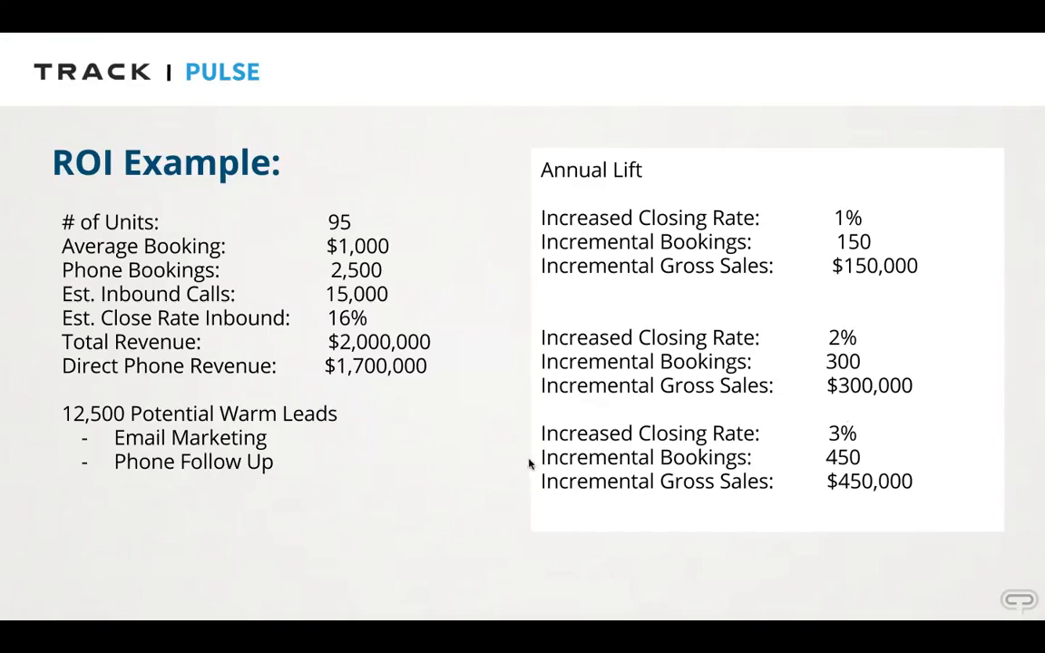
Leave the slideshow and switch to the Pulse demo dashboard
{"action": "key", "text": "right"}
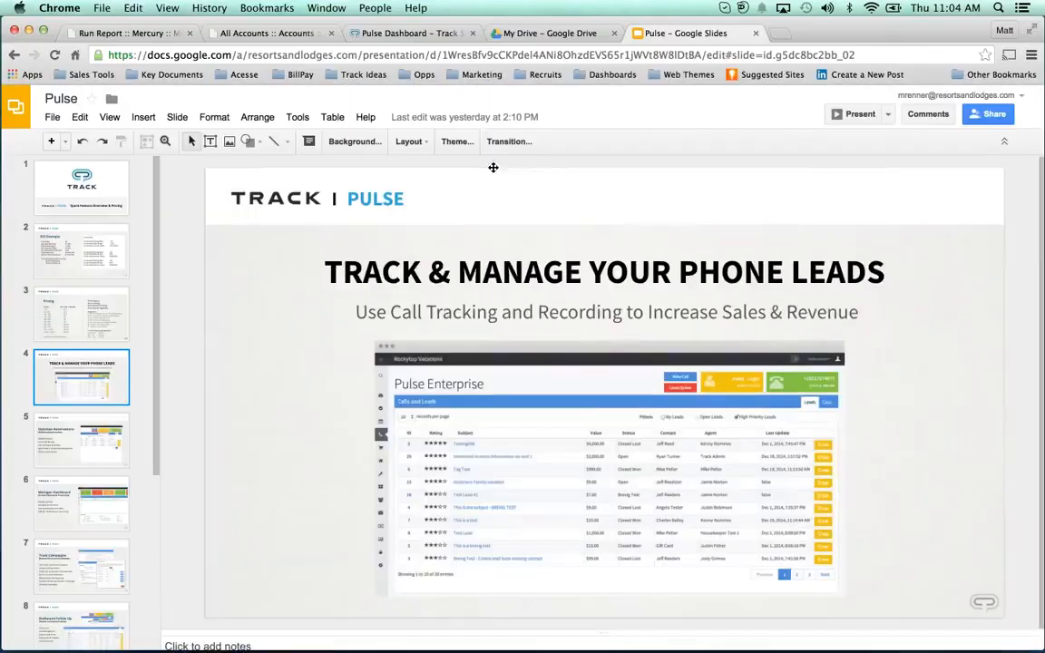
{"action": "left_click", "coordinate": [408, 32]}
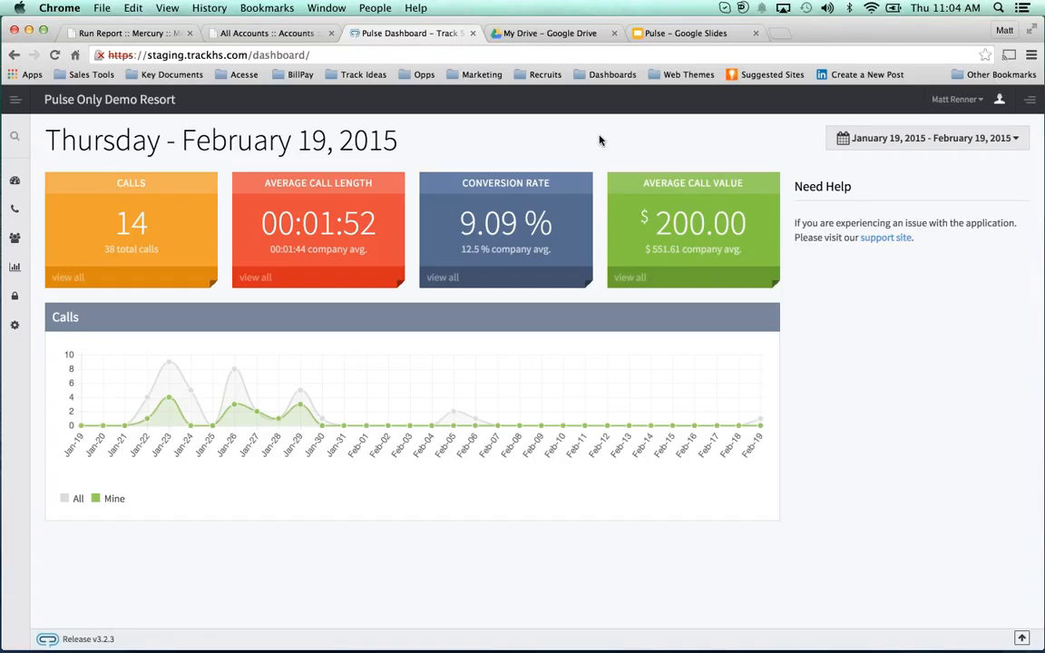
{"action": "mouse_move", "coordinate": [305, 157]}
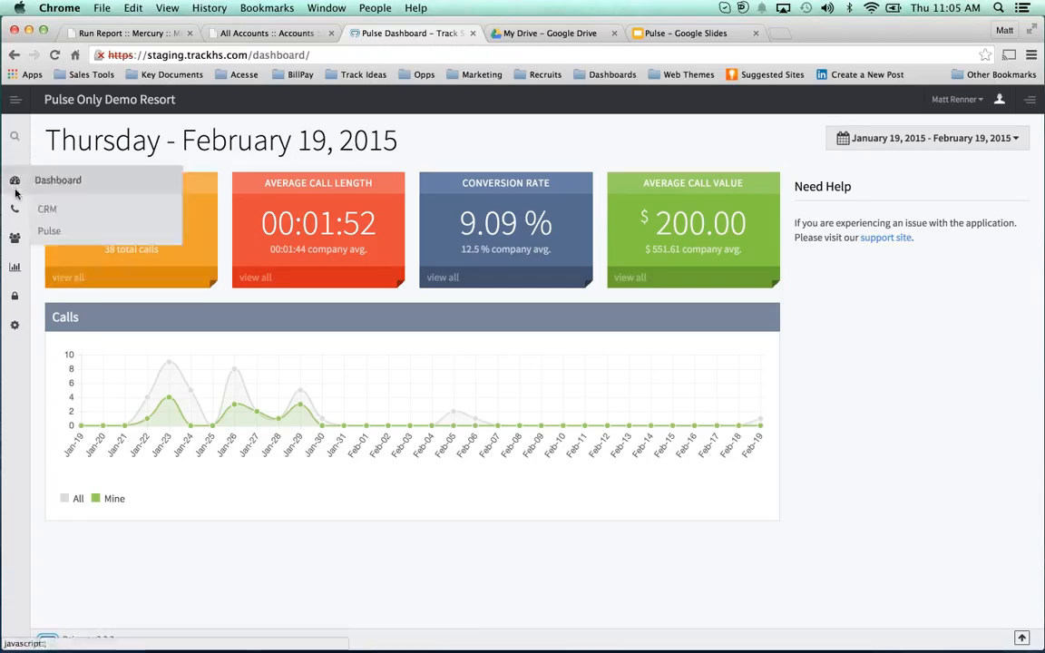
Open the demo agent dashboard and route calls with Use Destination
{"action": "left_click", "coordinate": [74, 238]}
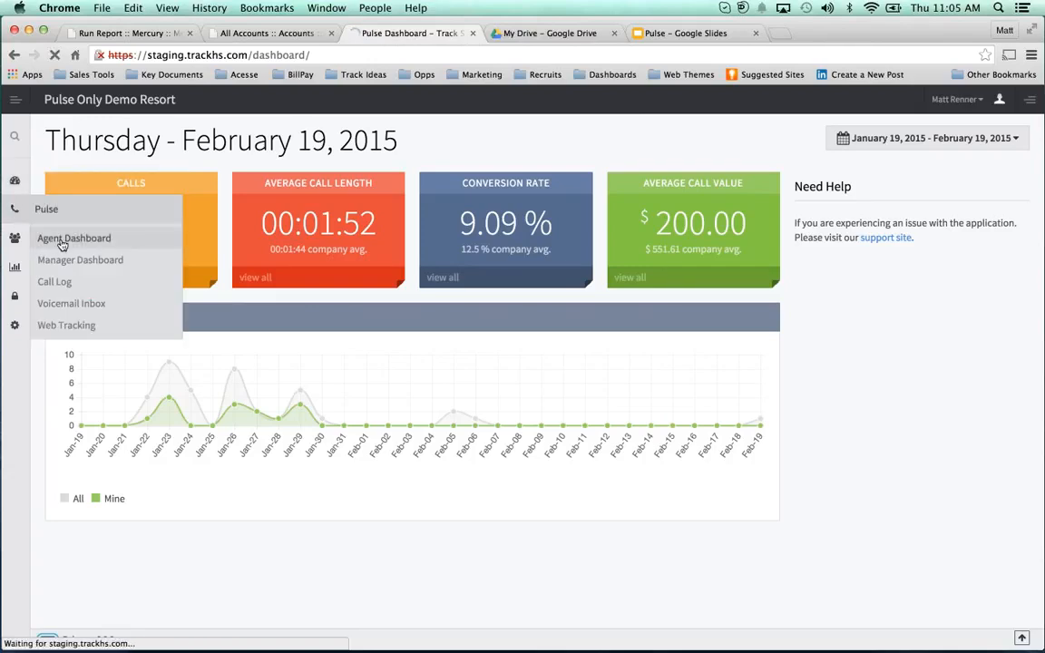
{"action": "left_click", "coordinate": [73, 238]}
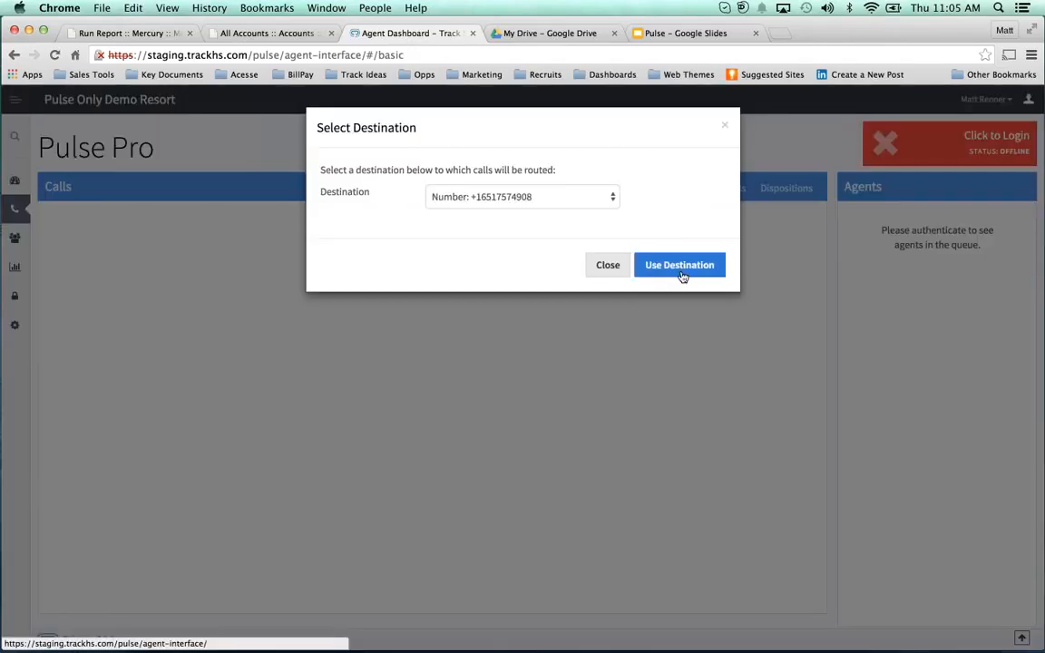
{"action": "left_click", "coordinate": [679, 265]}
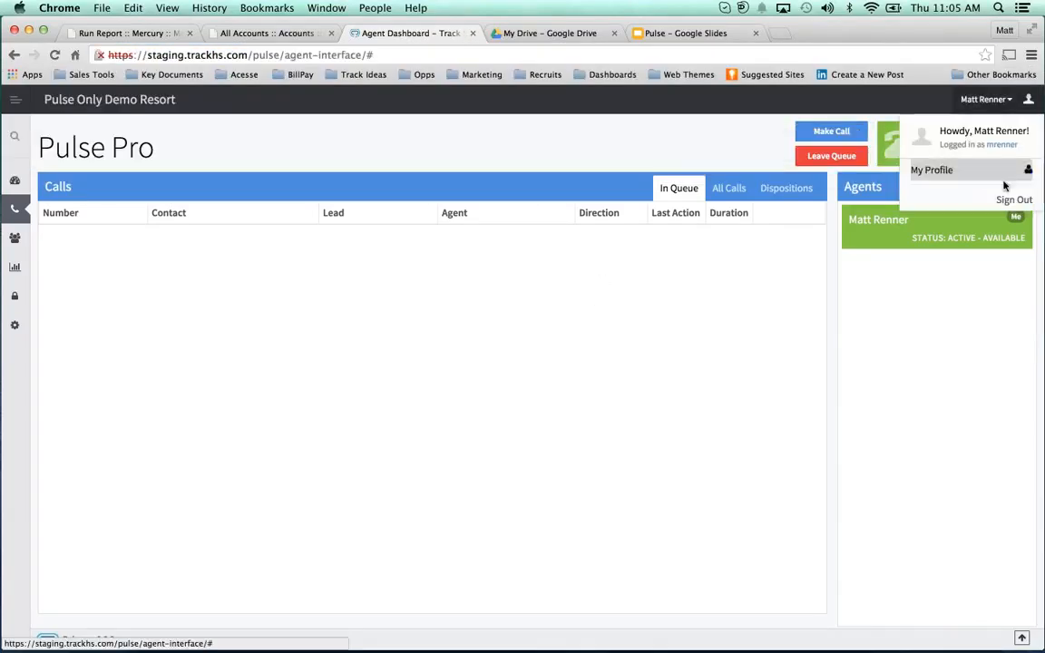
{"action": "left_click", "coordinate": [1014, 199]}
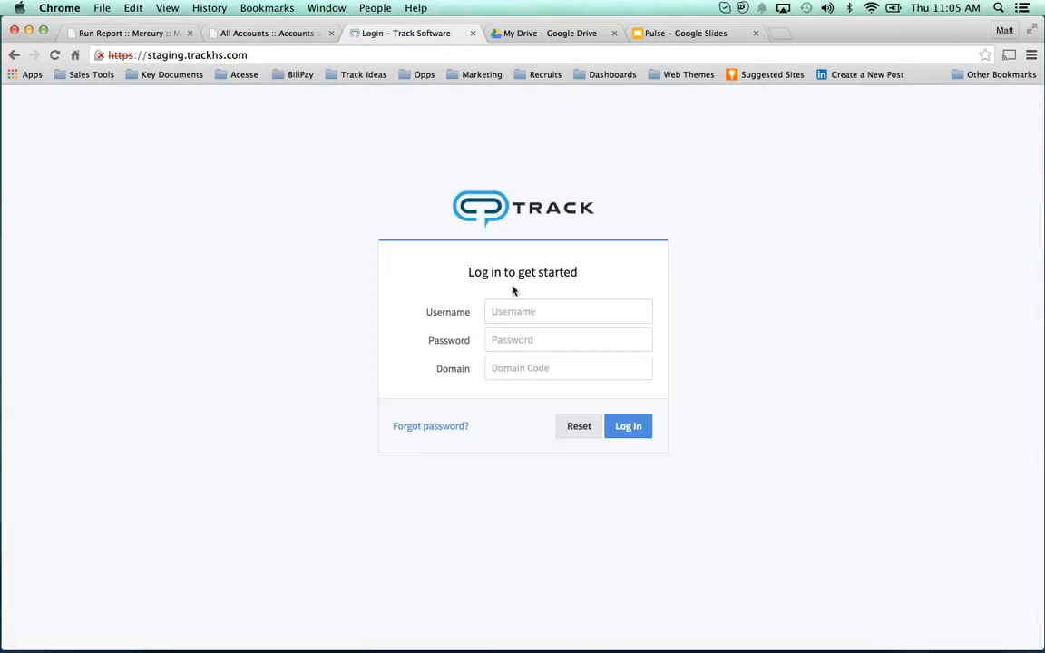
{"action": "type", "text": "mrenner"}
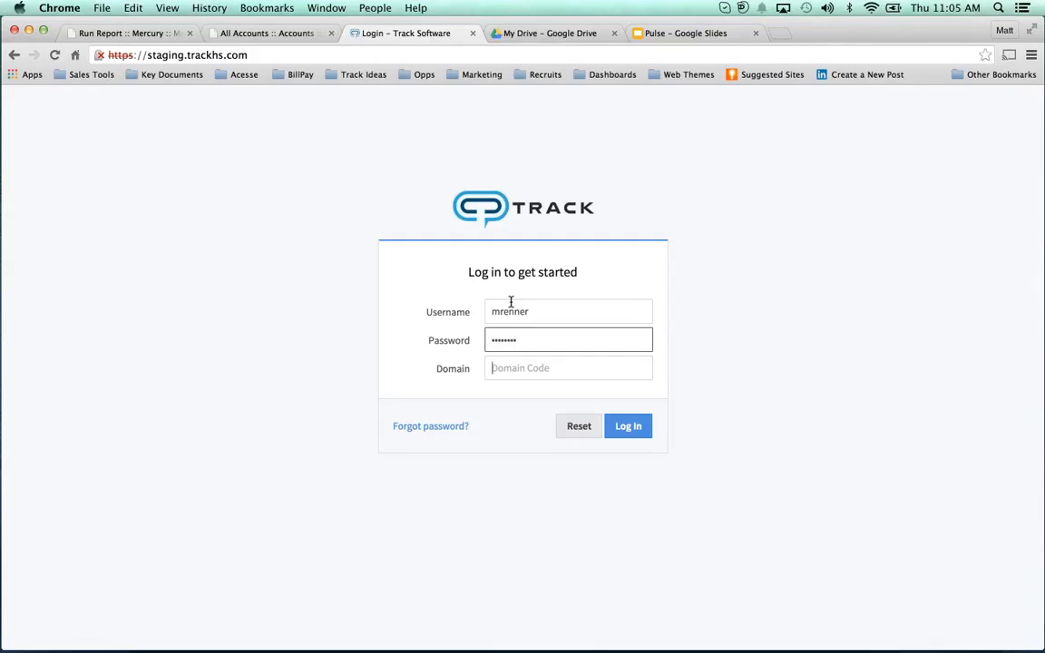
{"action": "type", "text": "rz"}
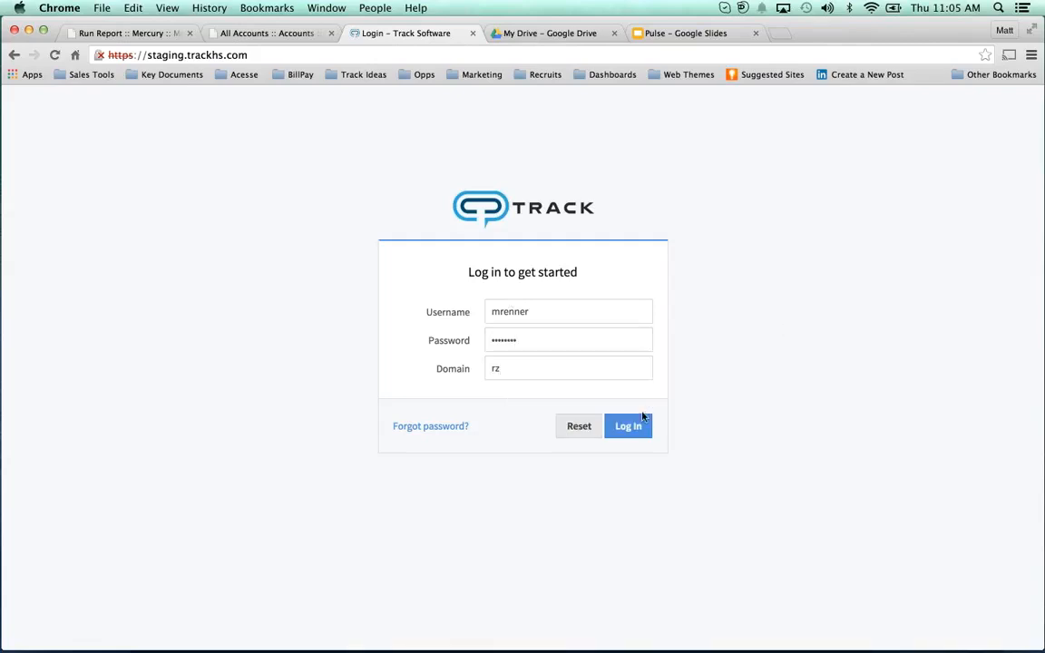
{"action": "left_click", "coordinate": [627, 427]}
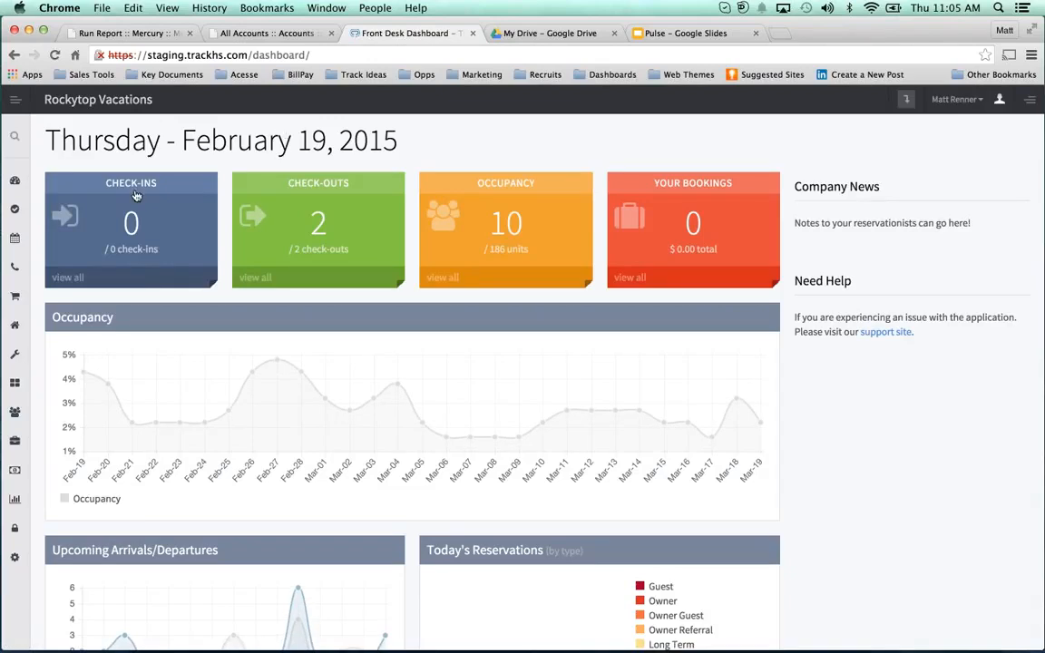
{"action": "left_click", "coordinate": [15, 267]}
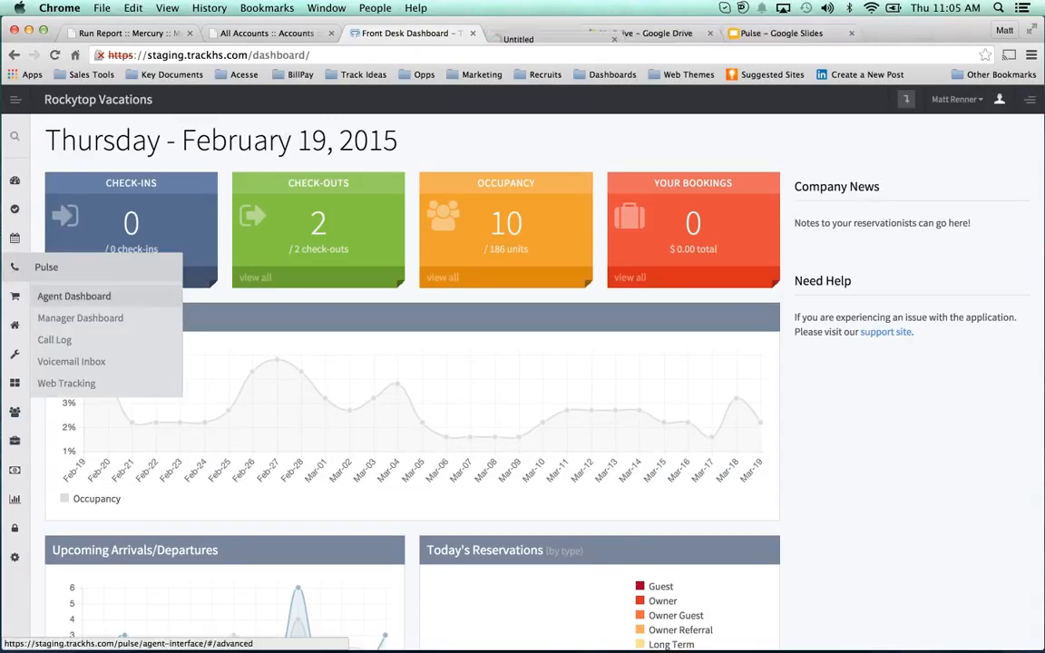
Open the Rockytop agent dashboard and set the first destination number to go online
{"action": "left_click", "coordinate": [74, 296]}
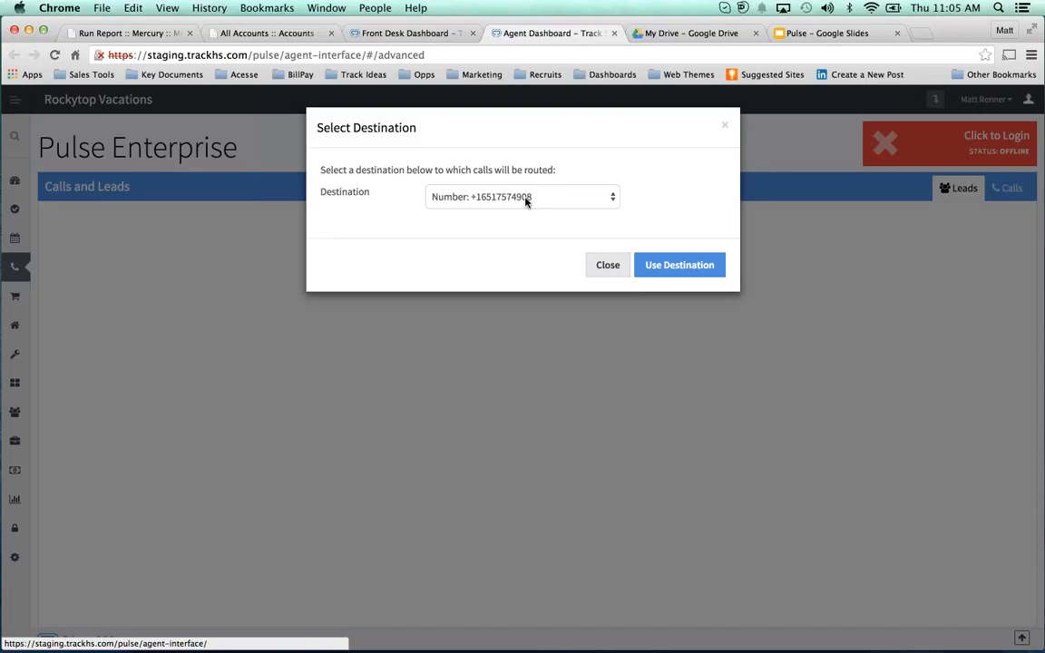
{"action": "left_click", "coordinate": [521, 196]}
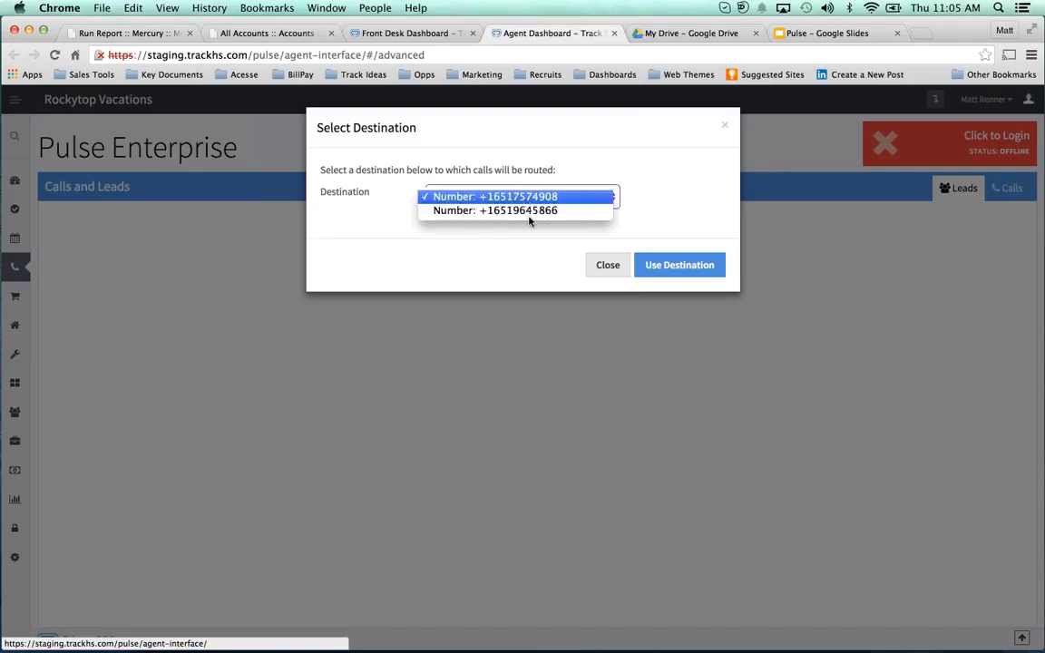
{"action": "left_click", "coordinate": [494, 210]}
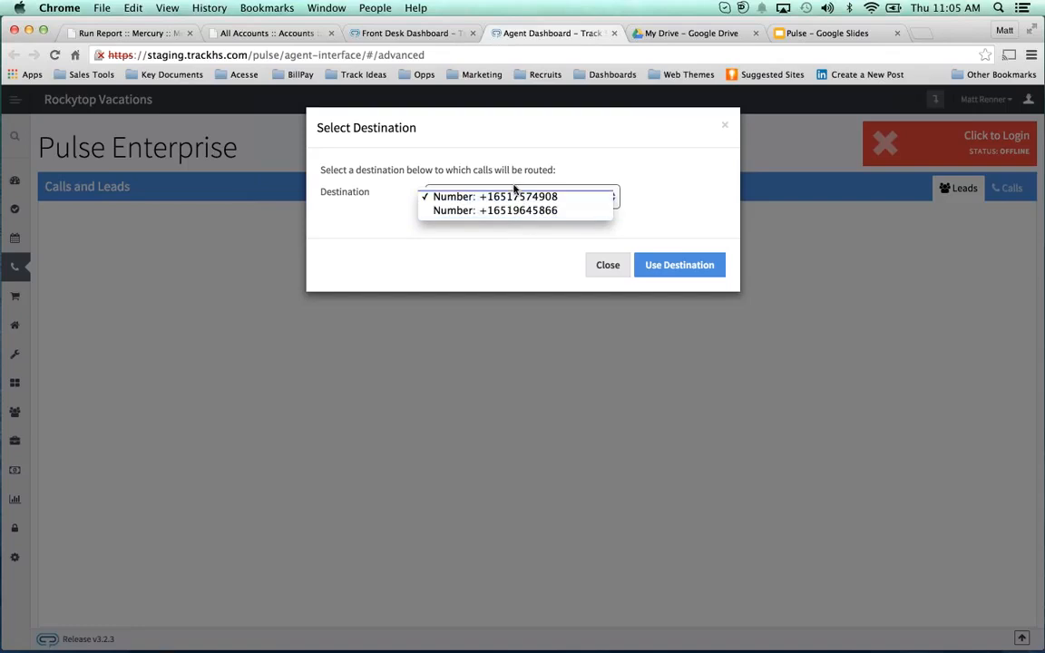
{"action": "left_click", "coordinate": [515, 196]}
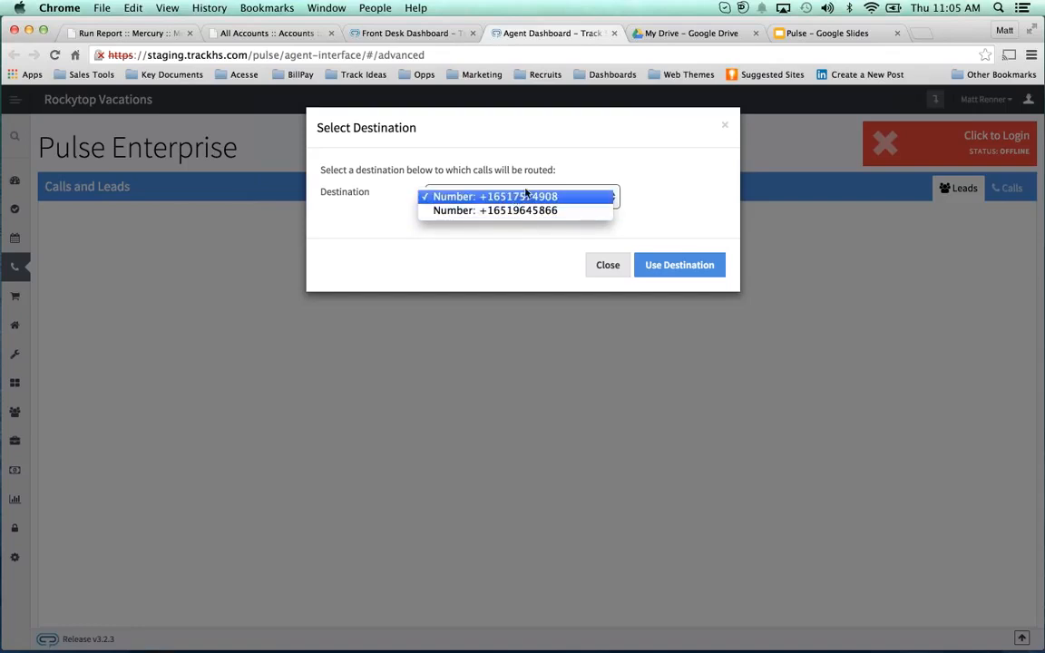
{"action": "left_click", "coordinate": [607, 265]}
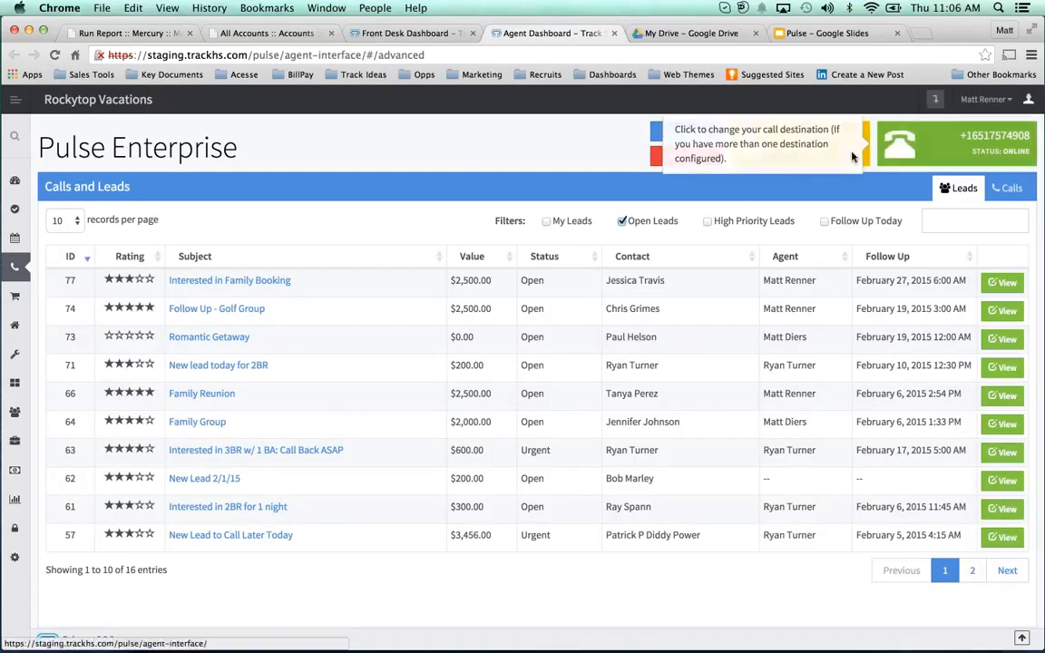
{"action": "left_click", "coordinate": [15, 267]}
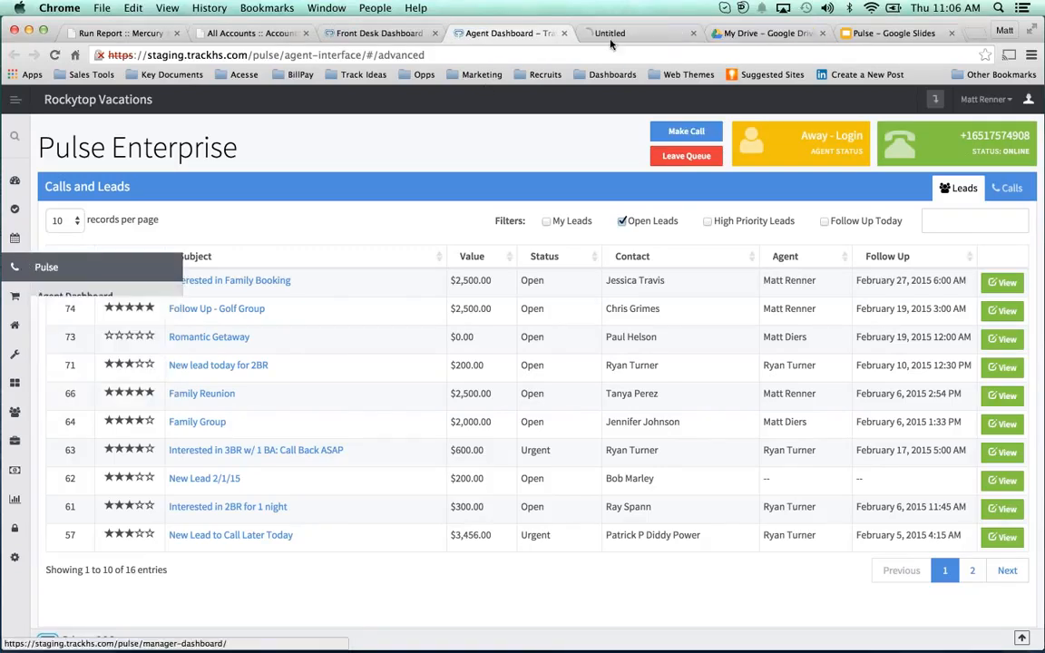
Open the manager dashboard and list the agent's away status, destination and queue details
{"action": "left_click", "coordinate": [639, 34]}
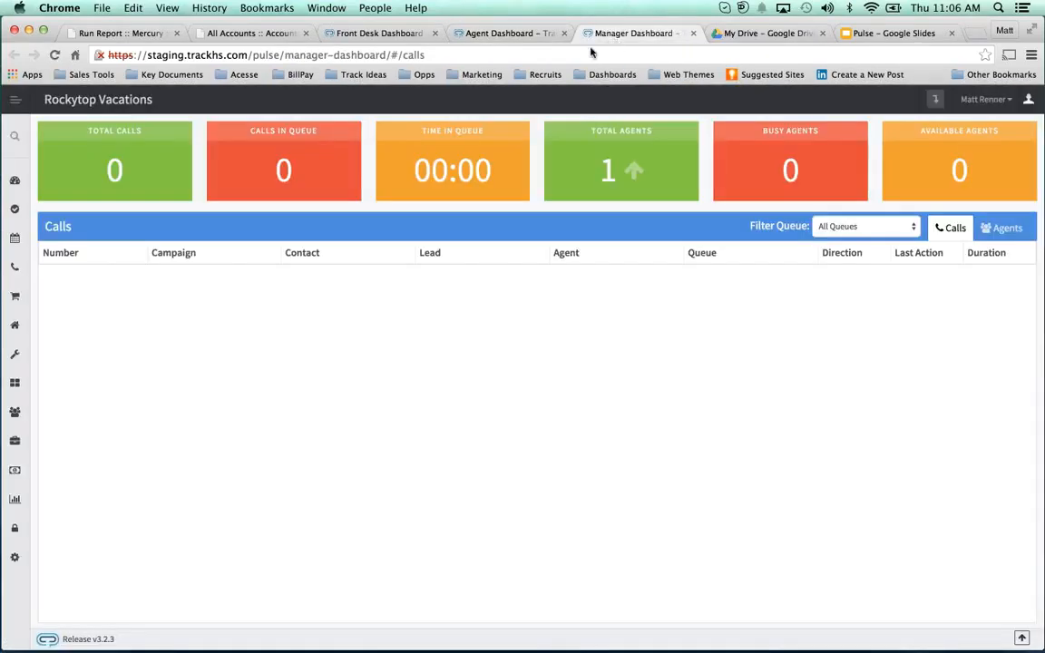
{"action": "left_click", "coordinate": [1001, 228]}
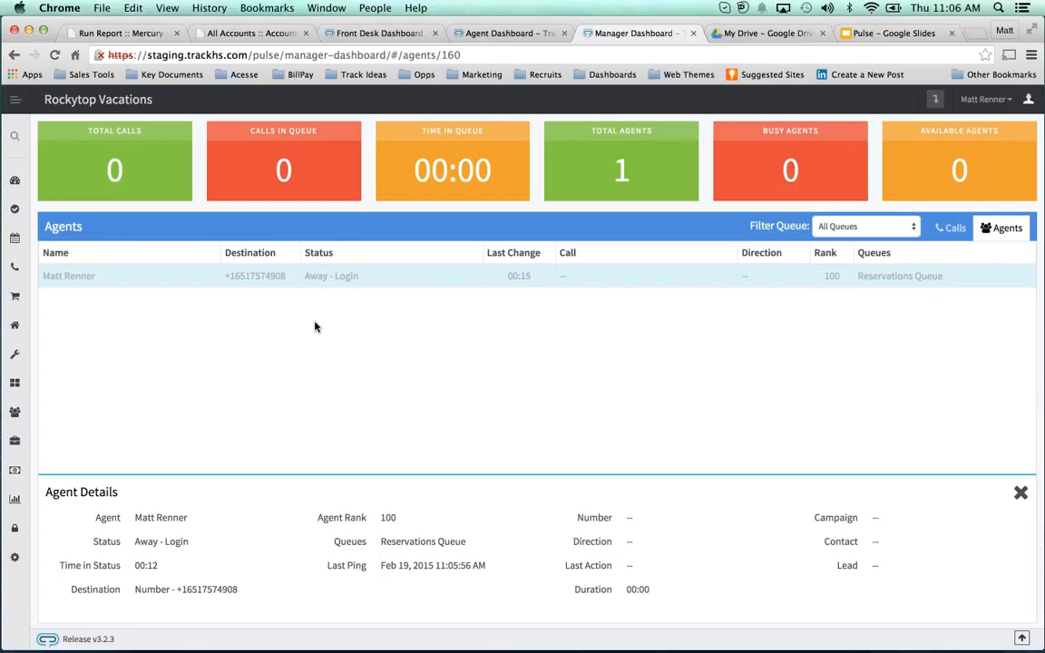
{"action": "mouse_move", "coordinate": [508, 273]}
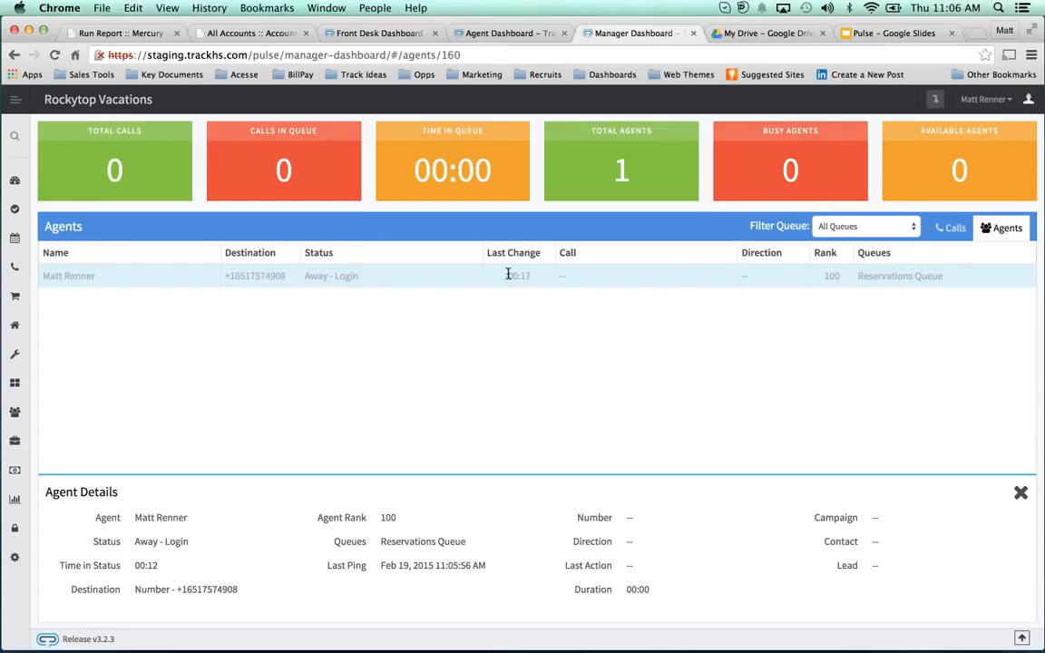
{"action": "mouse_move", "coordinate": [886, 157]}
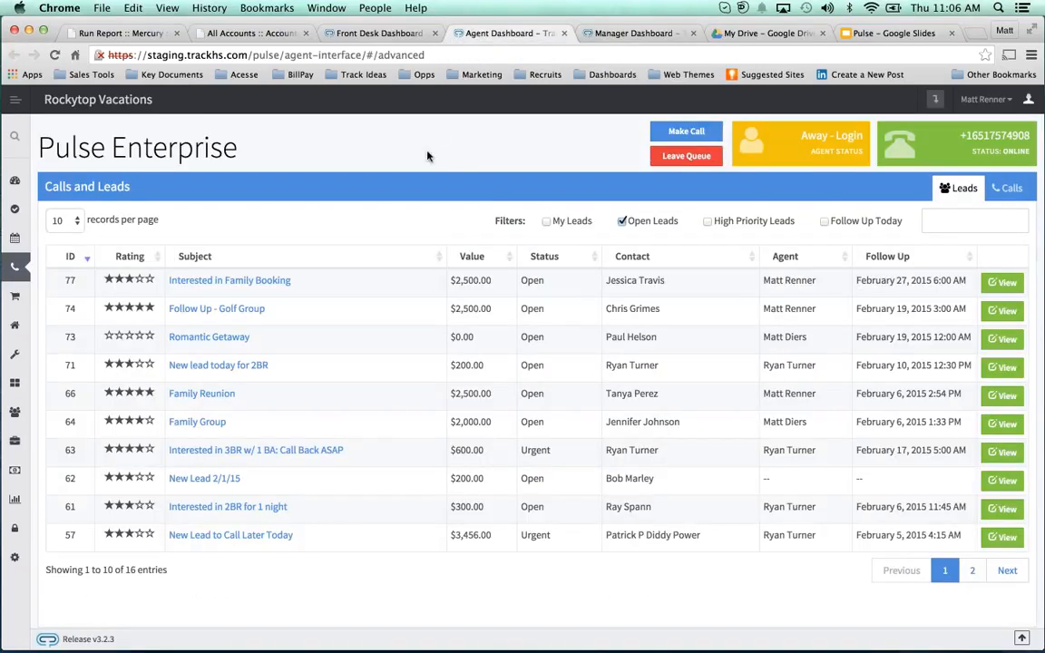
Set status to Active - Available and filter leads by My Leads and Follow Up Today
{"action": "left_click", "coordinate": [800, 143]}
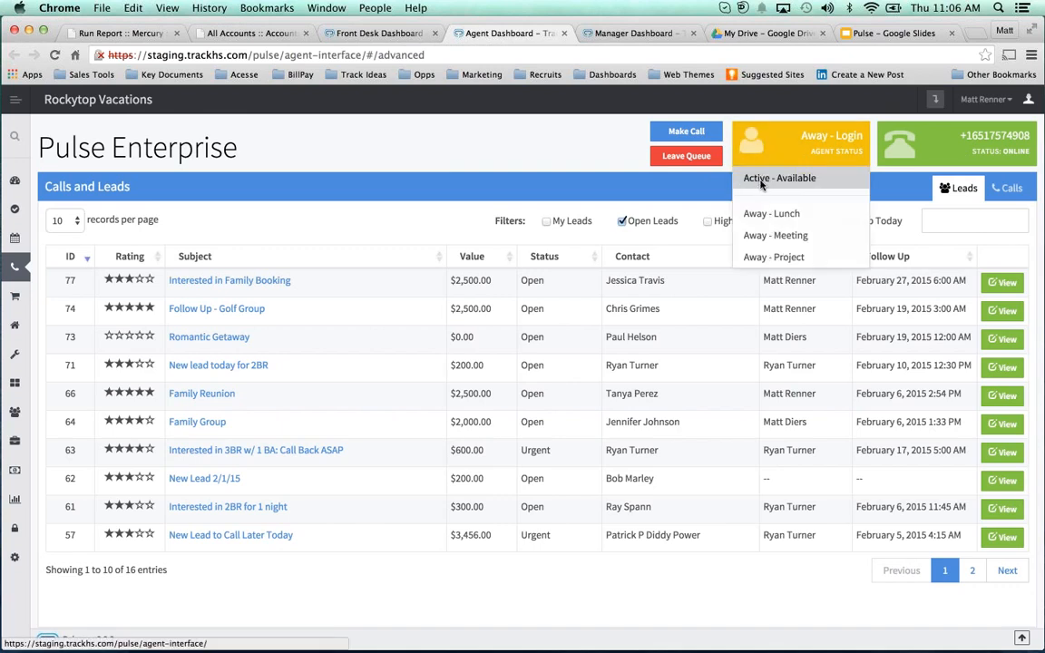
{"action": "left_click", "coordinate": [779, 178]}
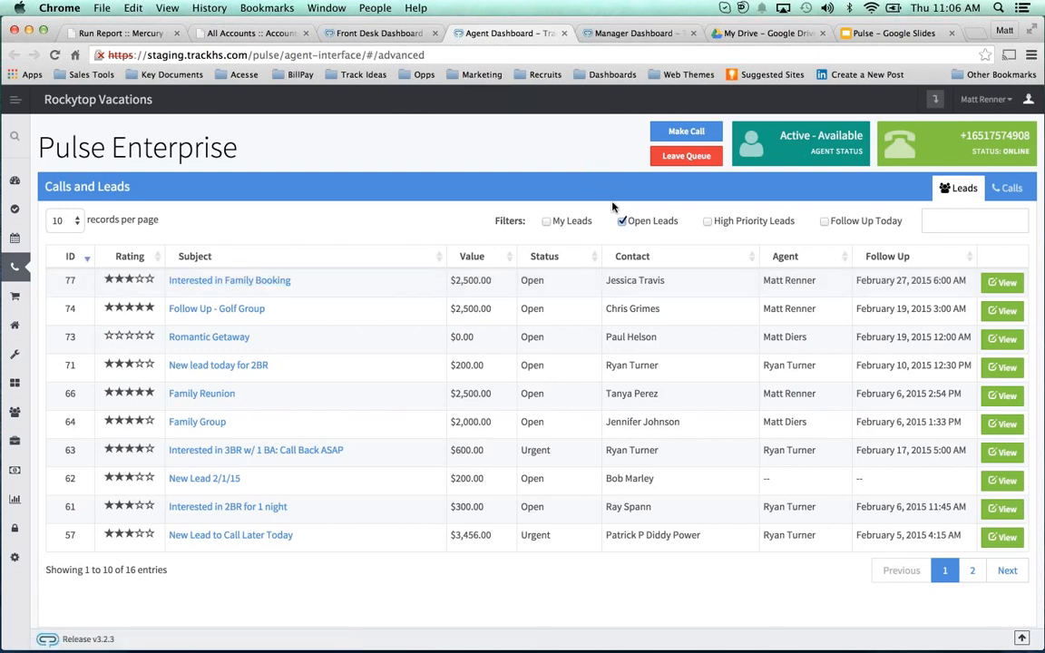
{"action": "left_click", "coordinate": [547, 220]}
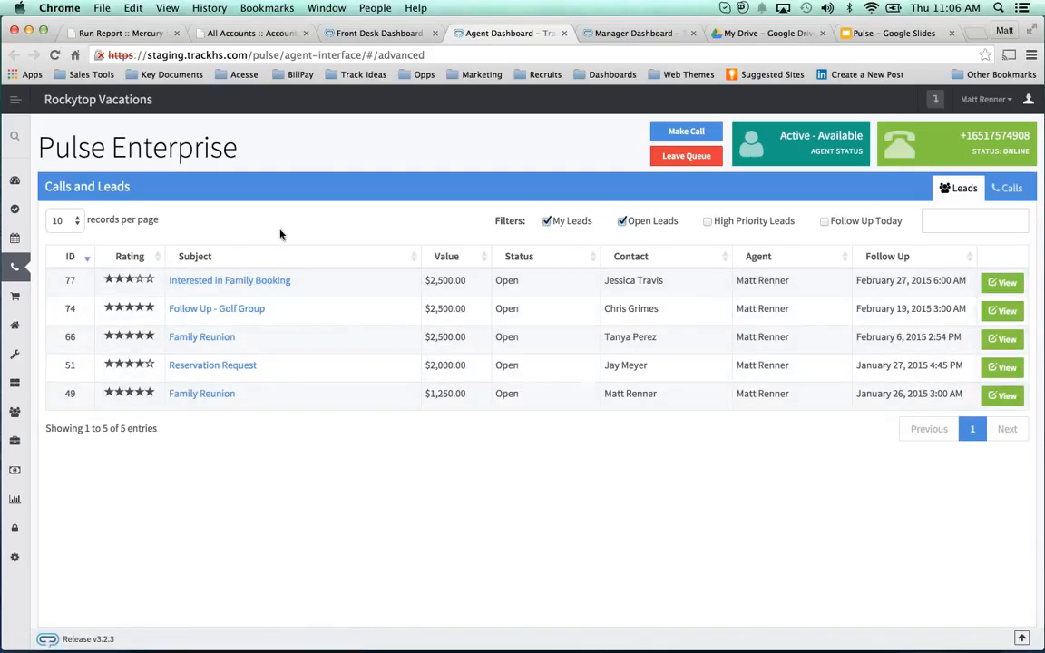
{"action": "mouse_move", "coordinate": [142, 295]}
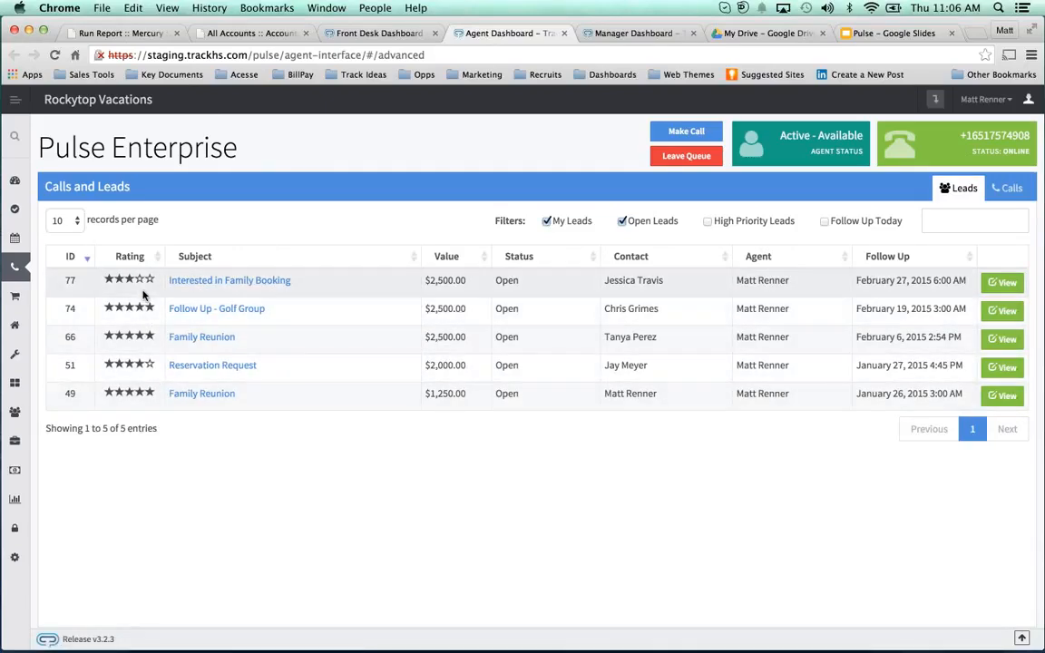
{"action": "mouse_move", "coordinate": [423, 213]}
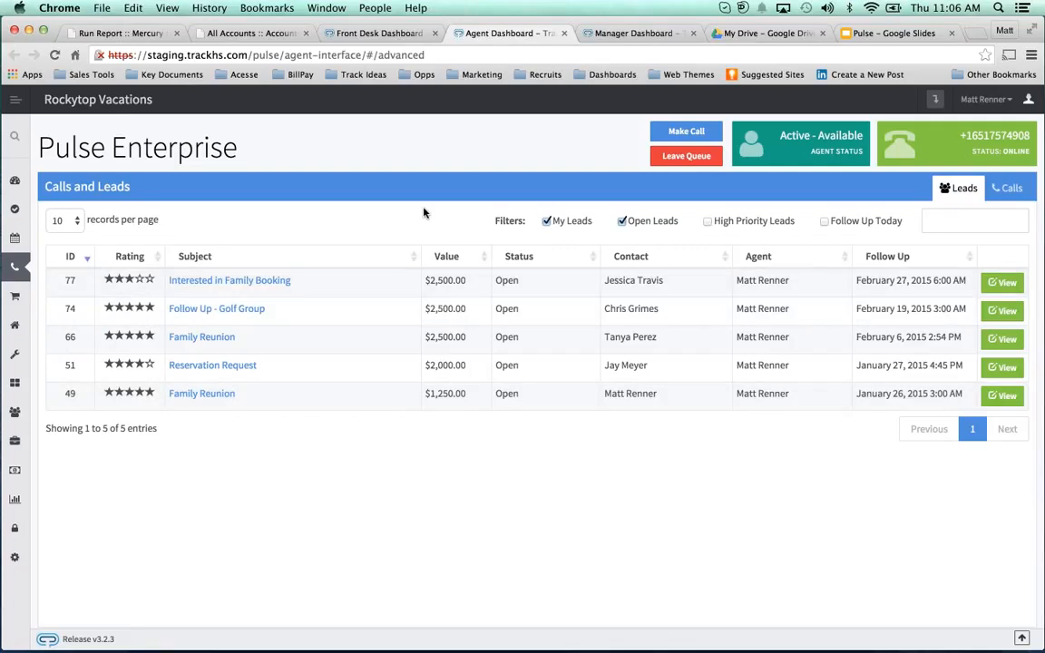
{"action": "mouse_move", "coordinate": [633, 333]}
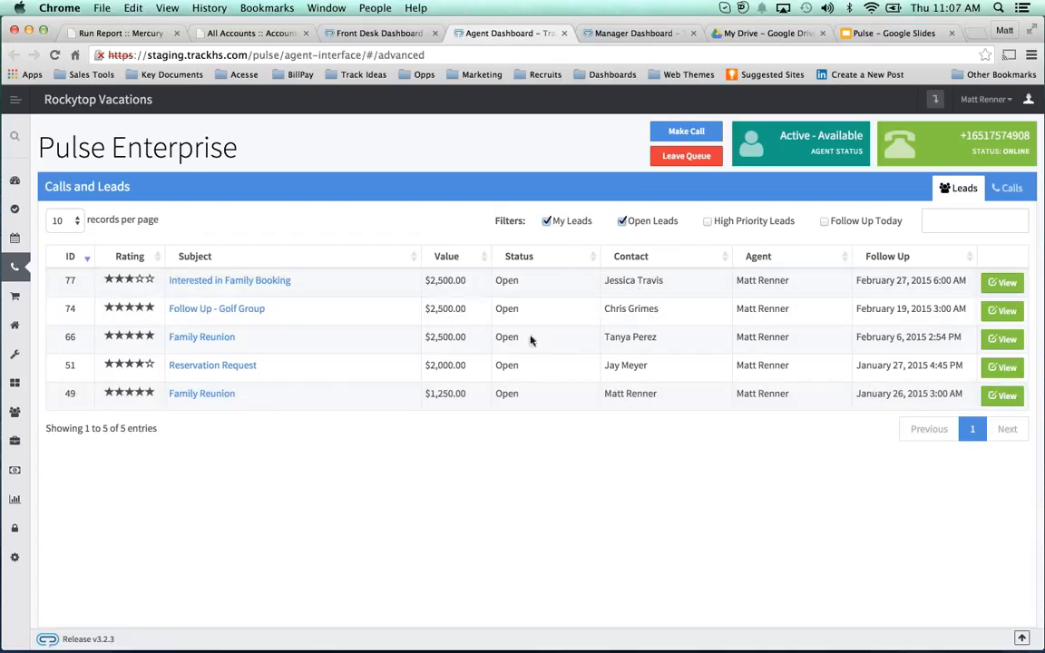
{"action": "mouse_move", "coordinate": [802, 397]}
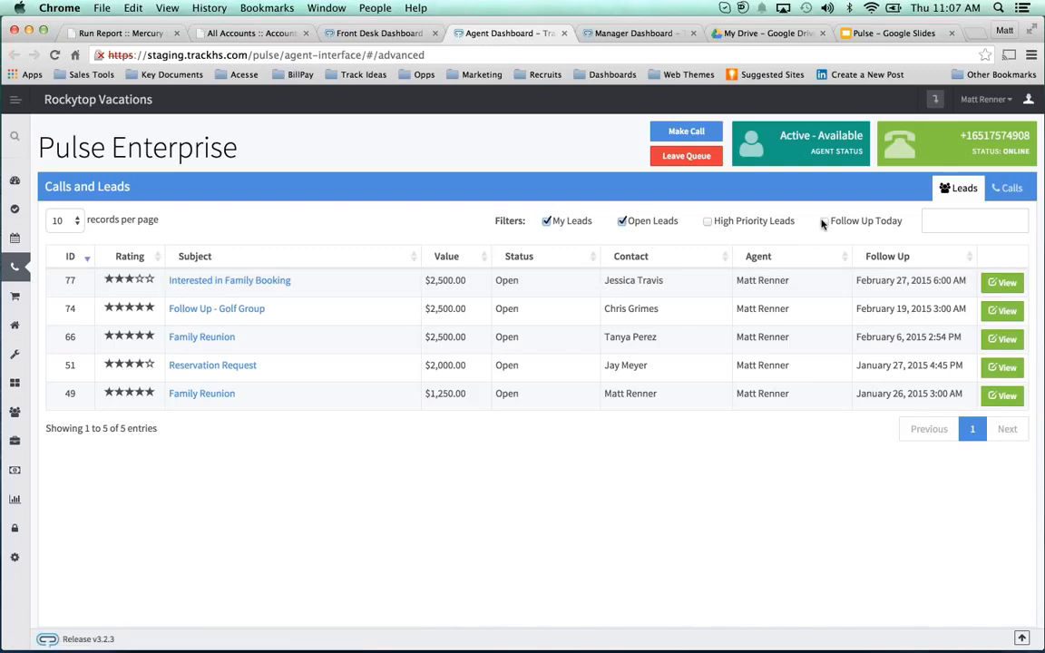
{"action": "left_click", "coordinate": [823, 221]}
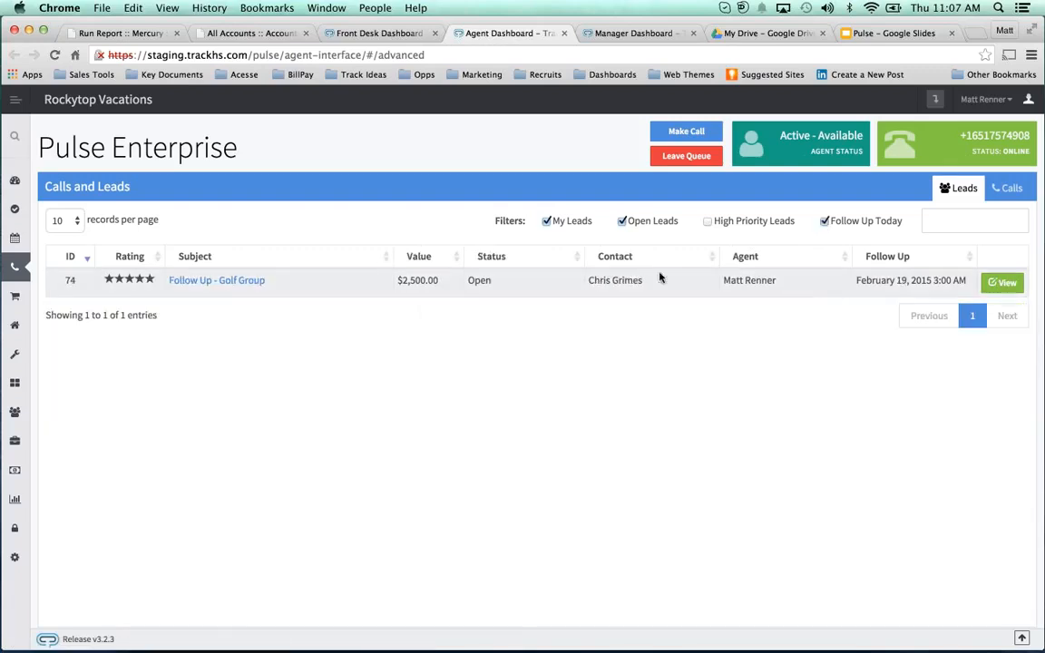
{"action": "mouse_move", "coordinate": [640, 294]}
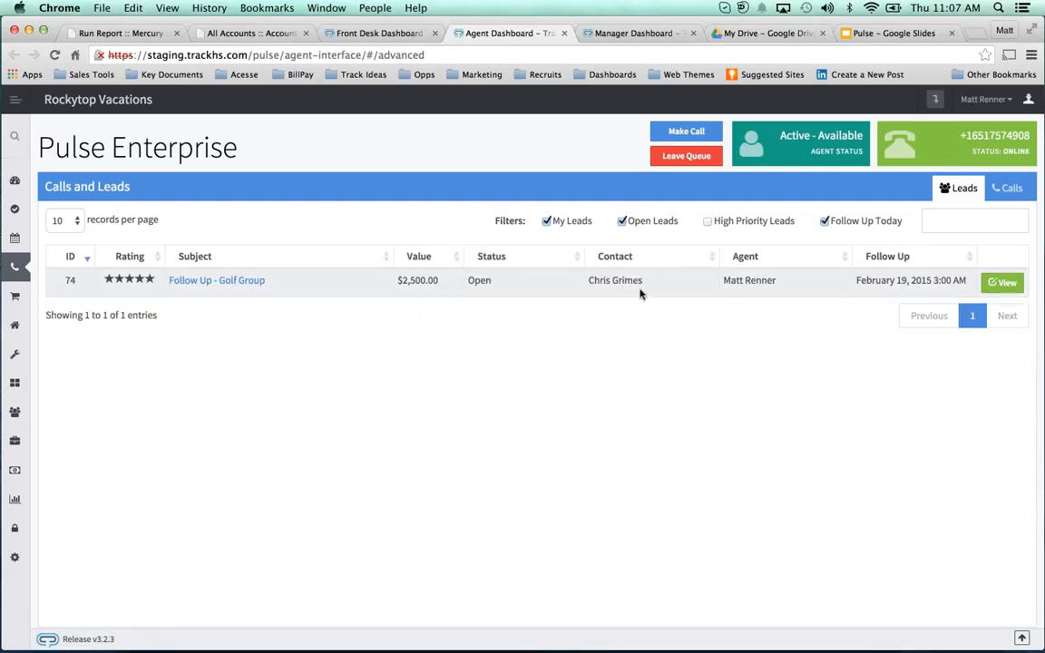
Open the Follow Up - Golf Group lead's details and activity history
{"action": "left_click", "coordinate": [1001, 282]}
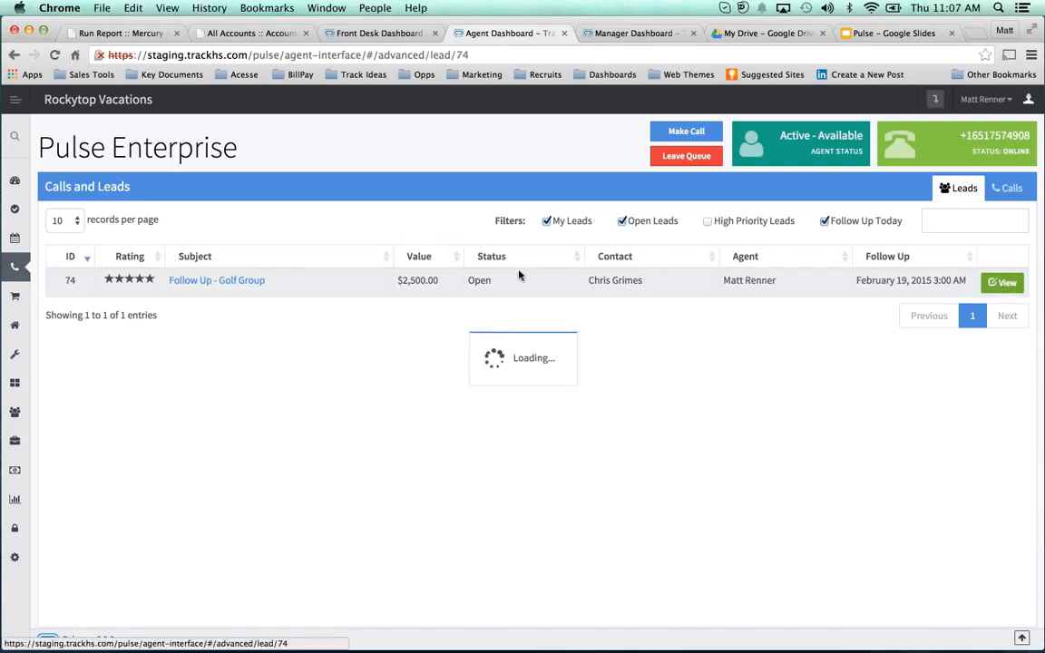
{"action": "left_click", "coordinate": [216, 279]}
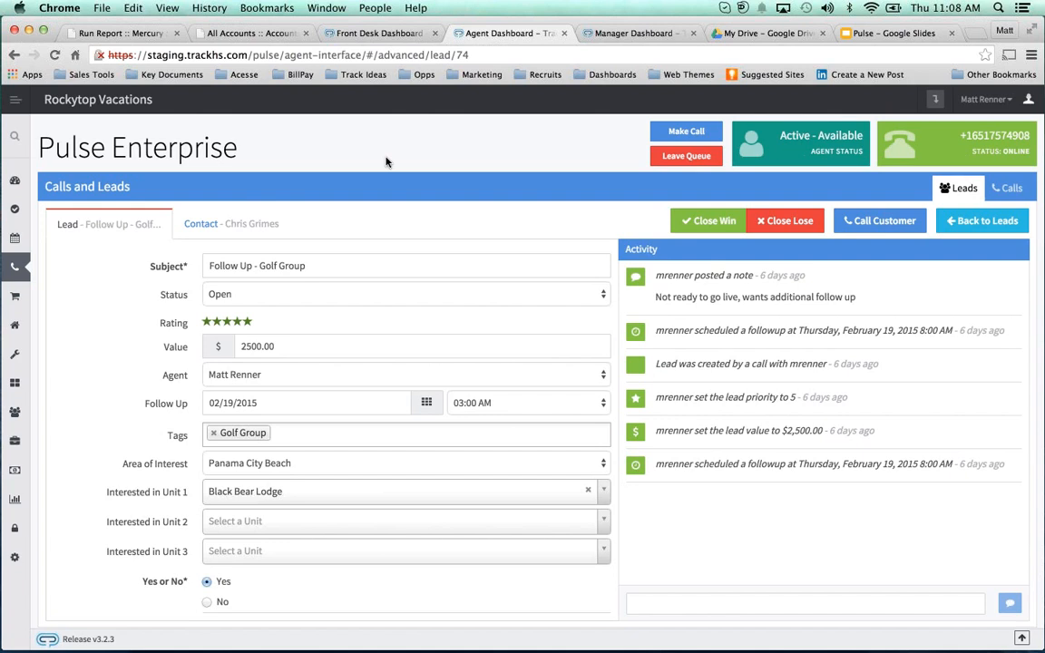
{"action": "mouse_move", "coordinate": [879, 221]}
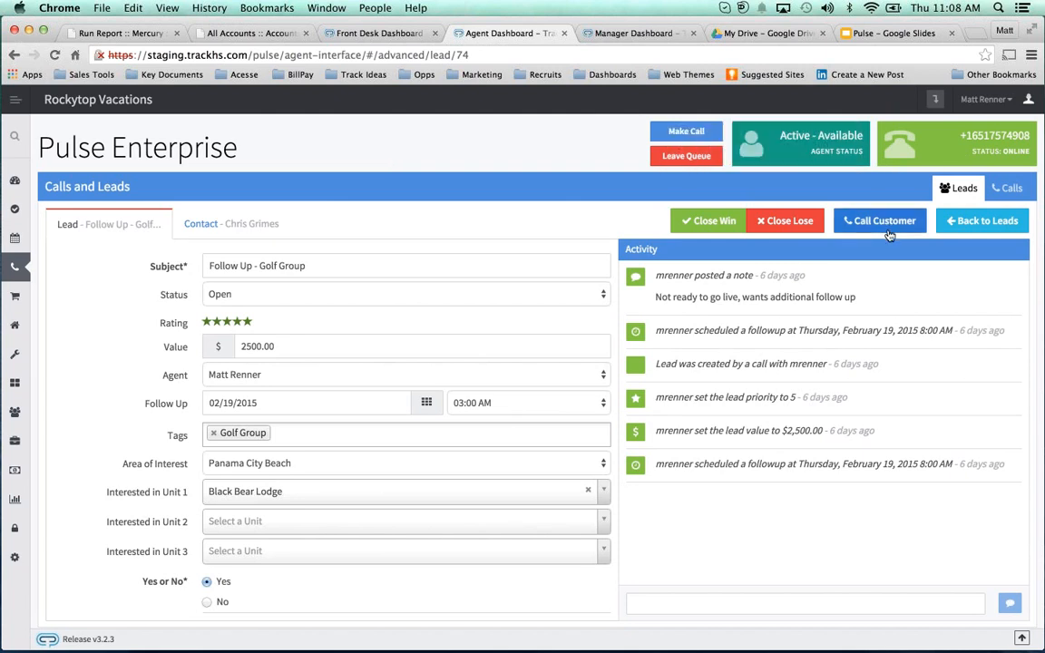
{"action": "scroll", "scroll_direction": "down", "scroll_amount": 3}
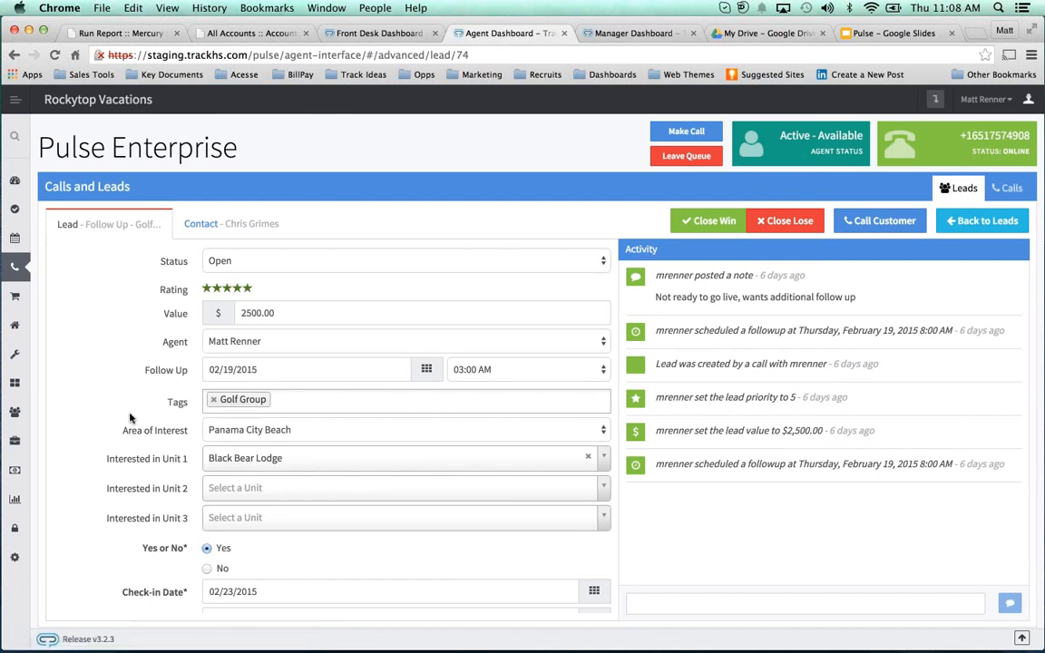
{"action": "scroll", "scroll_direction": "down", "scroll_amount": 3}
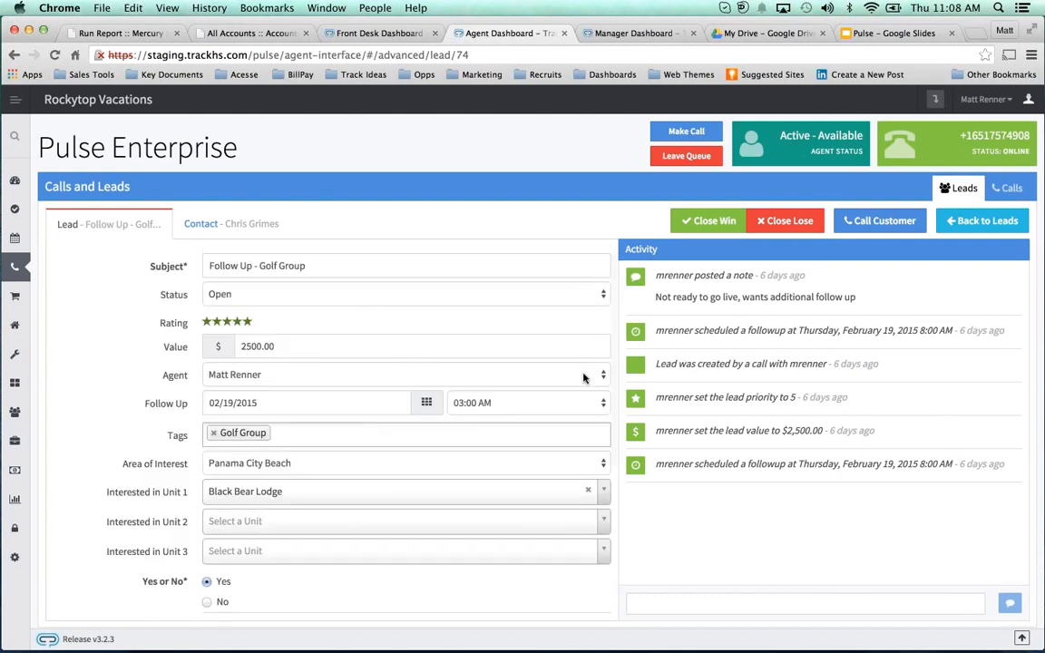
{"action": "left_click", "coordinate": [232, 224]}
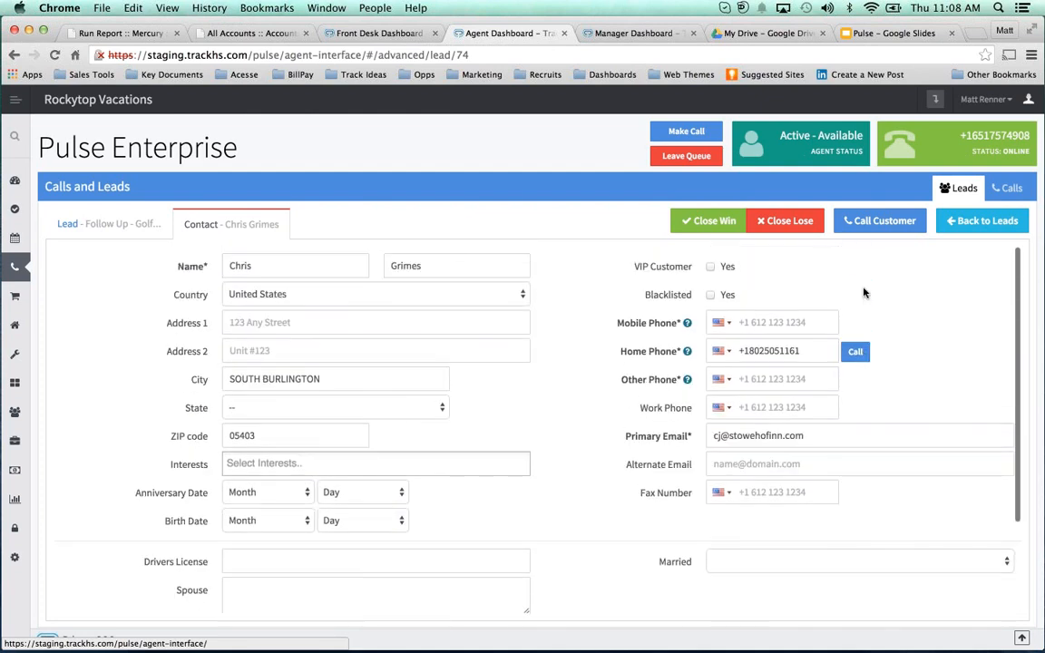
{"action": "mouse_move", "coordinate": [597, 292]}
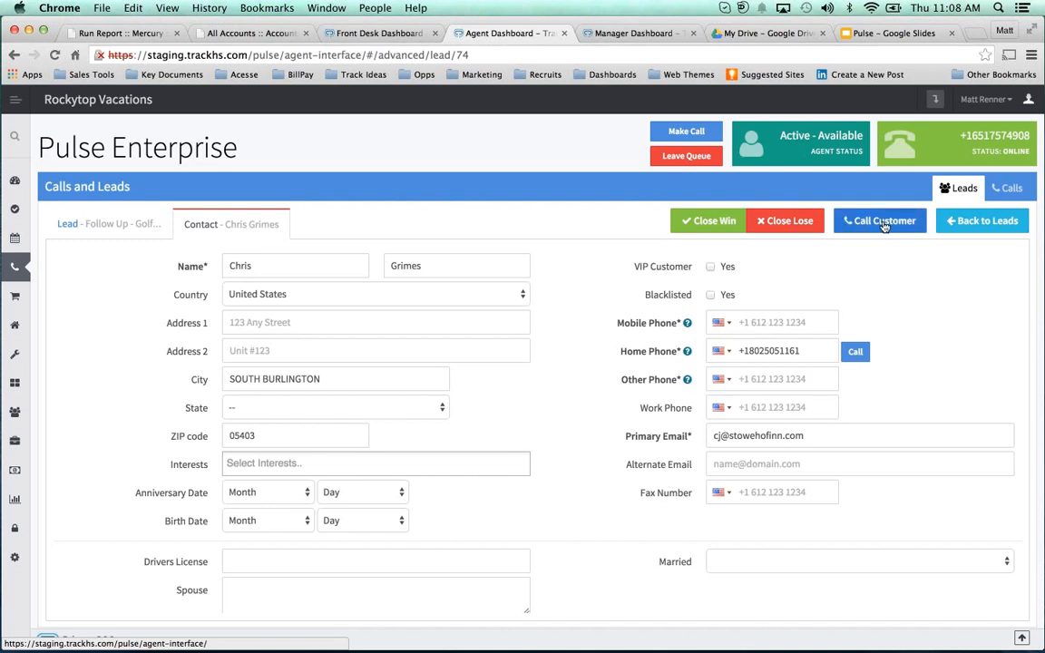
{"action": "left_click", "coordinate": [879, 220]}
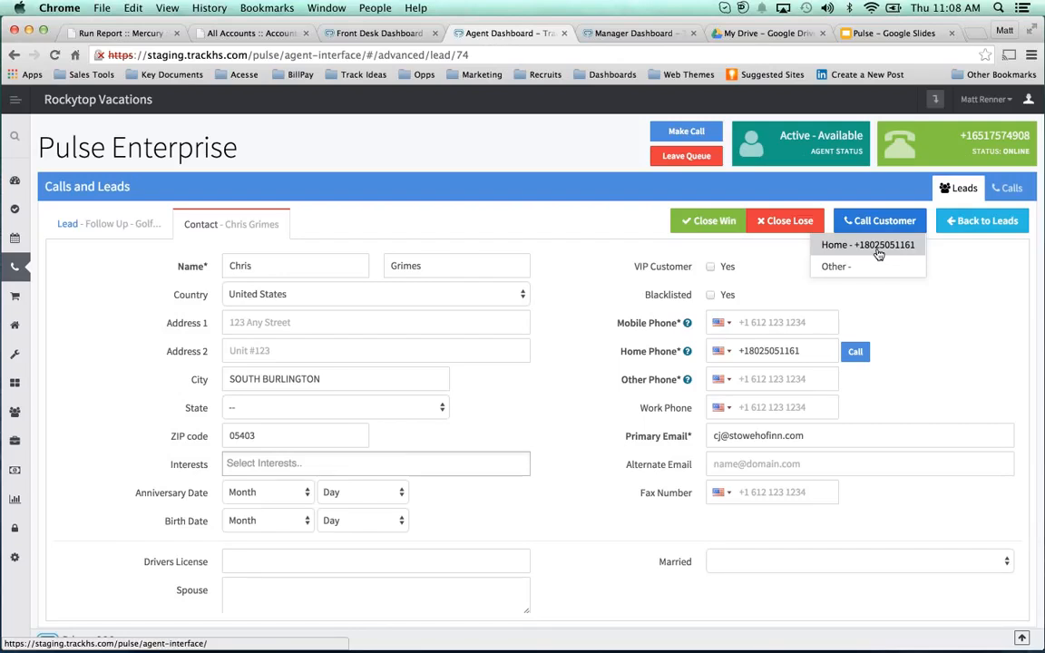
{"action": "left_click", "coordinate": [866, 245]}
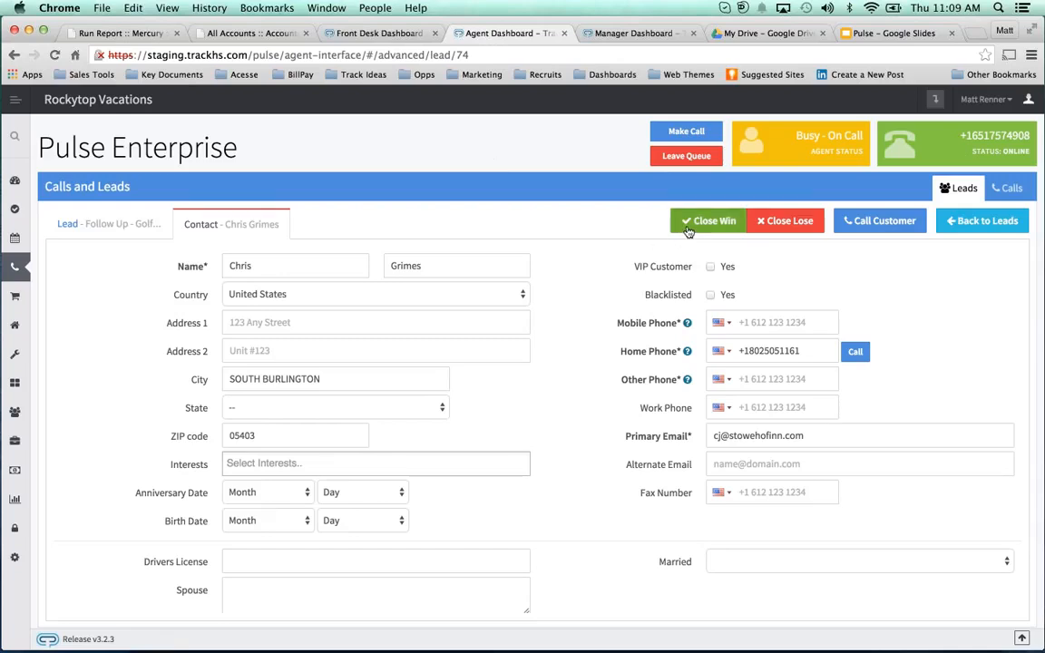
{"action": "left_click", "coordinate": [714, 221]}
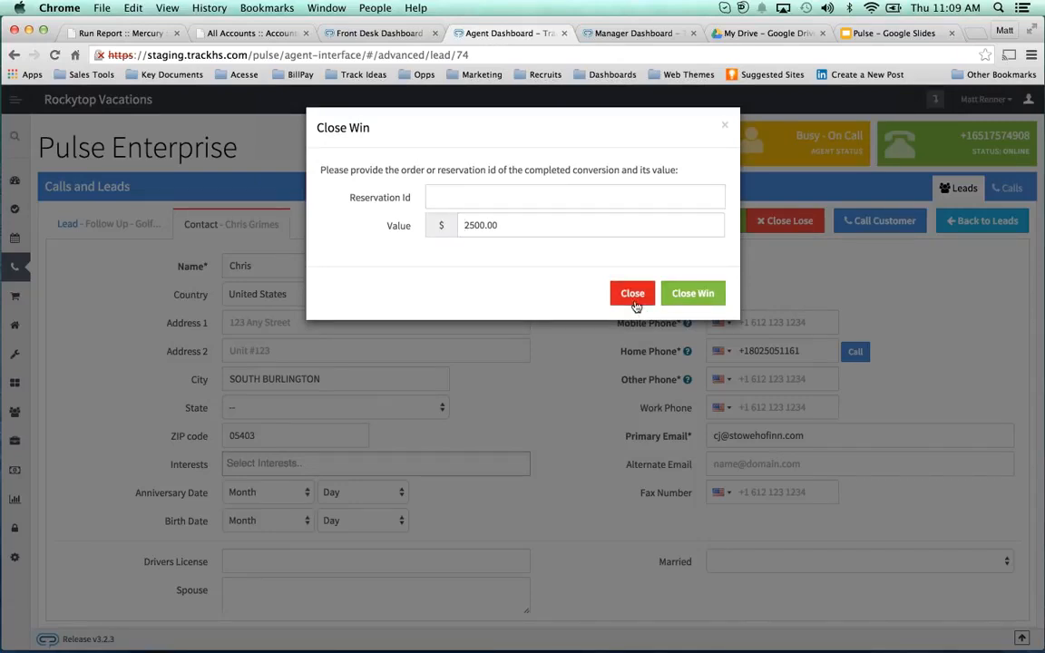
{"action": "left_click", "coordinate": [632, 293]}
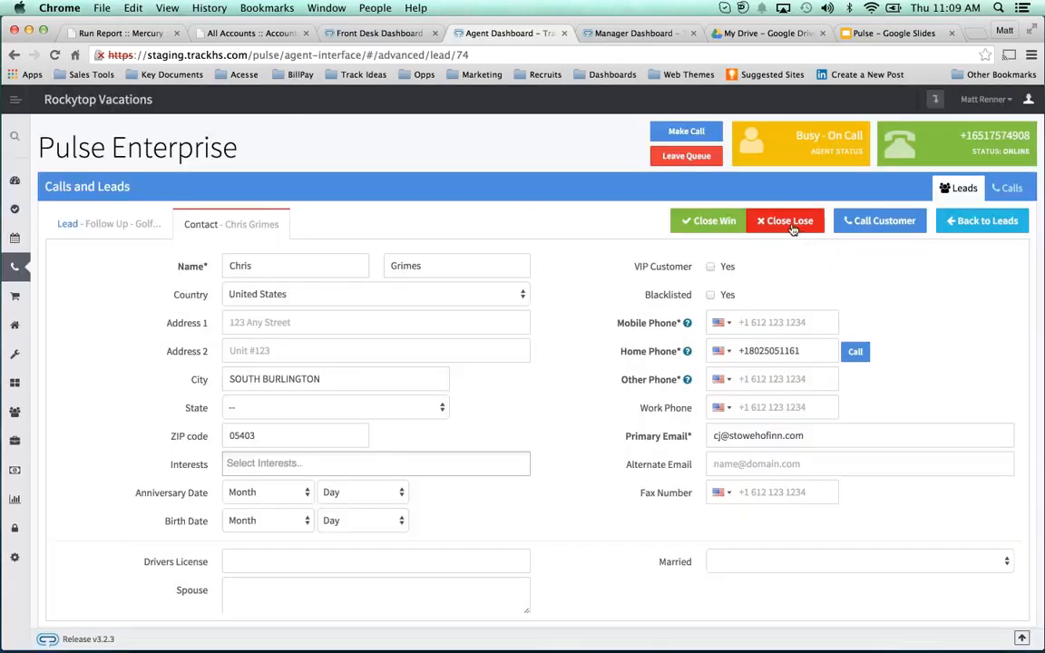
{"action": "left_click", "coordinate": [783, 221]}
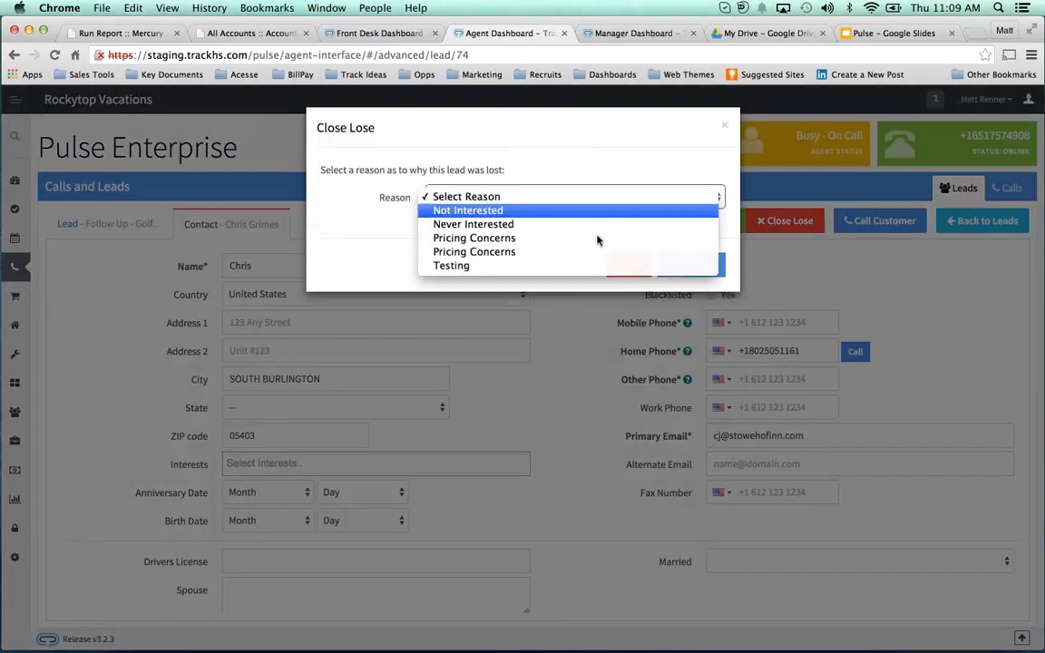
{"action": "mouse_move", "coordinate": [596, 238]}
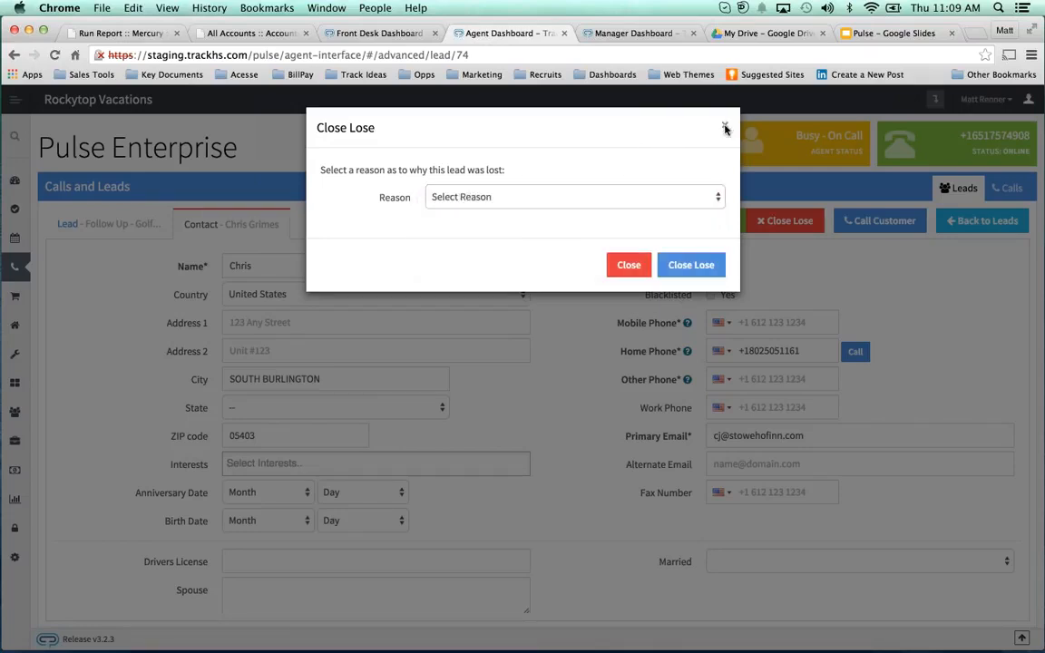
{"action": "left_click", "coordinate": [725, 126]}
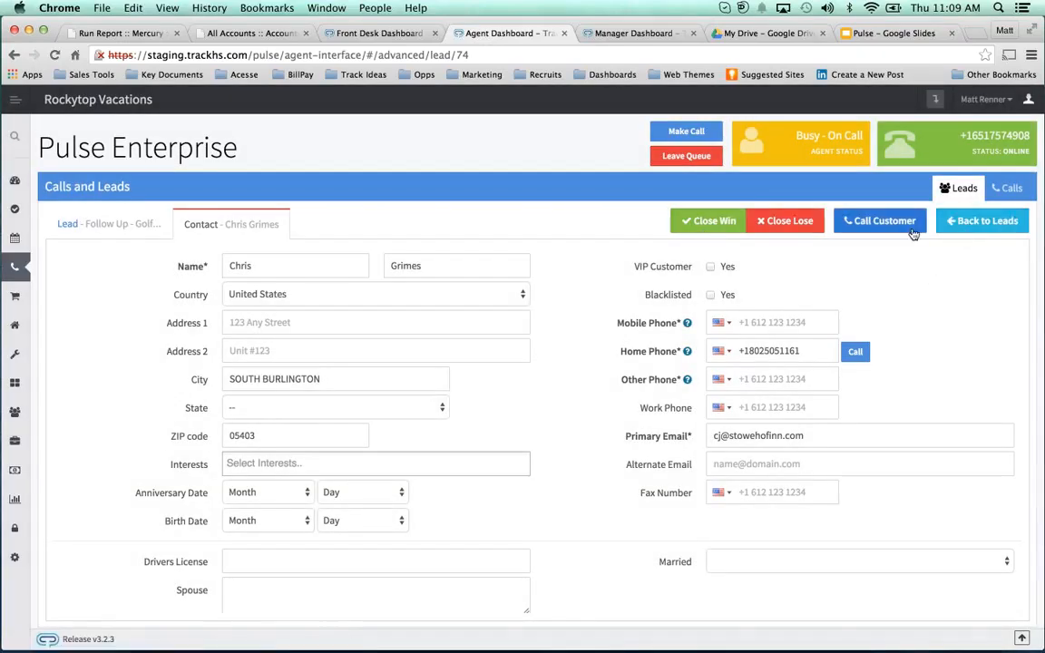
Post a 'called no answer' note to the lead's activity
{"action": "left_click", "coordinate": [108, 224]}
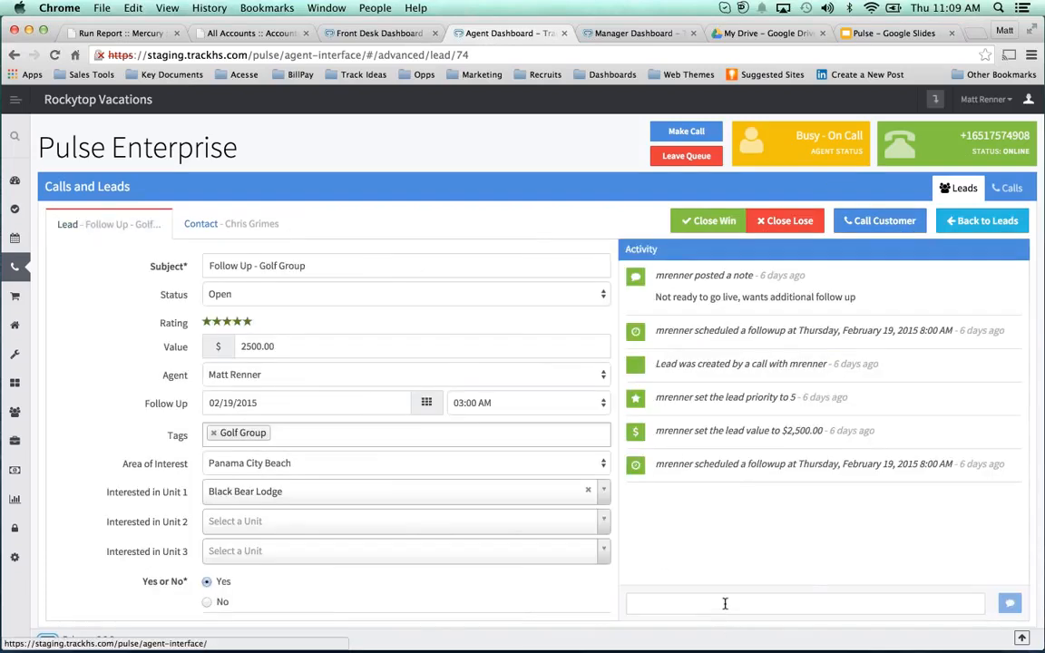
{"action": "type", "text": "called no answer"}
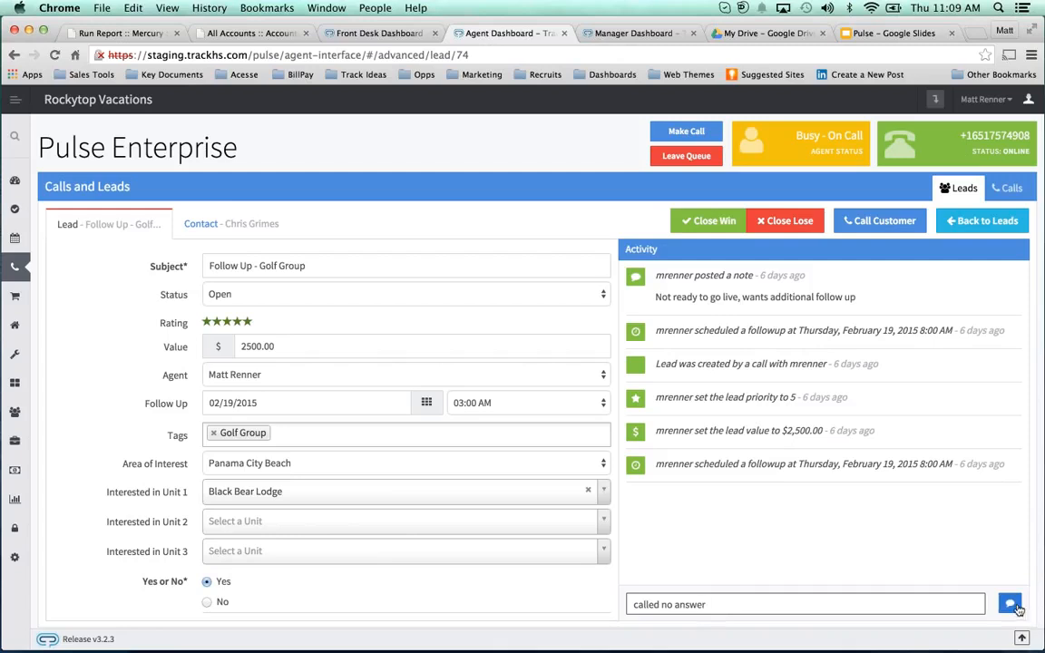
{"action": "left_click", "coordinate": [1009, 604]}
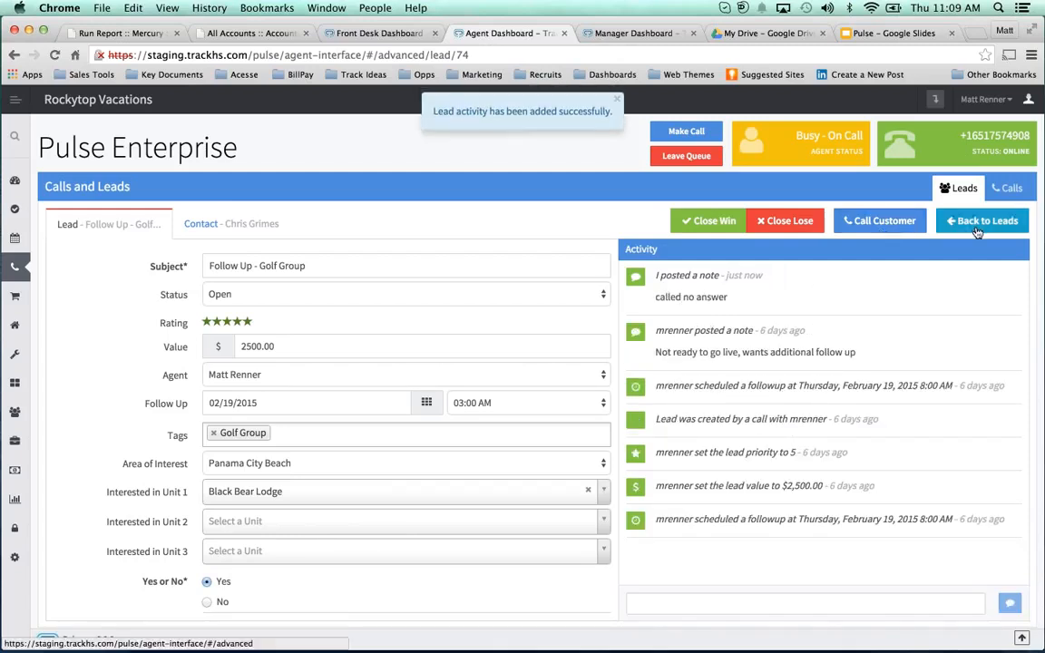
Return to the leads list, show all follow-up leads, and change the agent status
{"action": "left_click", "coordinate": [983, 221]}
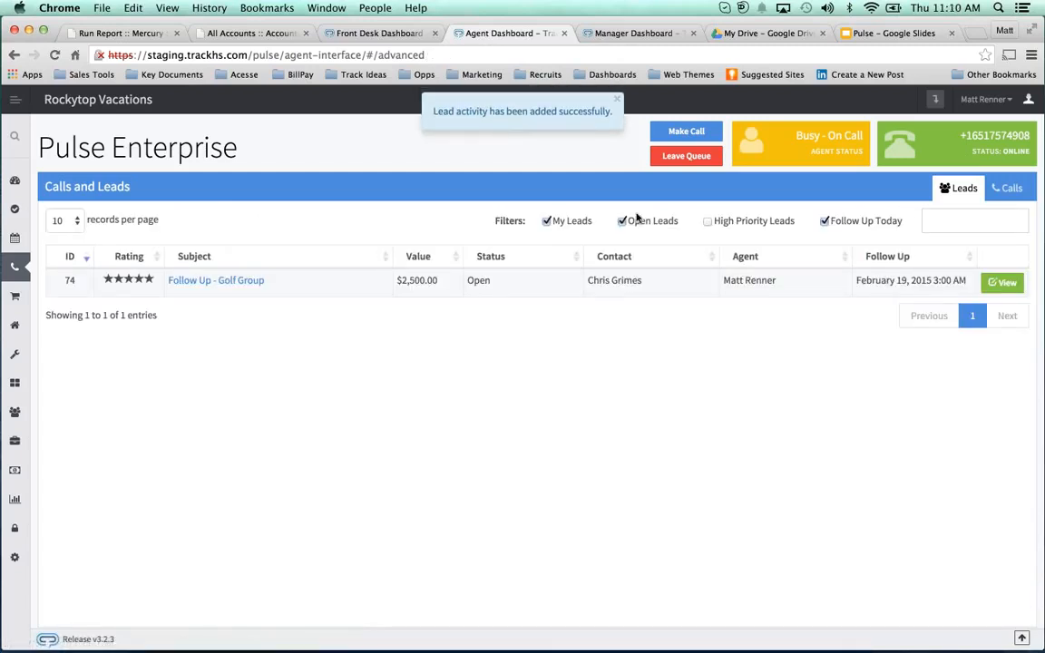
{"action": "left_click", "coordinate": [621, 221]}
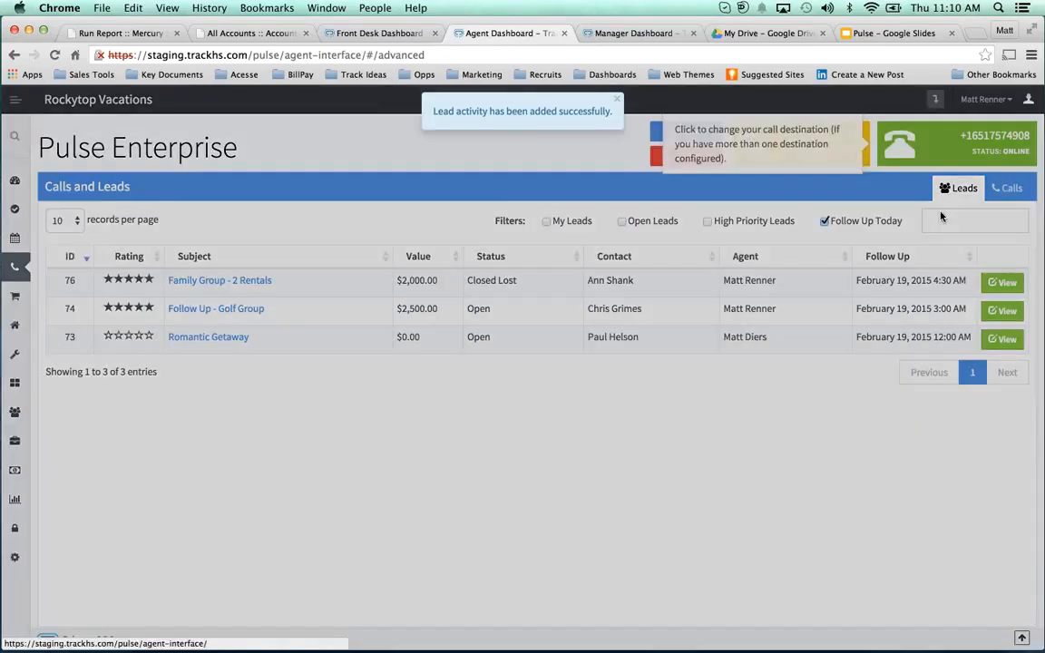
{"action": "left_click", "coordinate": [760, 143]}
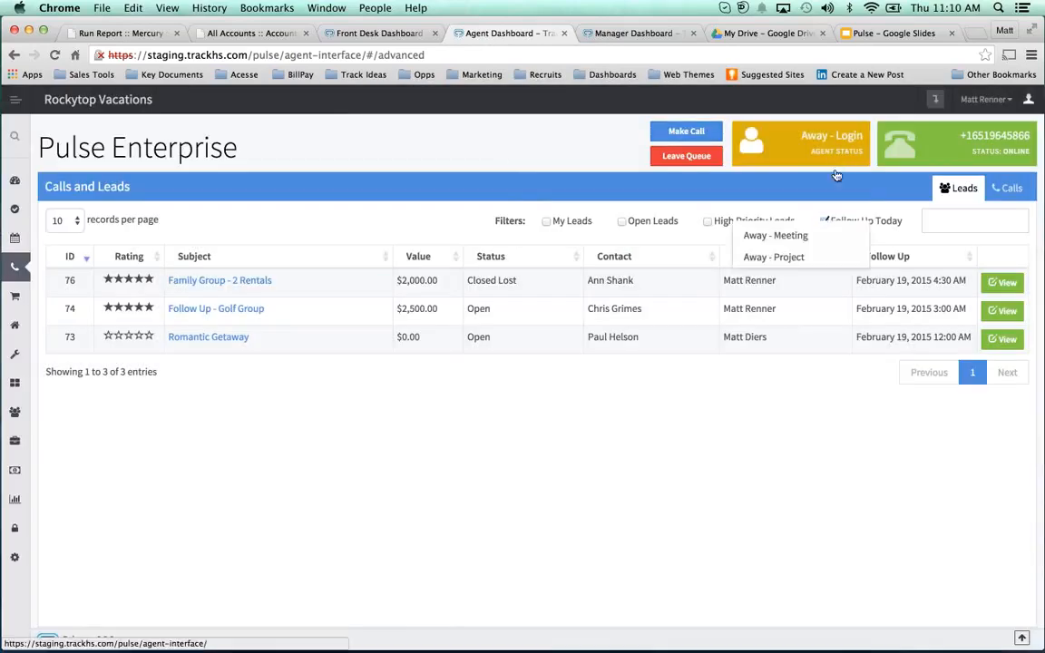
{"action": "left_click", "coordinate": [798, 144]}
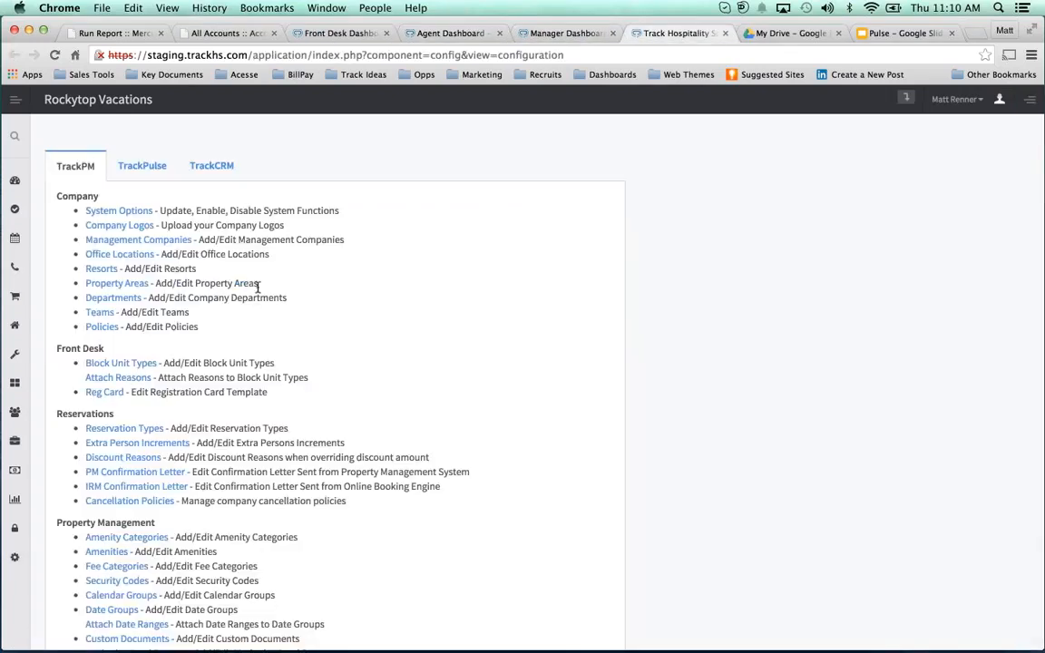
Open the TrackPulse phone number management page
{"action": "left_click", "coordinate": [142, 165]}
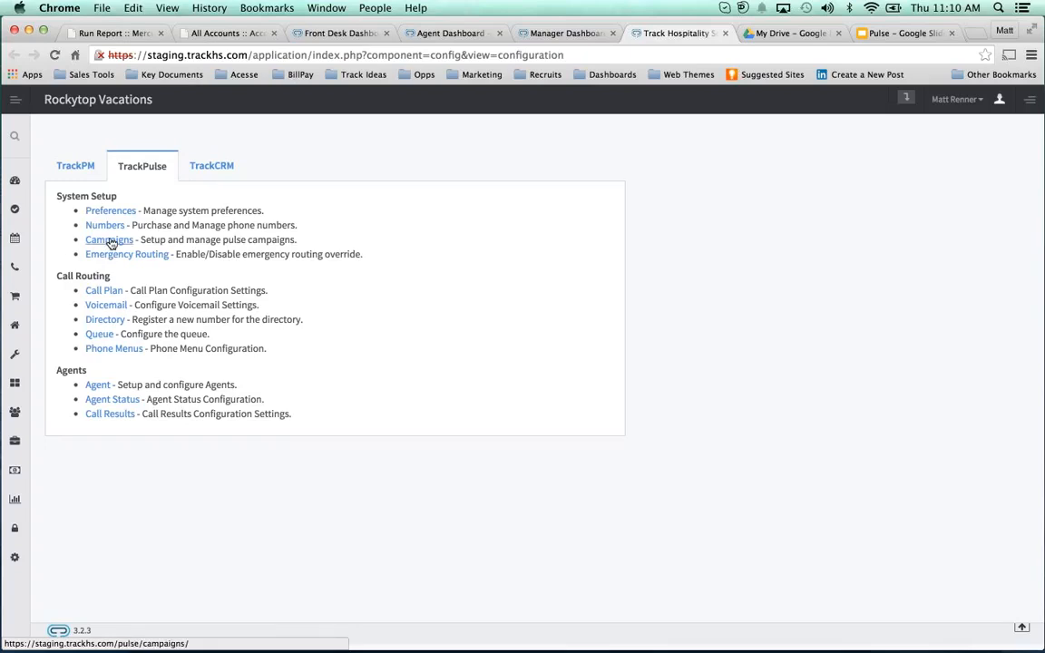
{"action": "left_click", "coordinate": [105, 225]}
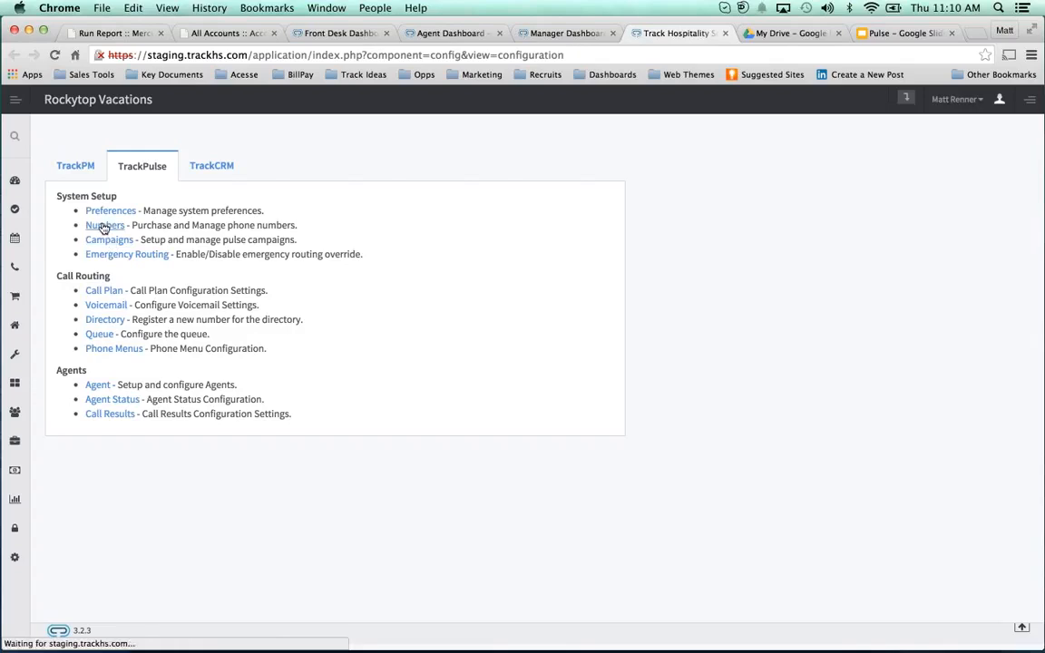
{"action": "left_click", "coordinate": [104, 225]}
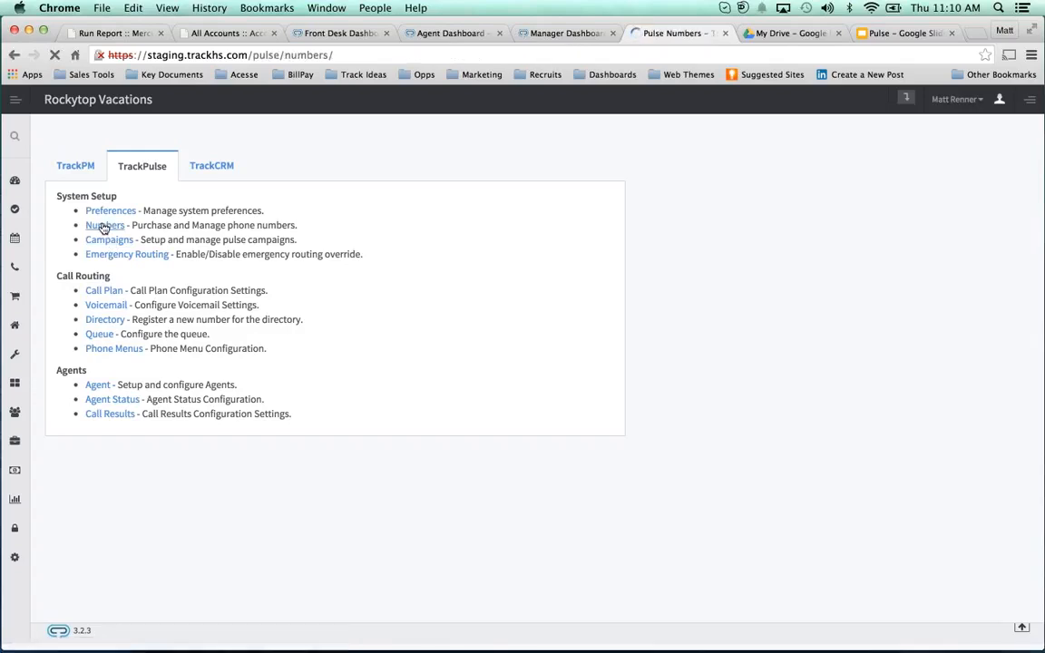
{"action": "left_click", "coordinate": [104, 225]}
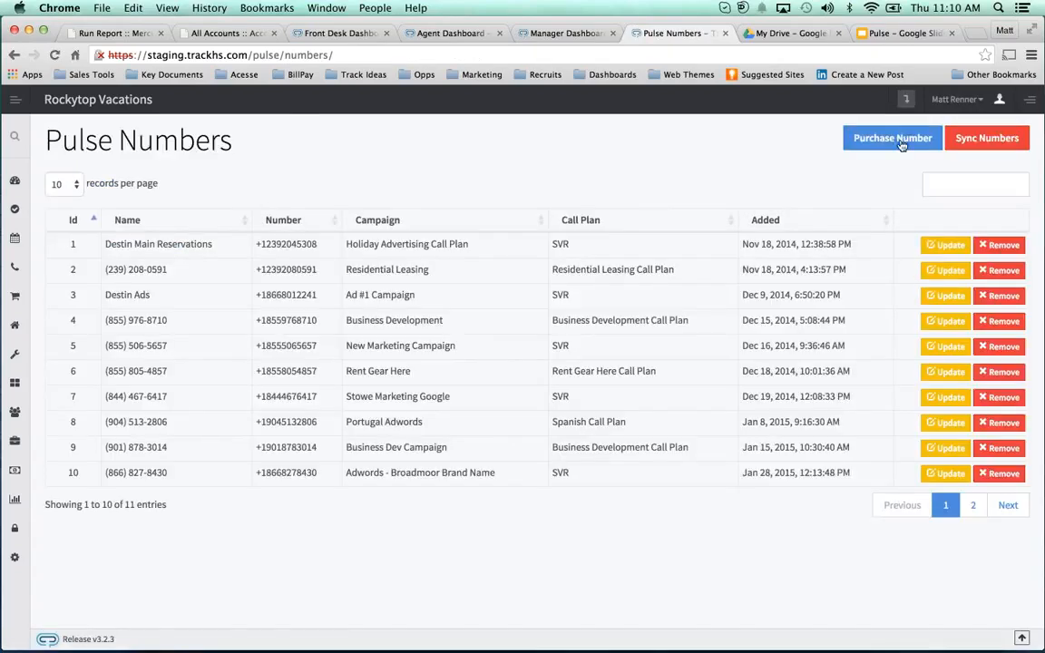
Preview the Purchase Number toll-free search, then close the dialog
{"action": "left_click", "coordinate": [892, 138]}
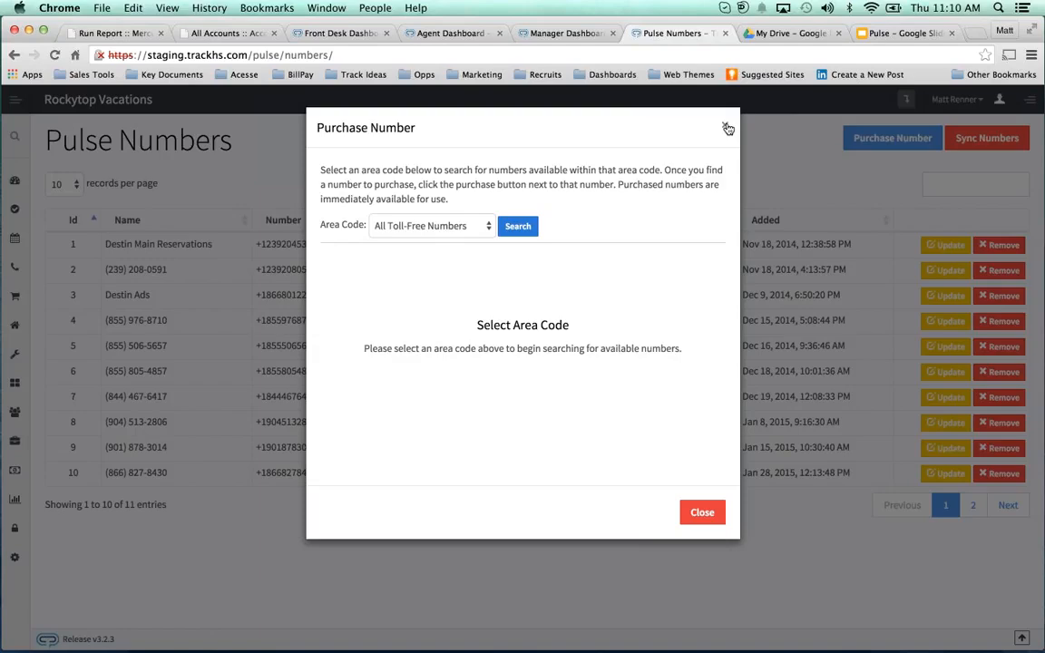
{"action": "left_click", "coordinate": [517, 225]}
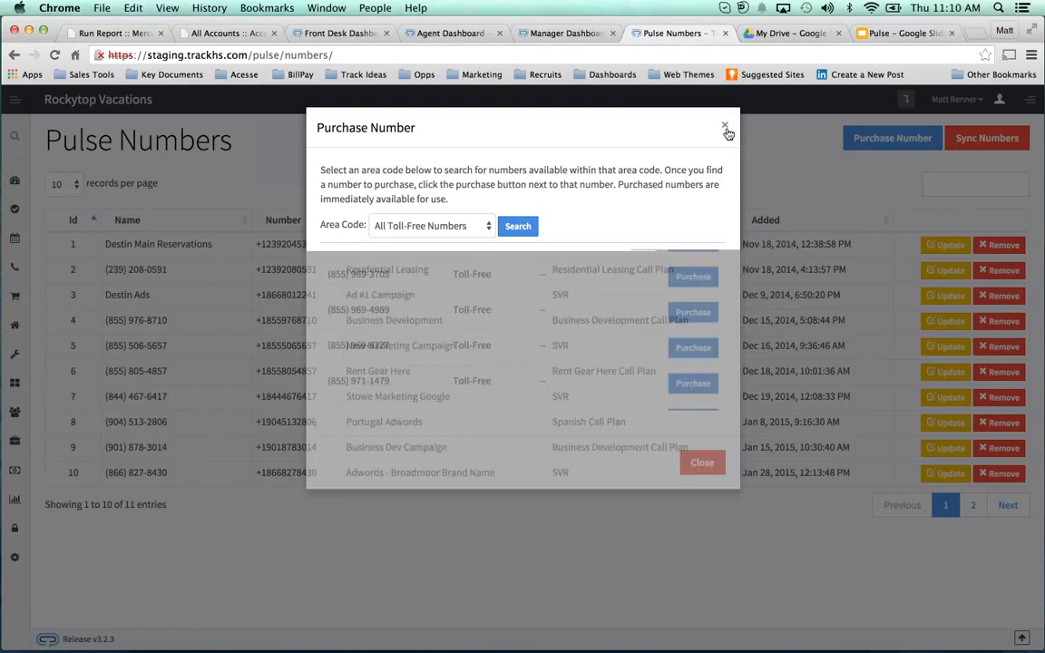
{"action": "left_click", "coordinate": [725, 127]}
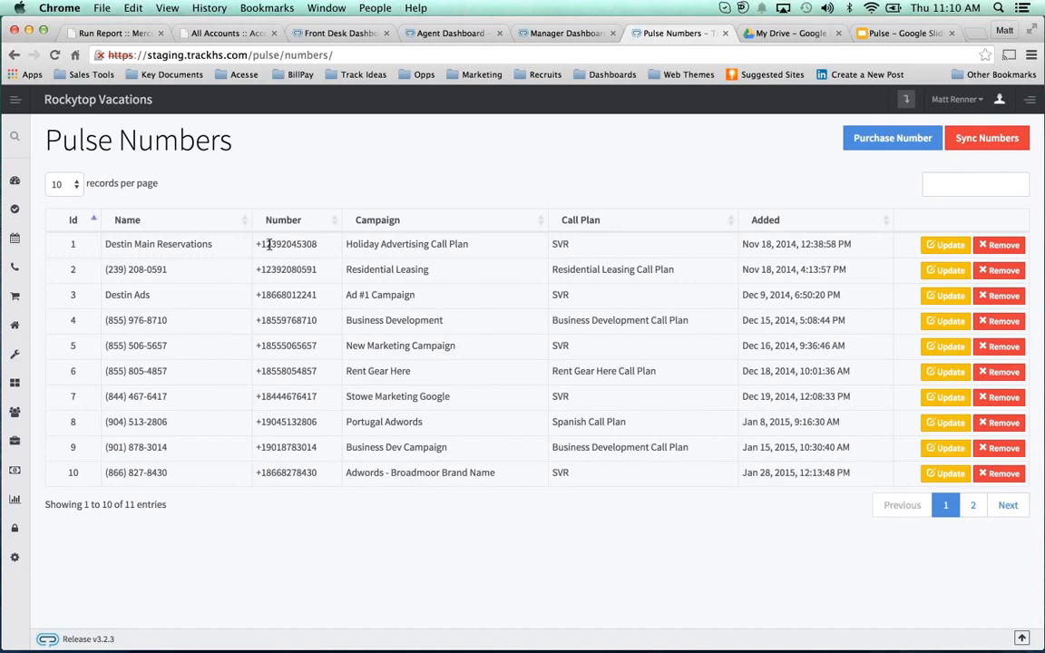
{"action": "double_click", "coordinate": [287, 244]}
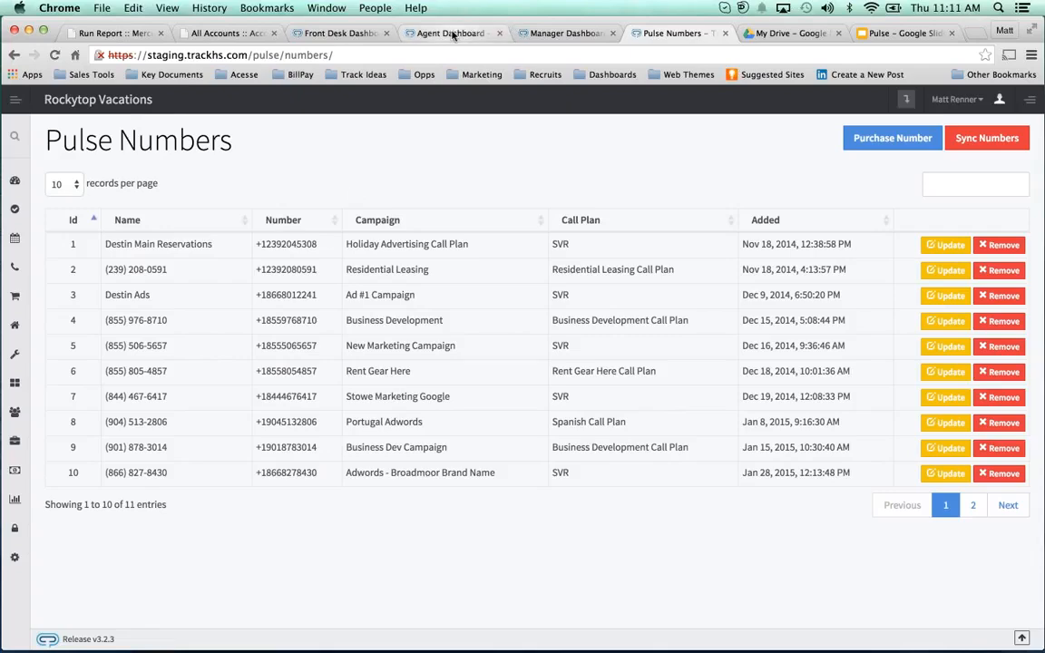
Check the live inbound call in the Manager Dashboard Calls view, then return to the Agent Dashboard
{"action": "left_click", "coordinate": [564, 33]}
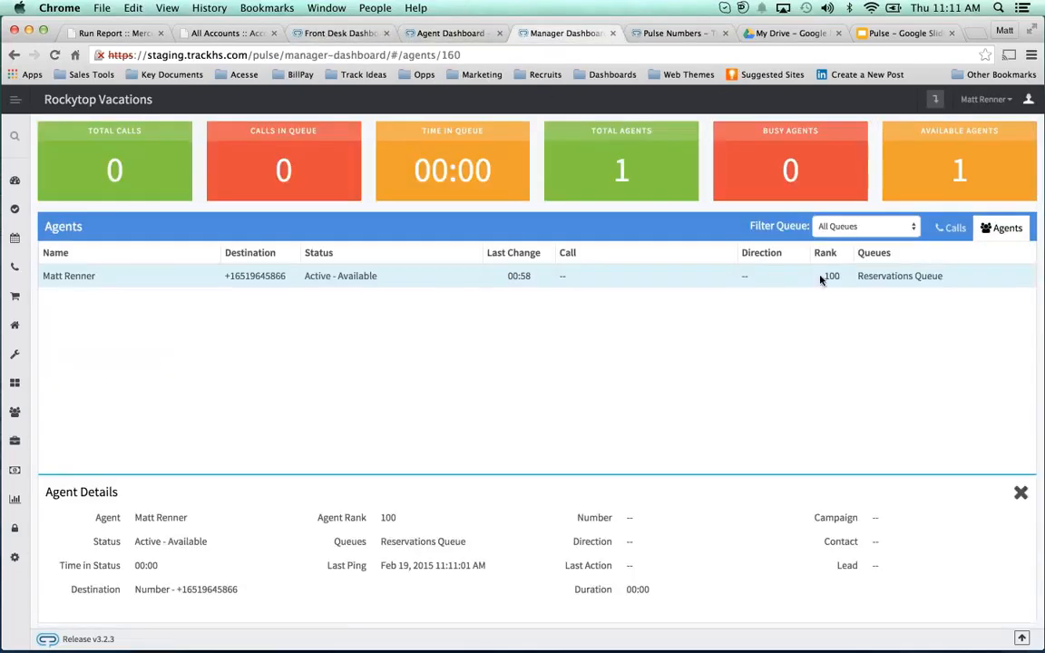
{"action": "left_click", "coordinate": [950, 228]}
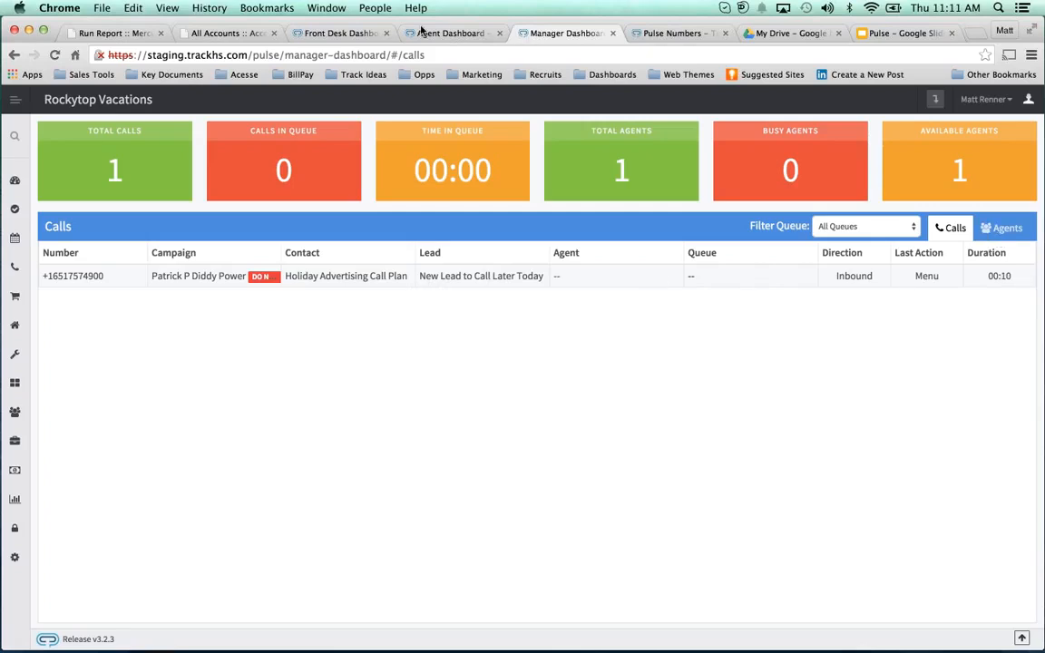
{"action": "left_click", "coordinate": [450, 32]}
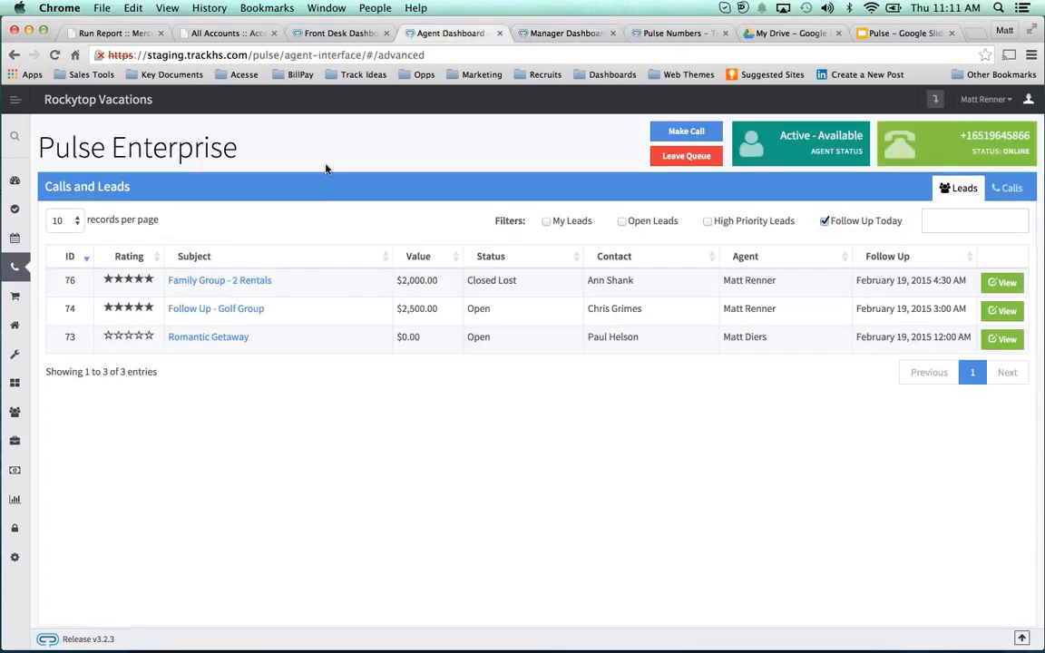
{"action": "mouse_move", "coordinate": [414, 162]}
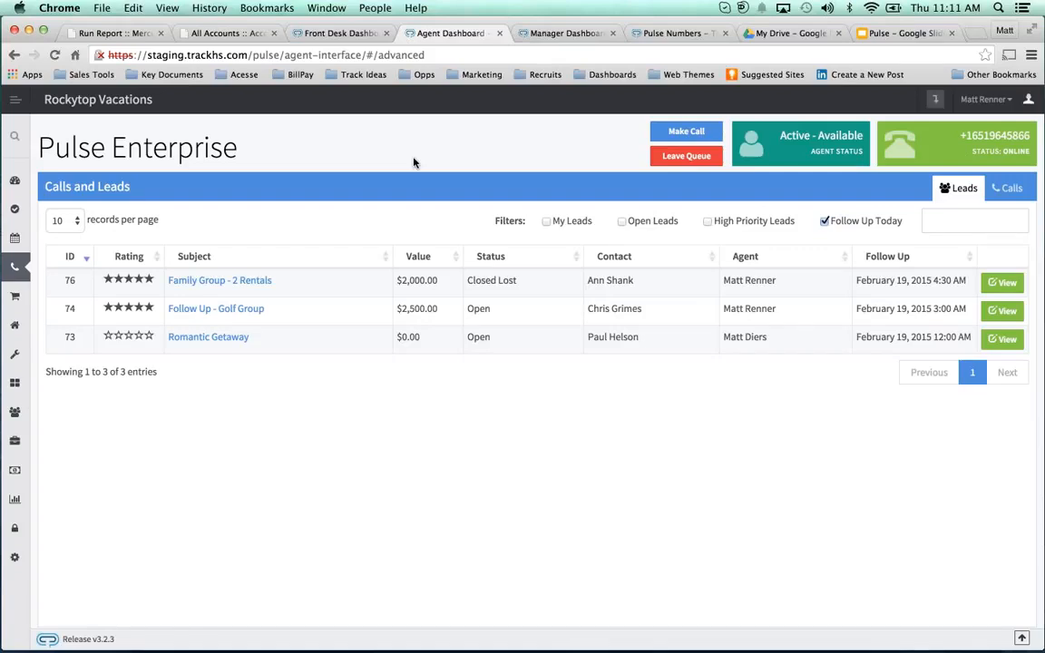
{"action": "left_click", "coordinate": [685, 132]}
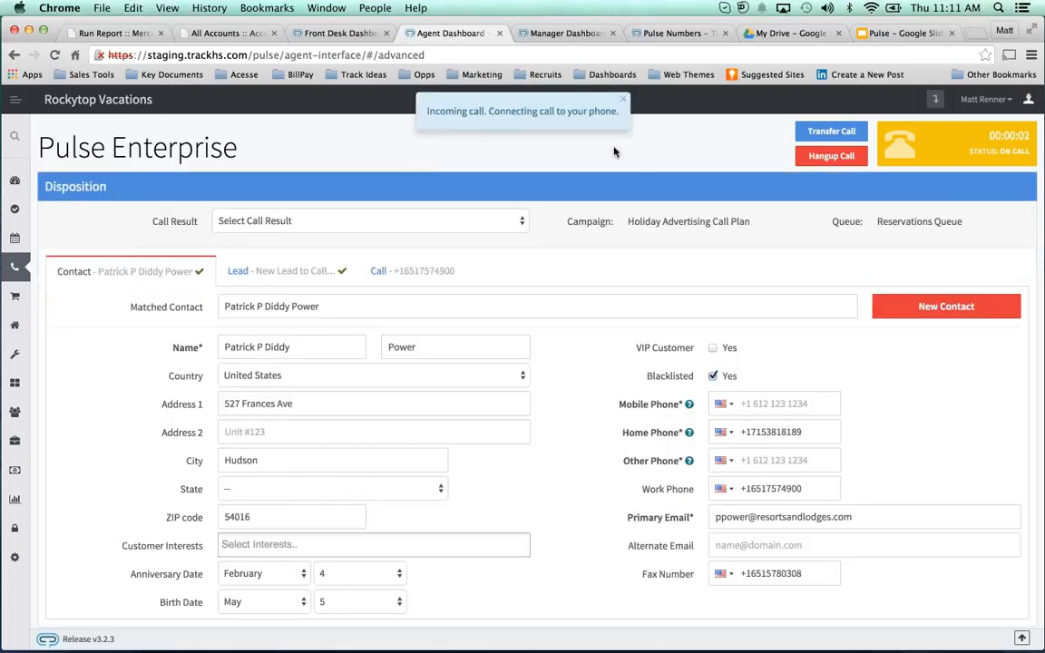
{"action": "mouse_move", "coordinate": [632, 155]}
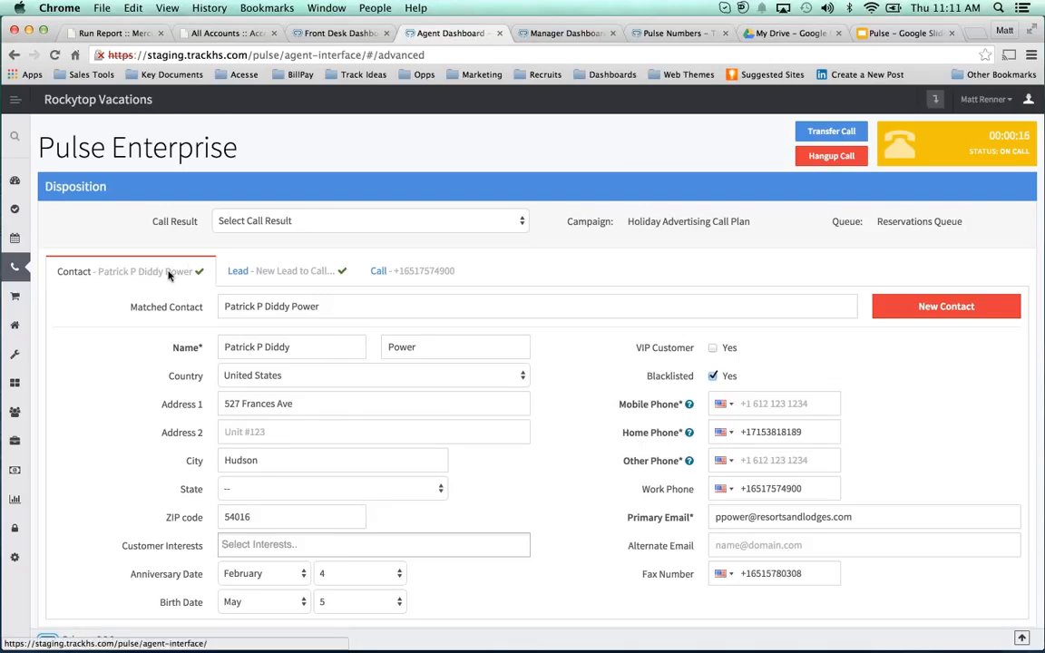
{"action": "left_click", "coordinate": [829, 155]}
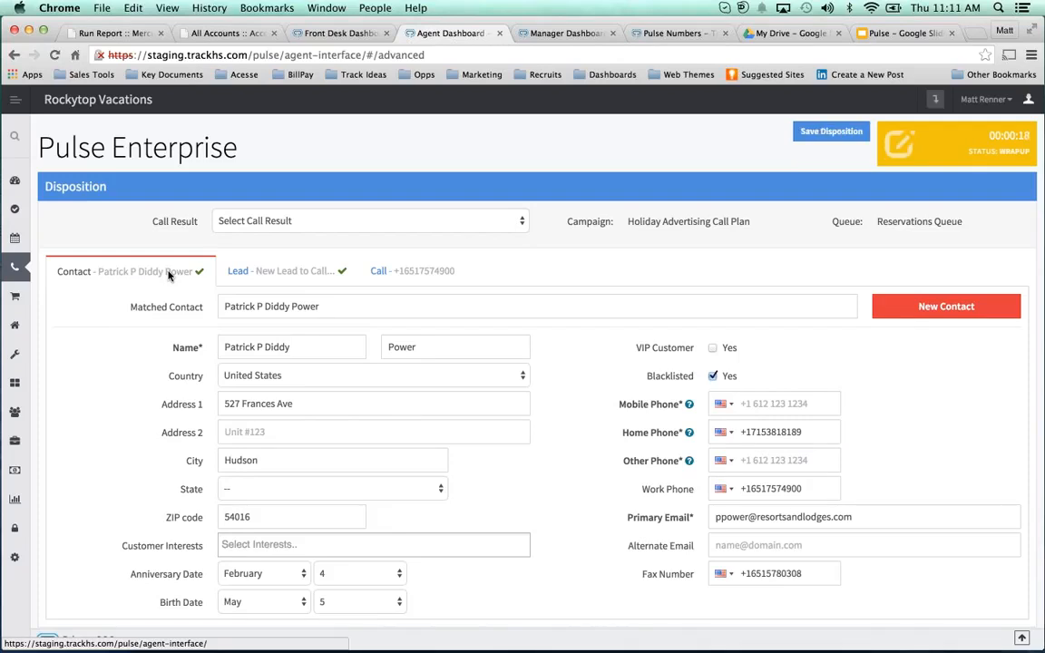
{"action": "mouse_move", "coordinate": [102, 275]}
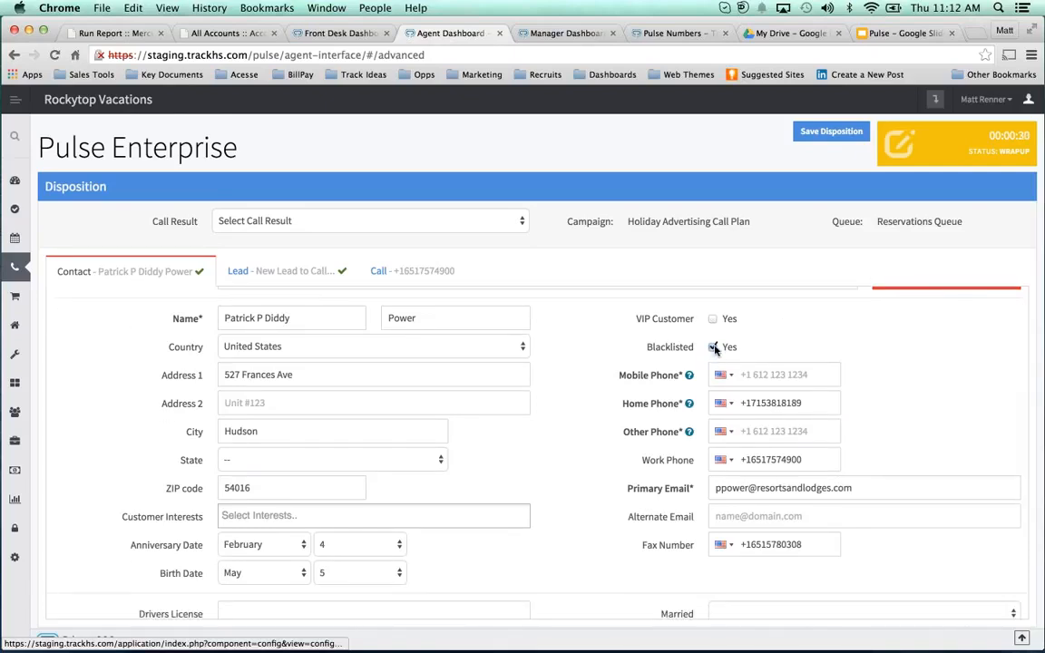
{"action": "left_click", "coordinate": [713, 347]}
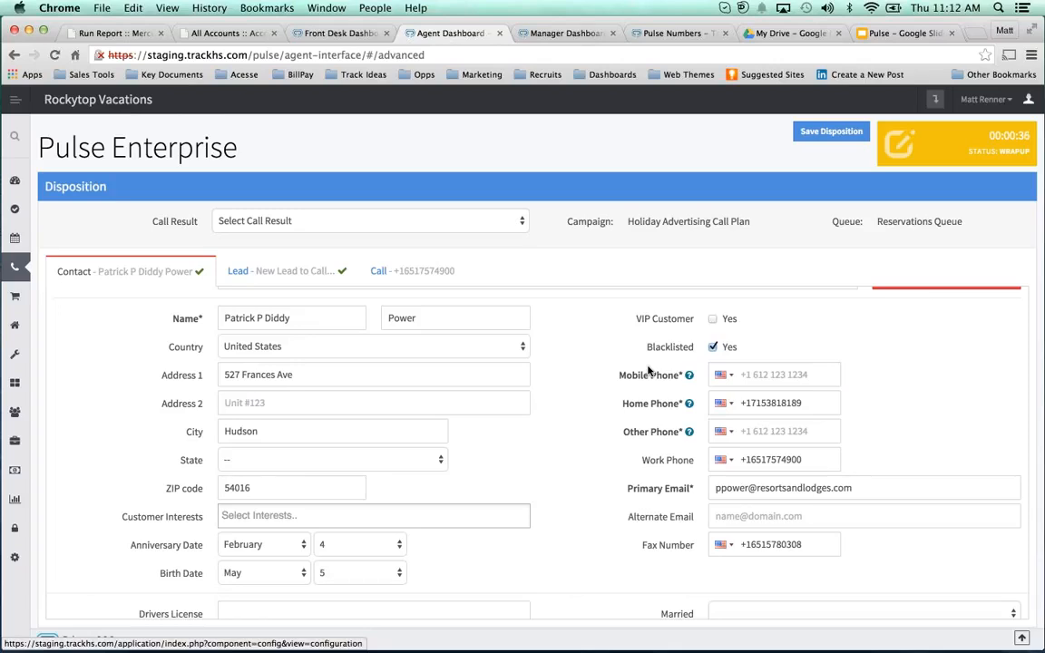
{"action": "mouse_move", "coordinate": [584, 390]}
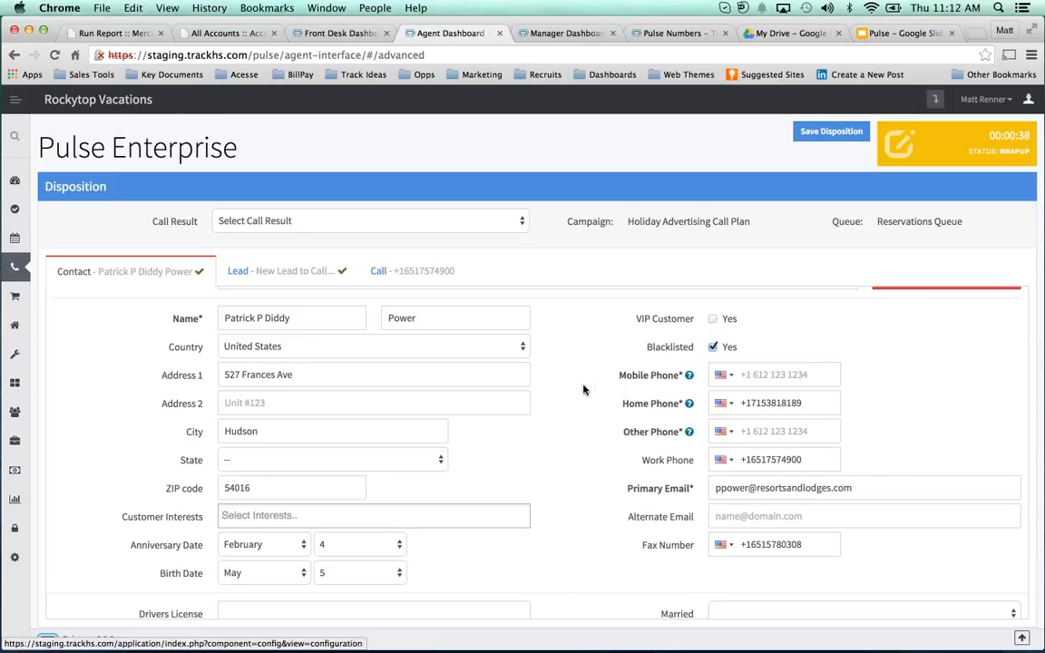
{"action": "scroll", "scroll_direction": "down", "scroll_amount": 3}
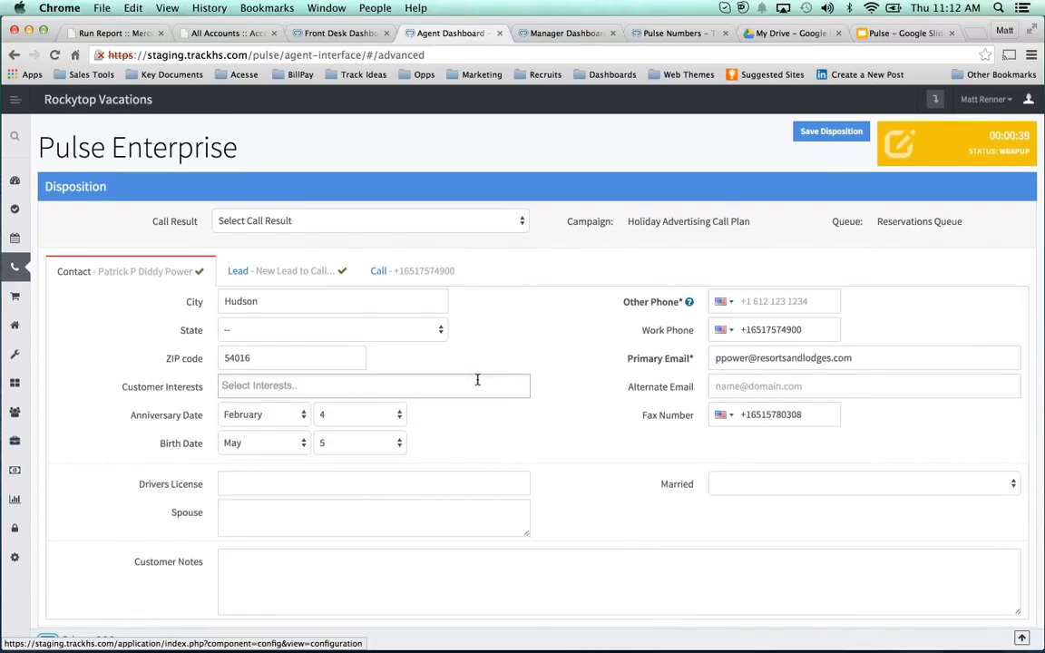
{"action": "left_click", "coordinate": [373, 386]}
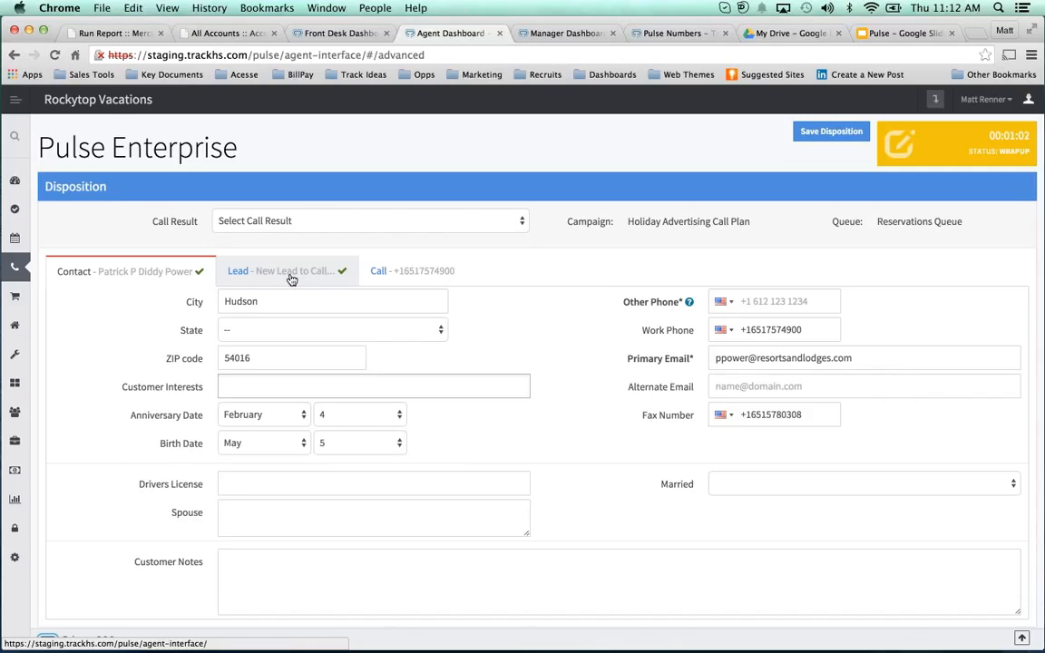
{"action": "mouse_move", "coordinate": [304, 277]}
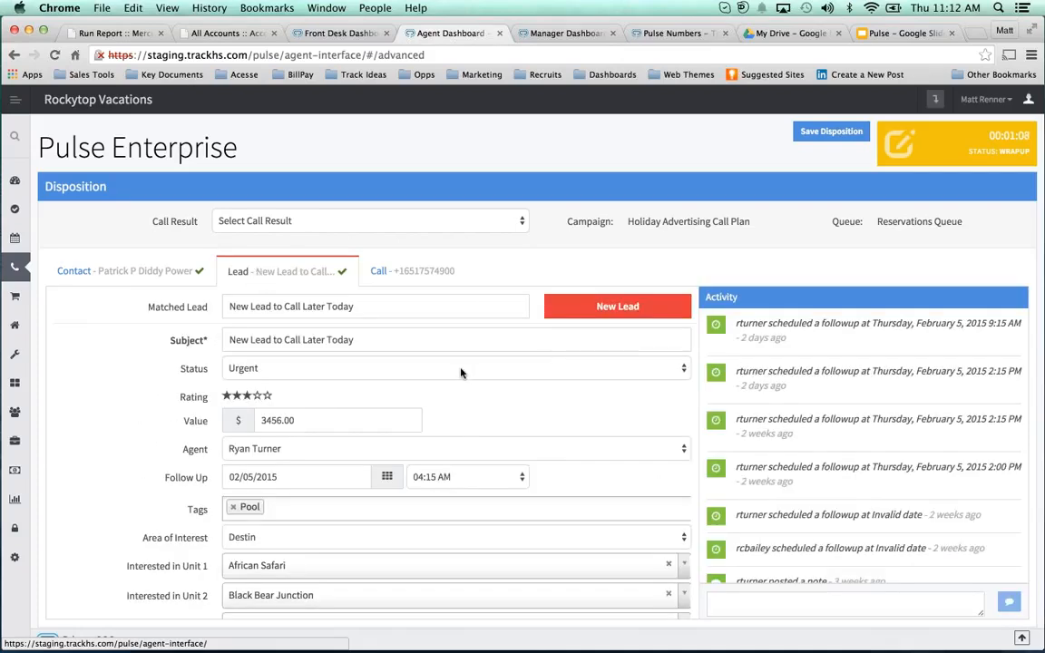
Try several Call Result options in the Disposition panel, ending on Lead - Existing
{"action": "scroll", "scroll_direction": "down", "scroll_amount": 3}
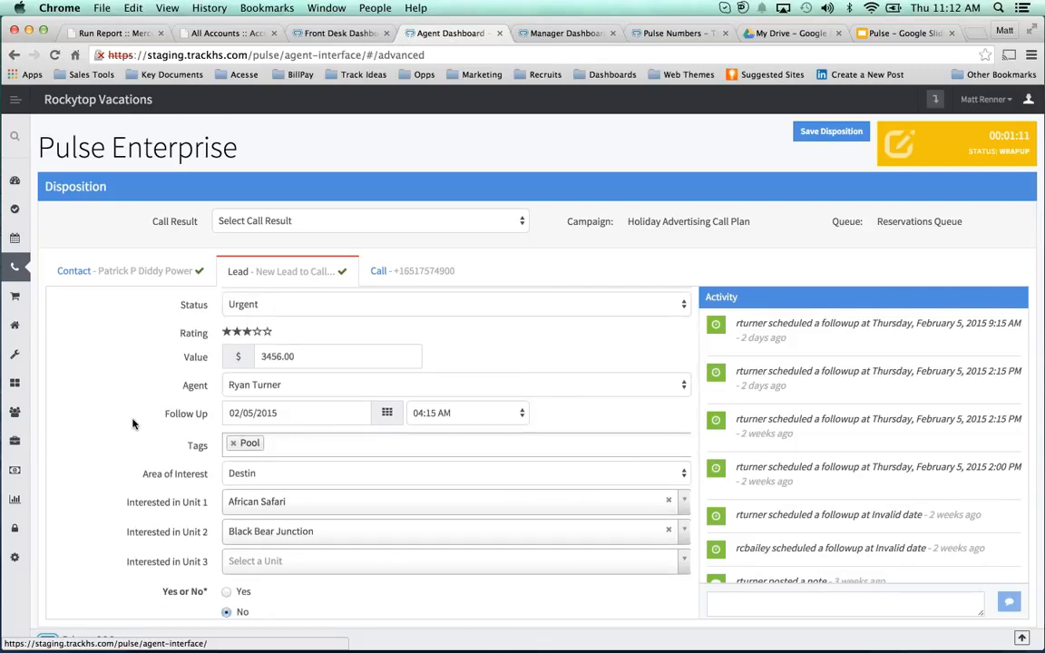
{"action": "mouse_move", "coordinate": [316, 434]}
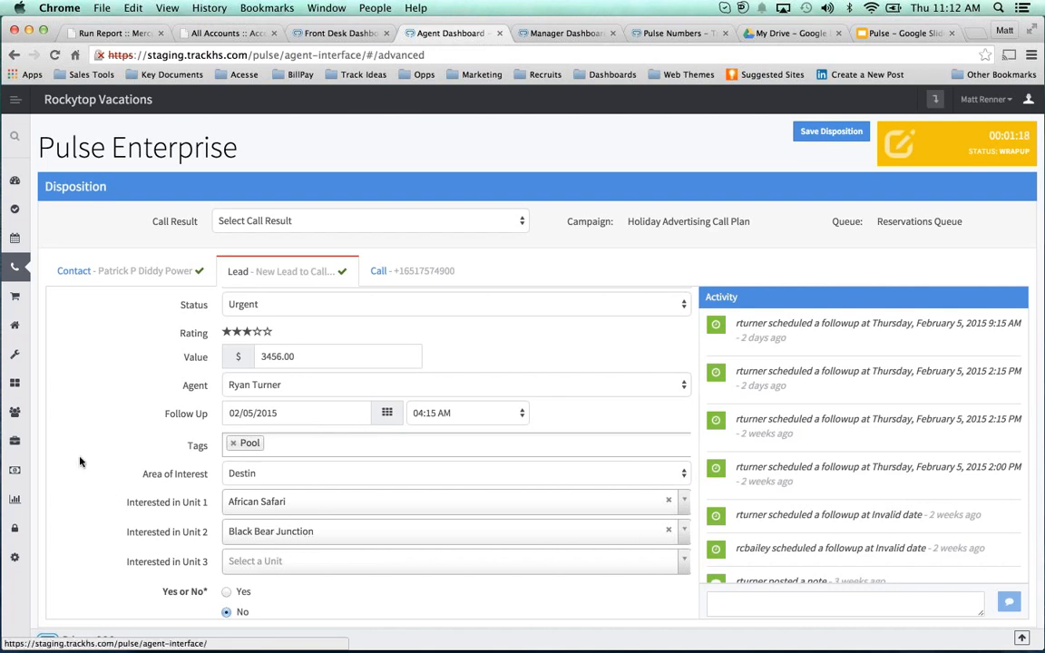
{"action": "scroll", "scroll_direction": "down", "scroll_amount": 3}
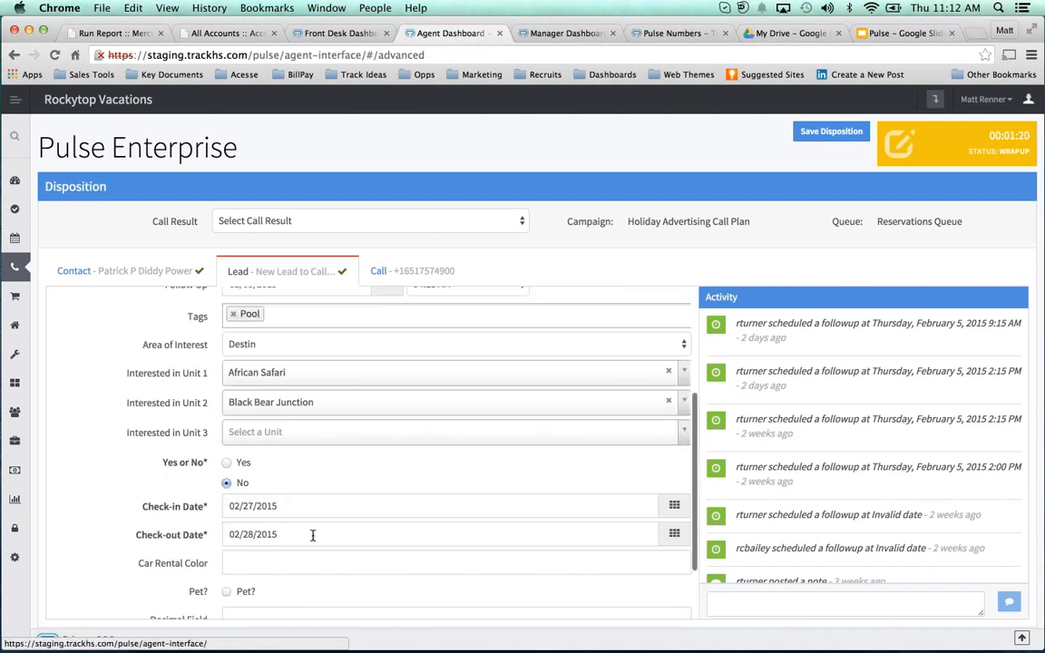
{"action": "mouse_move", "coordinate": [133, 458]}
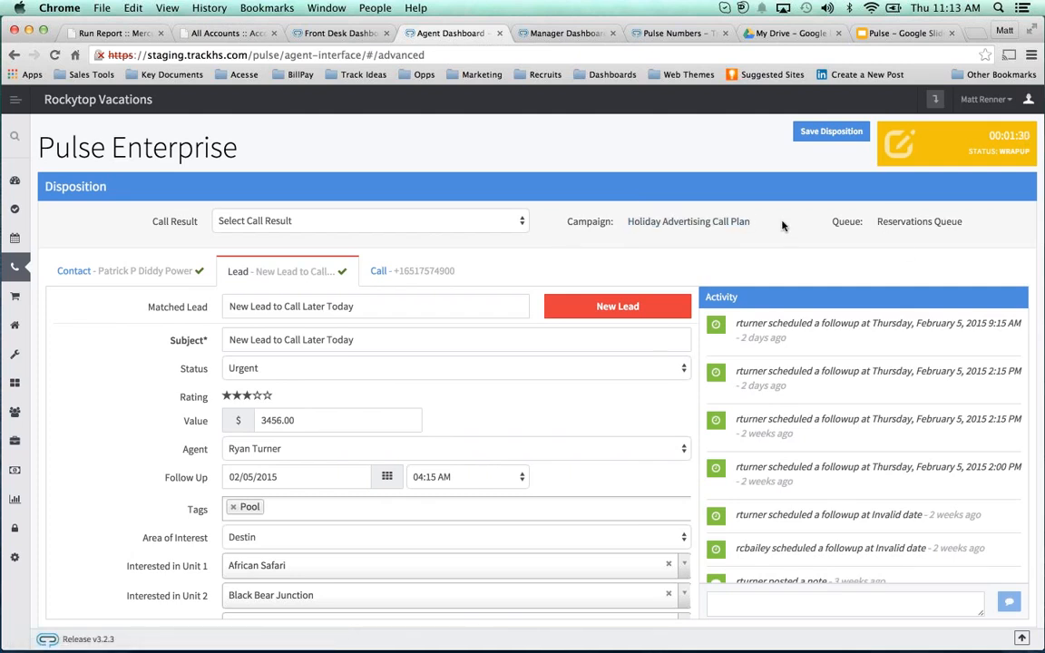
{"action": "left_click", "coordinate": [368, 220]}
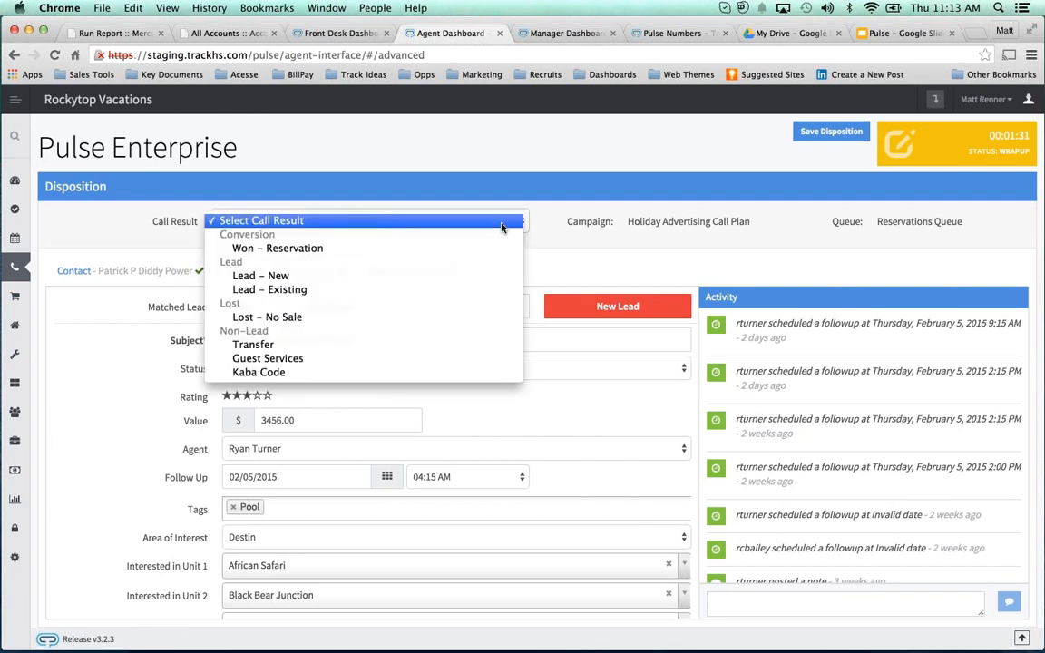
{"action": "left_click", "coordinate": [277, 247]}
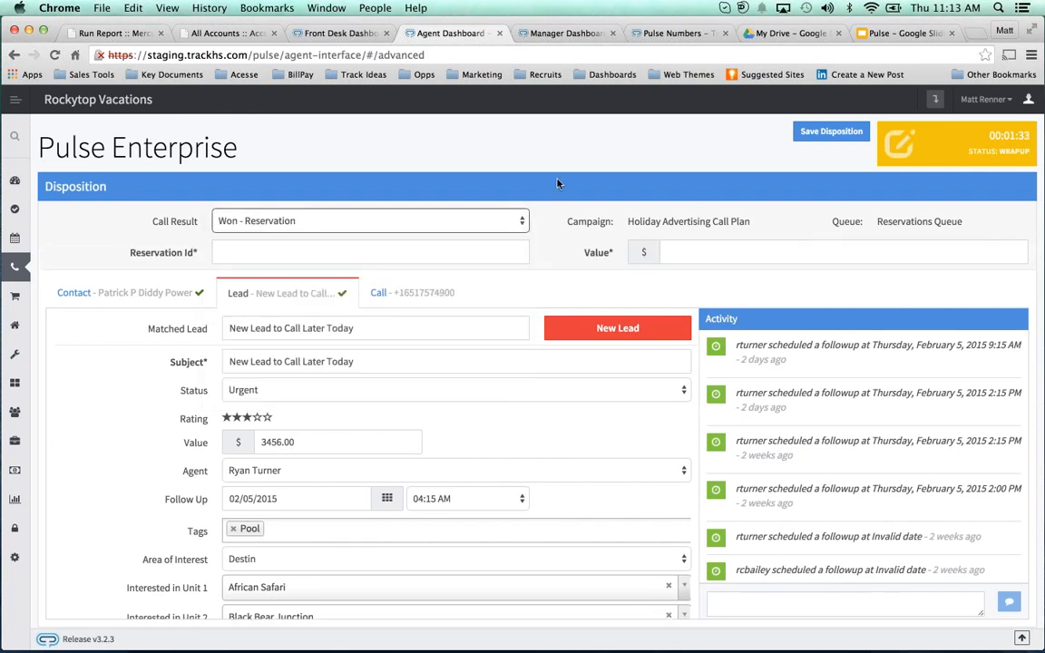
{"action": "left_click", "coordinate": [370, 252]}
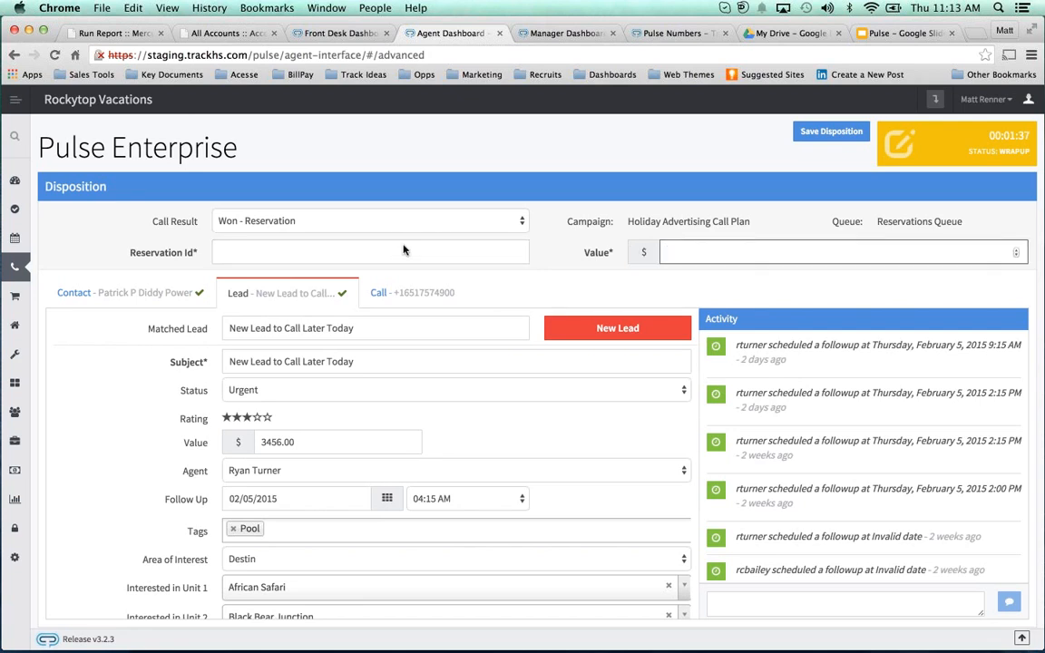
{"action": "left_click", "coordinate": [370, 221]}
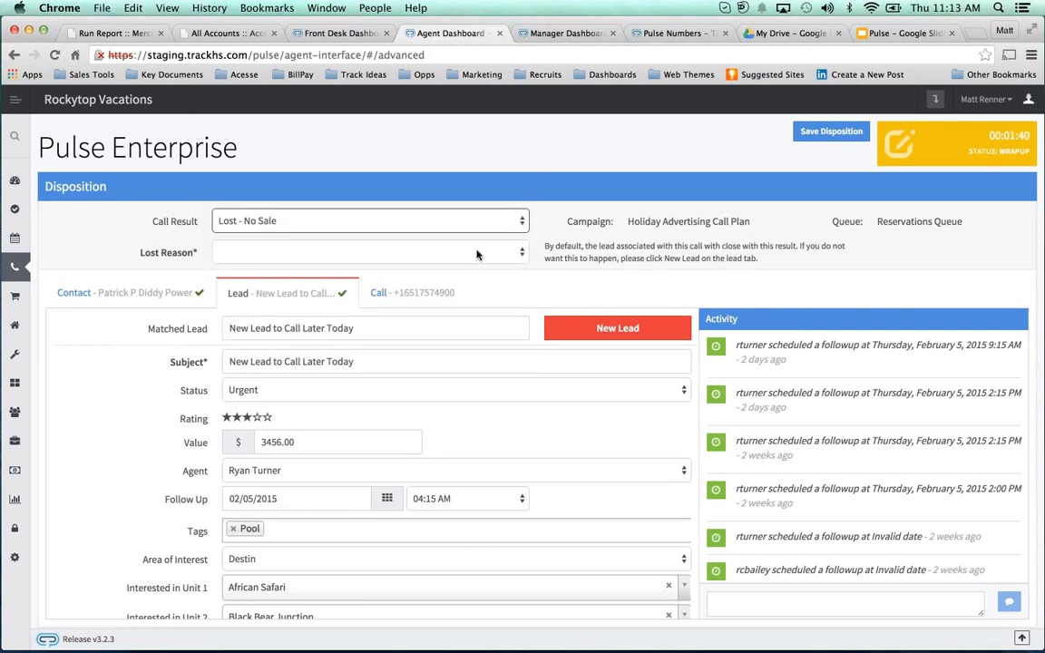
{"action": "left_click", "coordinate": [370, 253]}
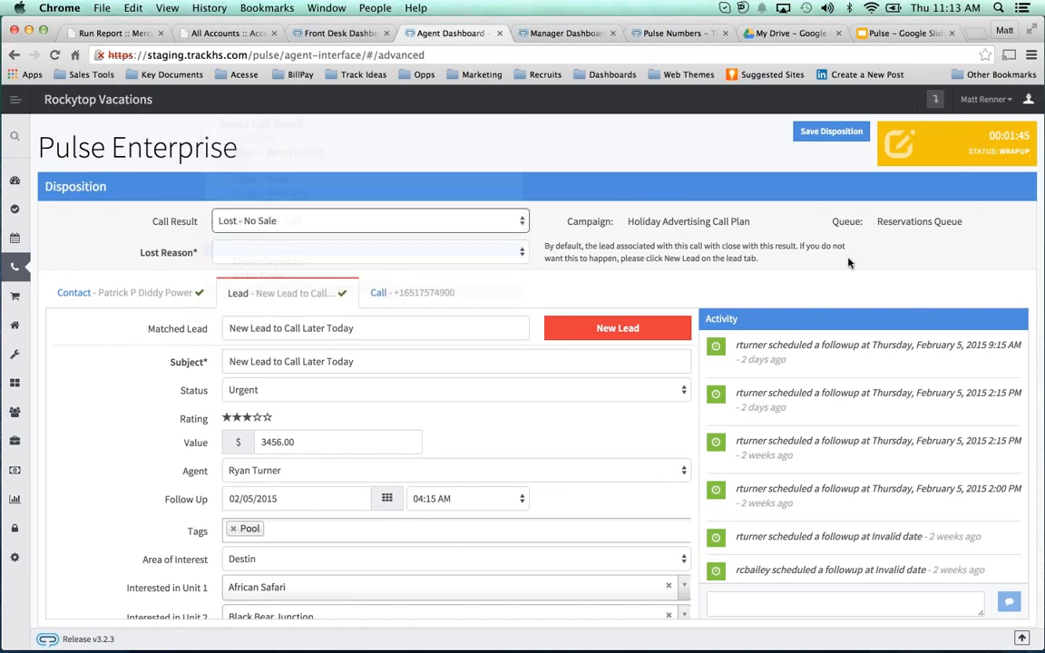
{"action": "left_click", "coordinate": [370, 221]}
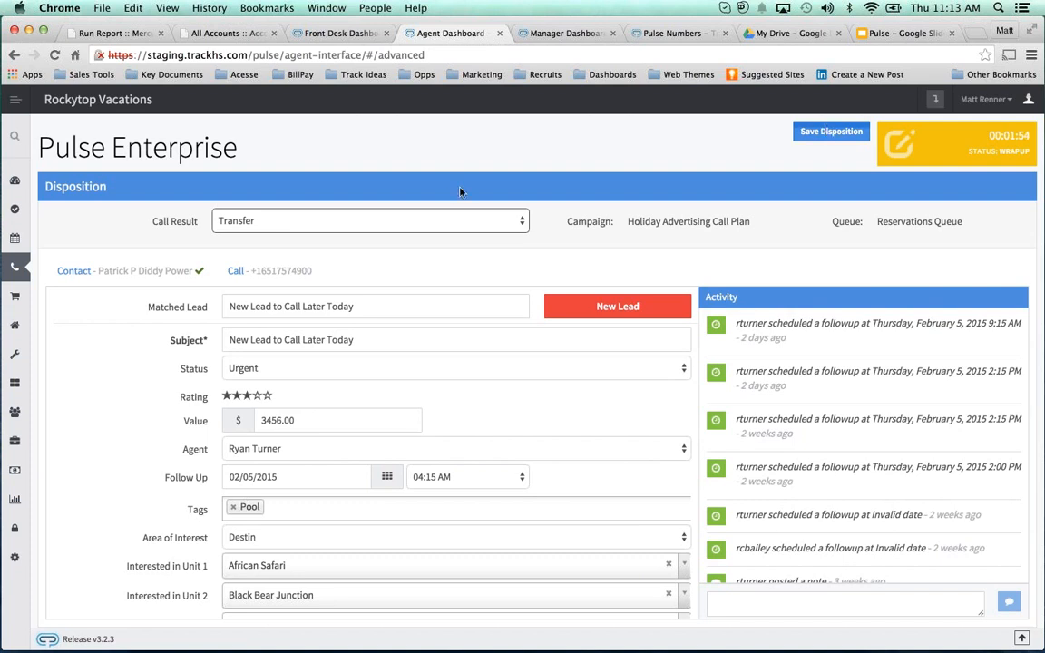
{"action": "left_click", "coordinate": [369, 221]}
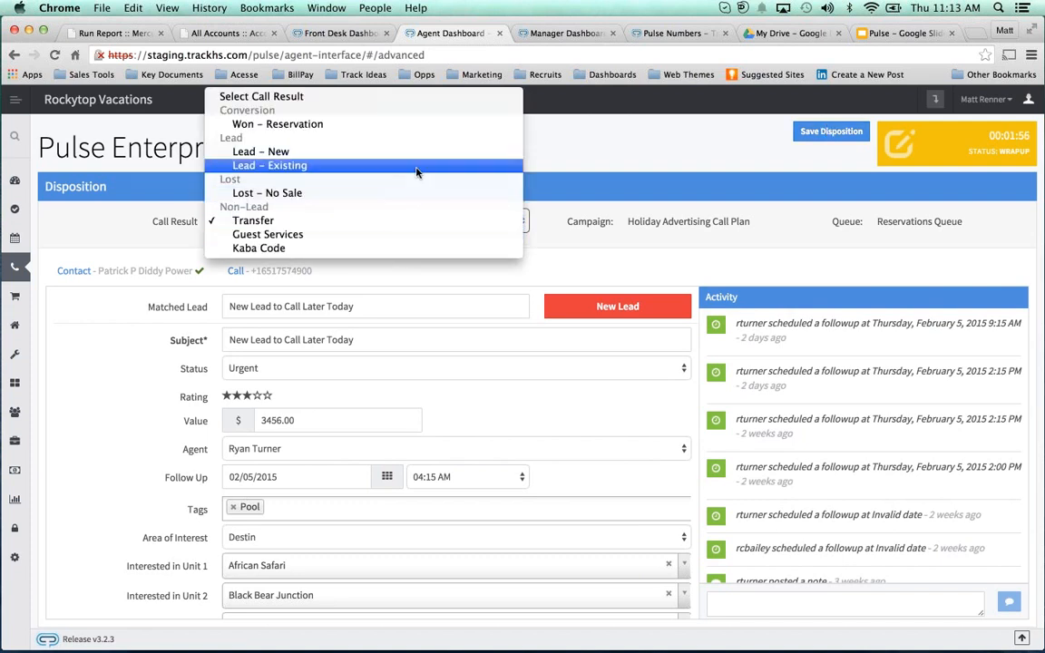
{"action": "left_click", "coordinate": [269, 165]}
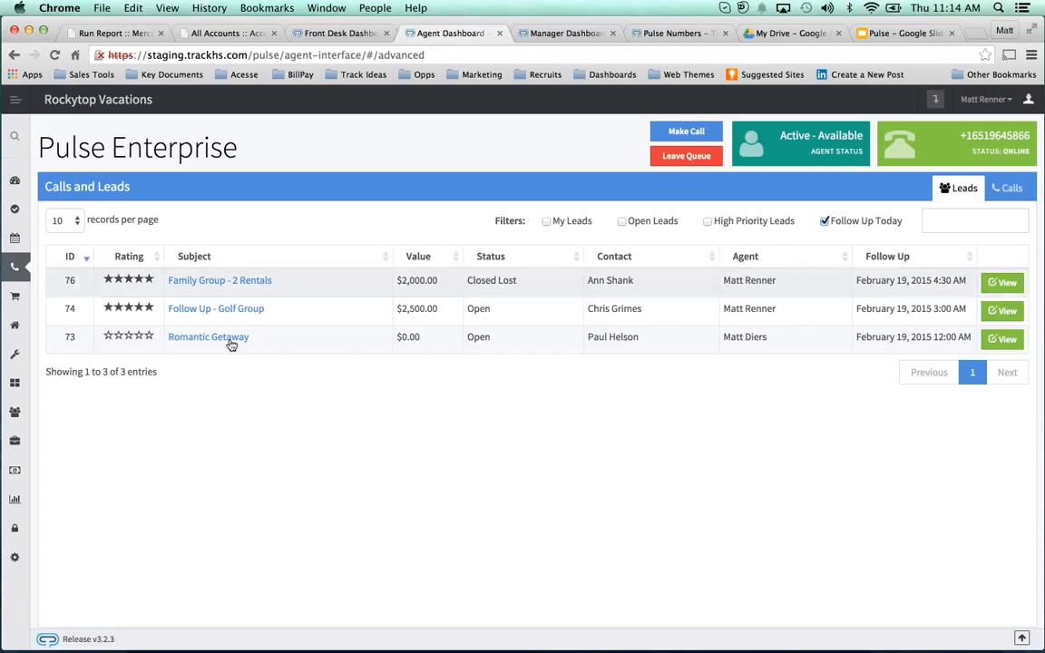
{"action": "left_click", "coordinate": [15, 441]}
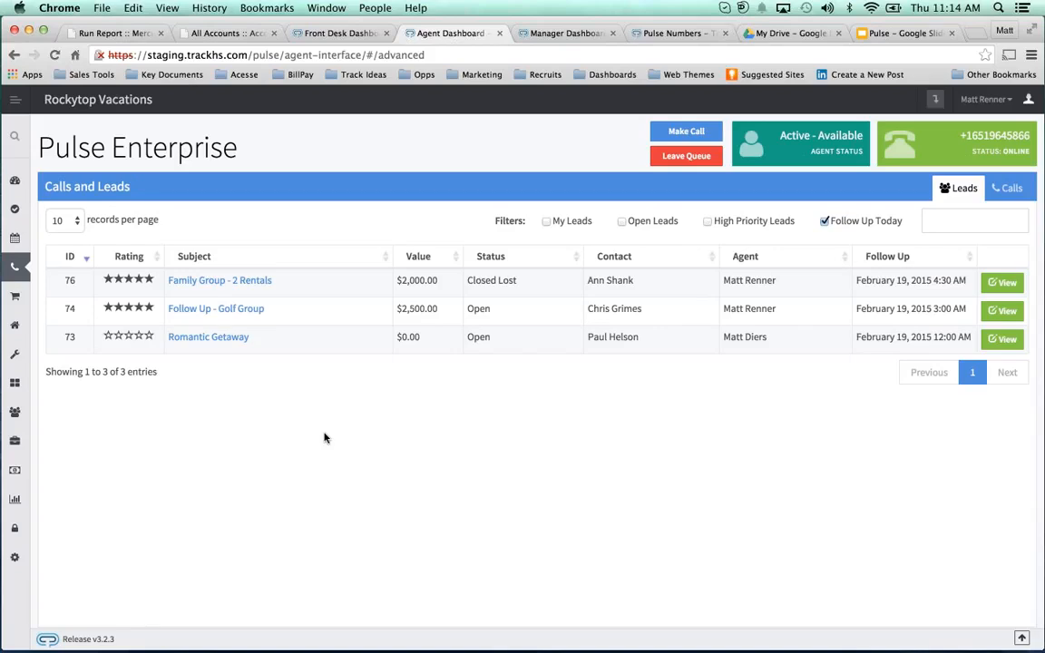
{"action": "mouse_move", "coordinate": [813, 152]}
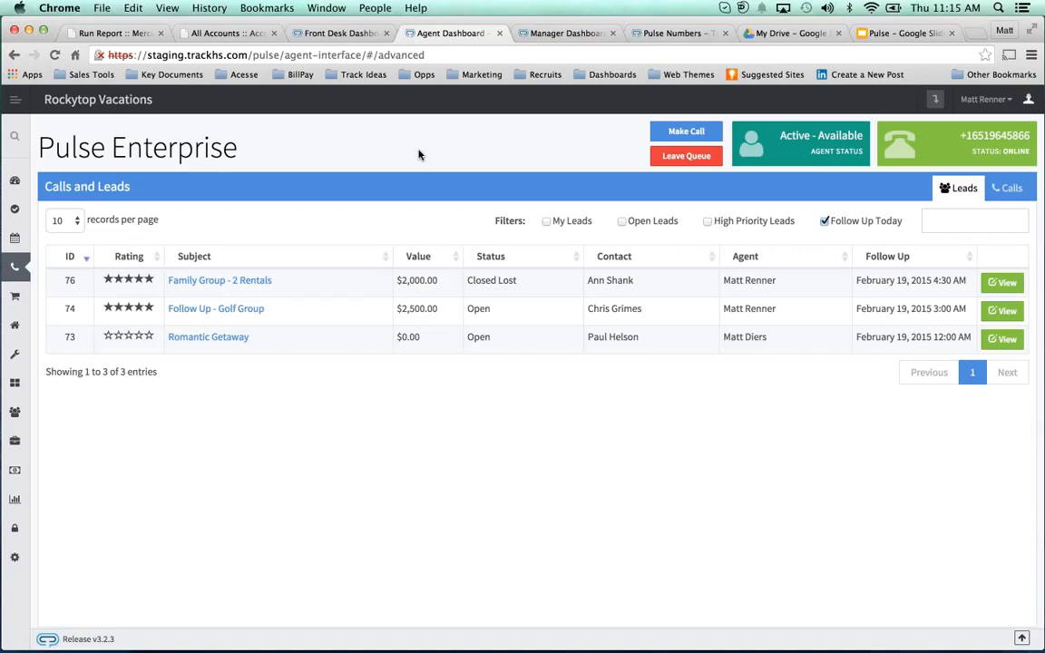
{"action": "mouse_move", "coordinate": [66, 132]}
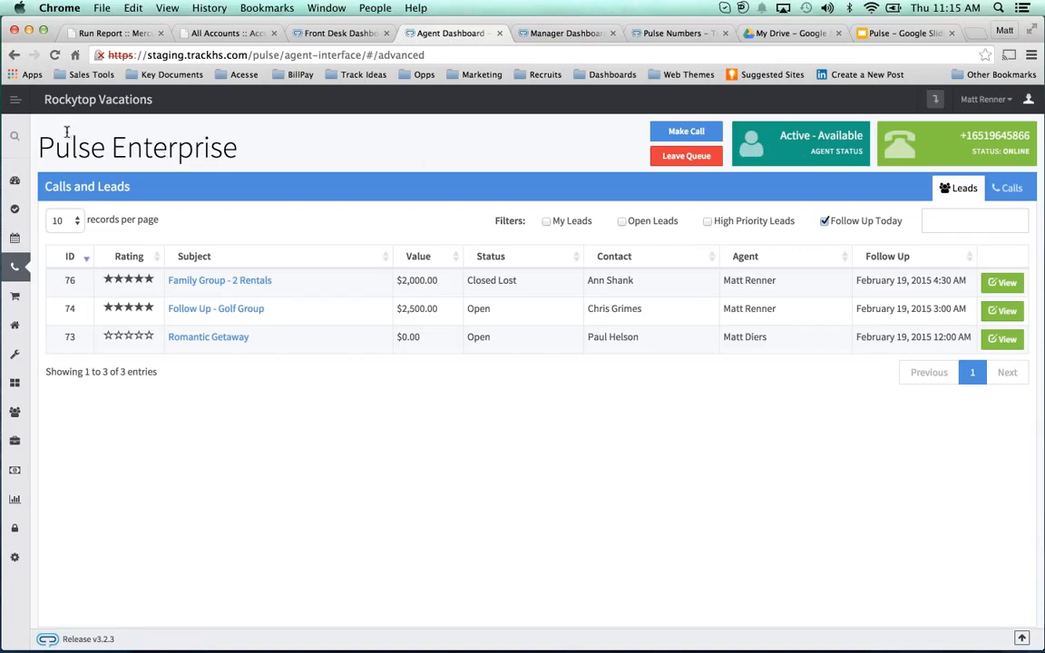
{"action": "mouse_move", "coordinate": [15, 499]}
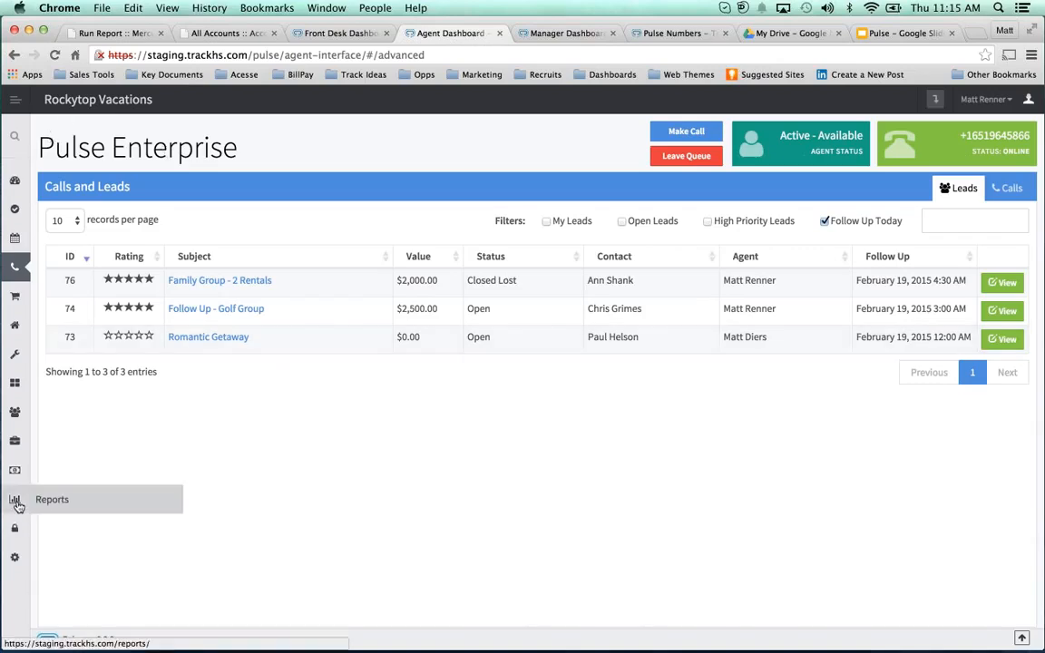
Run the TrackPulse Campaign Statistics report for 01/01/2014–02/19/2015 and scroll its results
{"action": "left_click", "coordinate": [52, 499]}
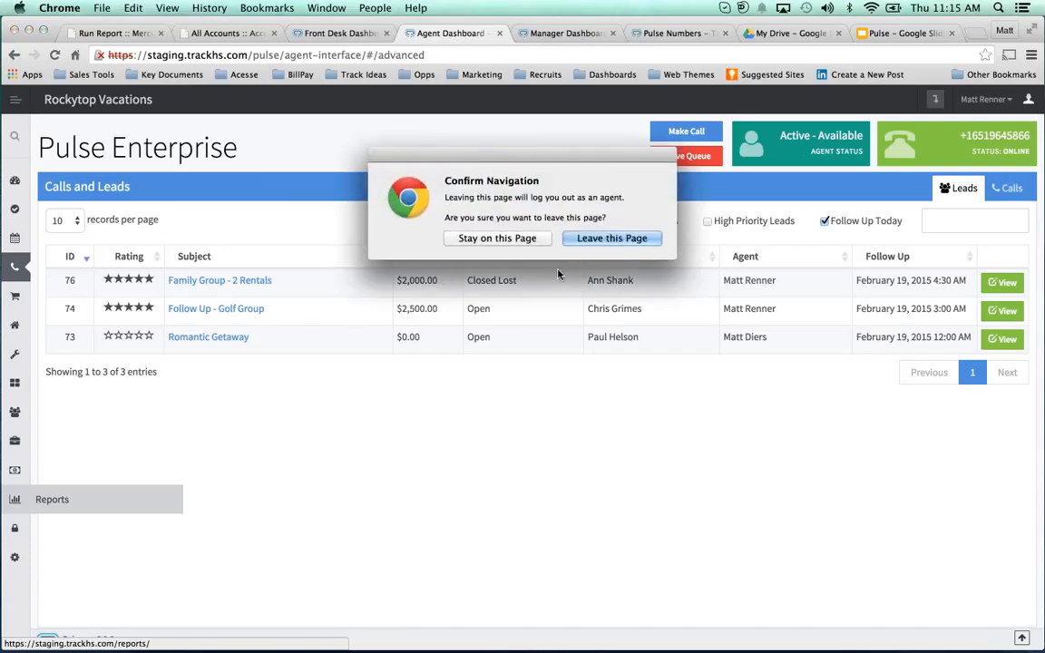
{"action": "left_click", "coordinate": [611, 238]}
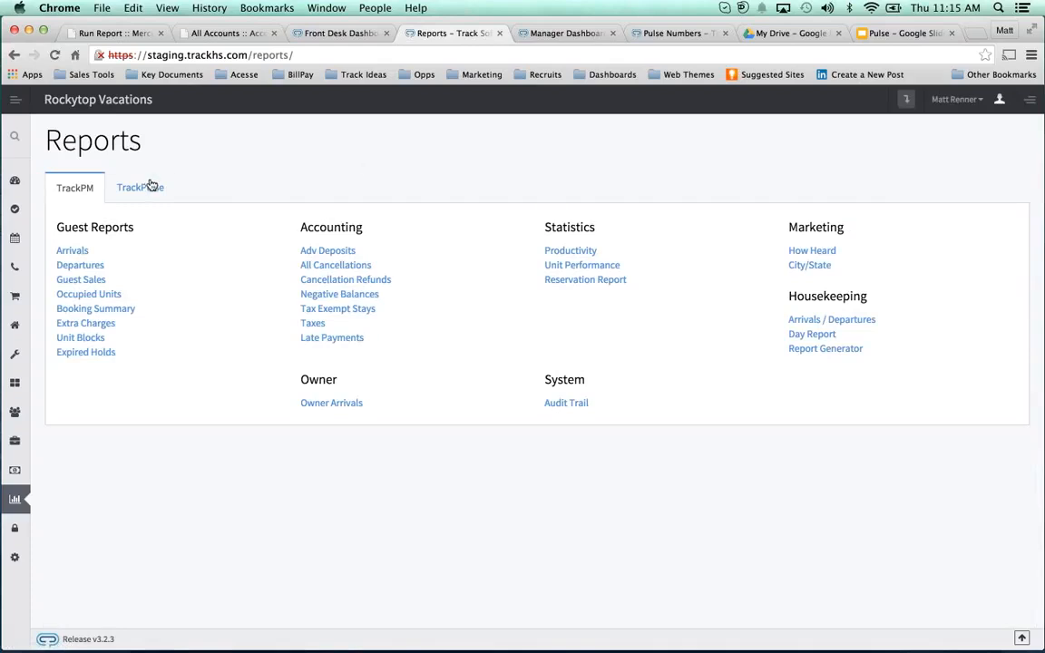
{"action": "left_click", "coordinate": [140, 188]}
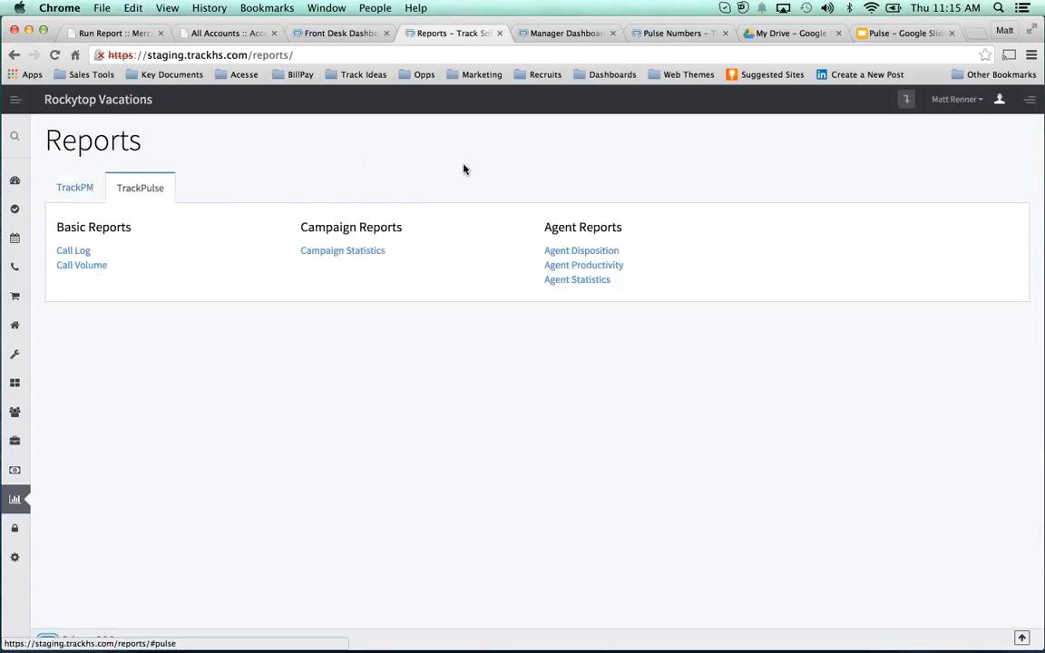
{"action": "mouse_move", "coordinate": [400, 240]}
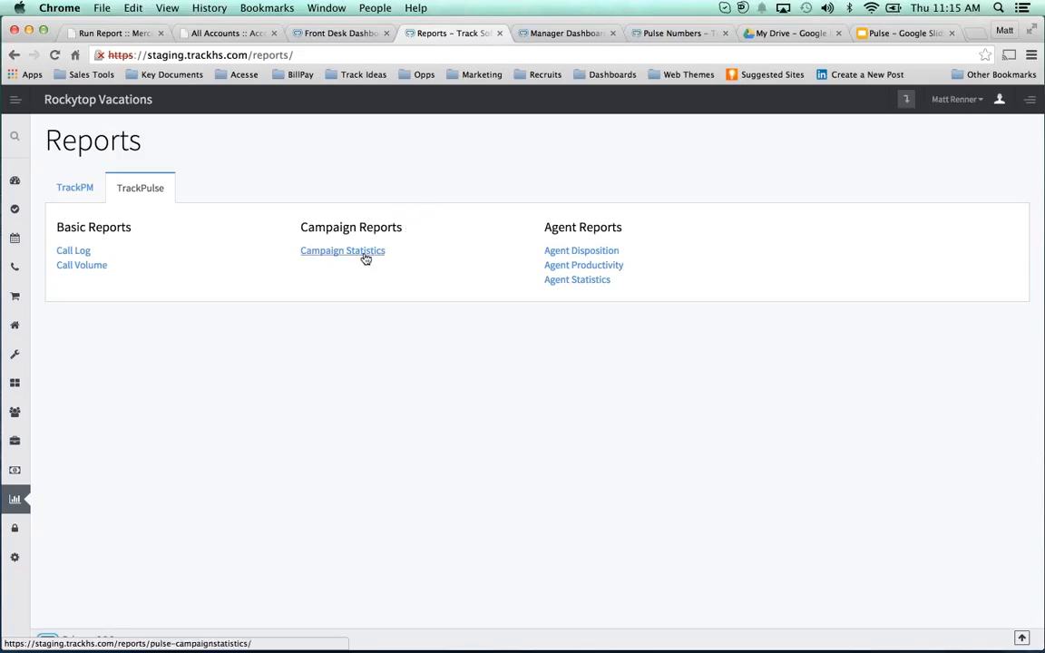
{"action": "left_click", "coordinate": [341, 251]}
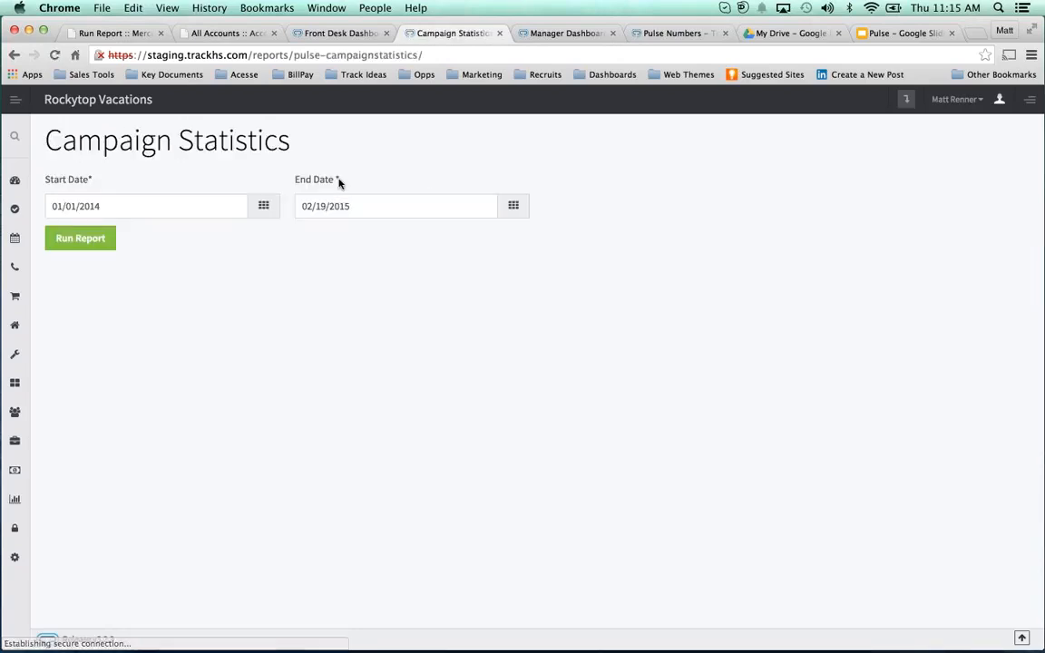
{"action": "left_click", "coordinate": [80, 238]}
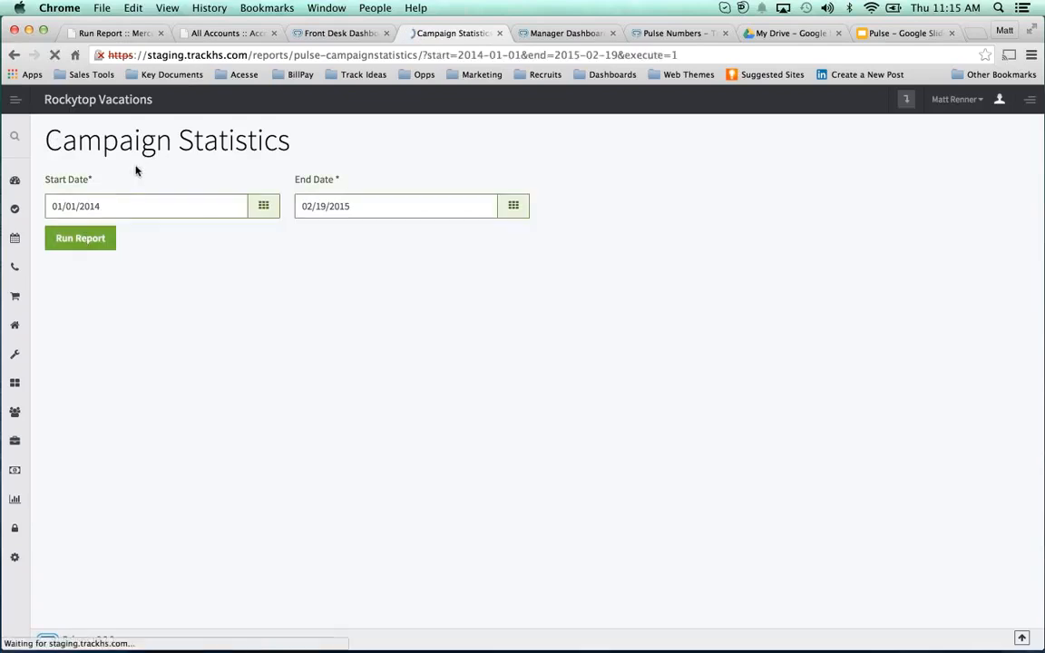
{"action": "left_click", "coordinate": [80, 237]}
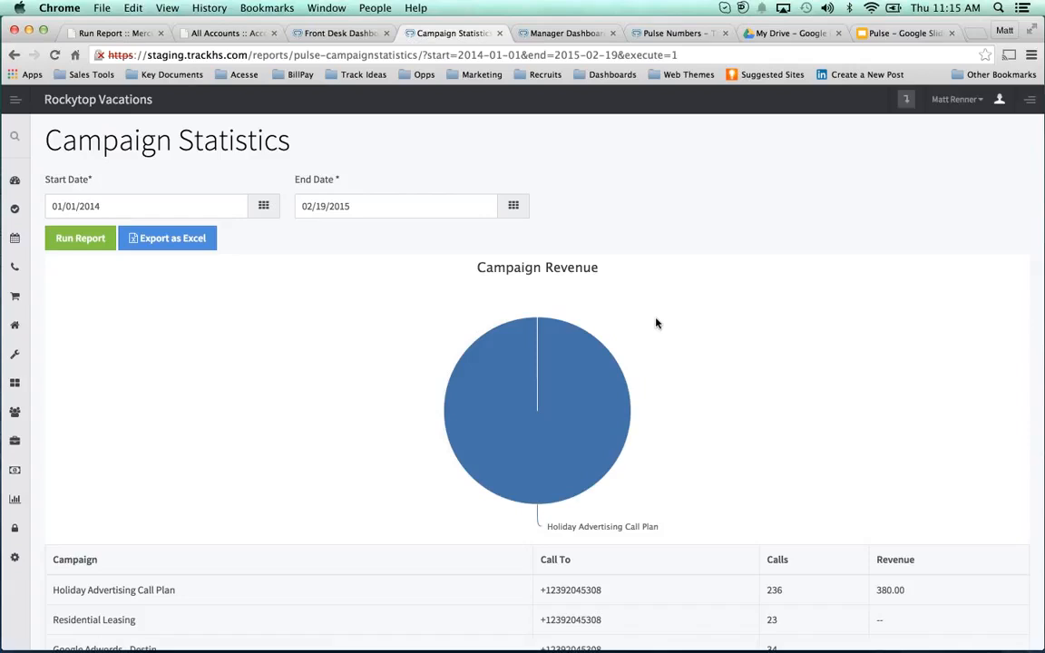
{"action": "scroll", "scroll_direction": "down", "scroll_amount": 3}
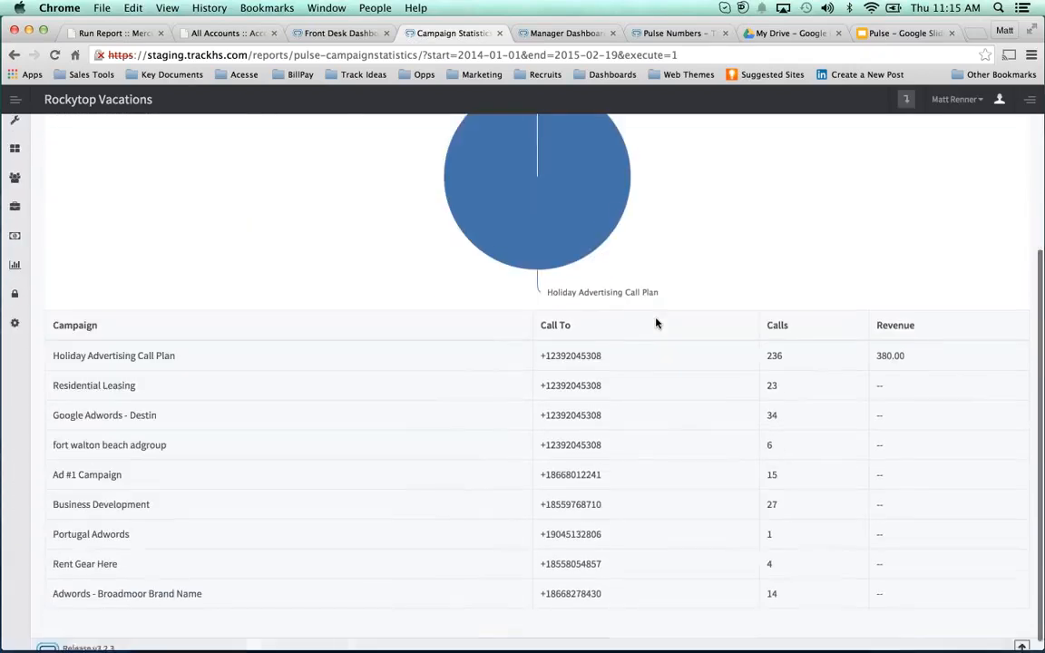
{"action": "scroll", "scroll_direction": "down", "scroll_amount": 3}
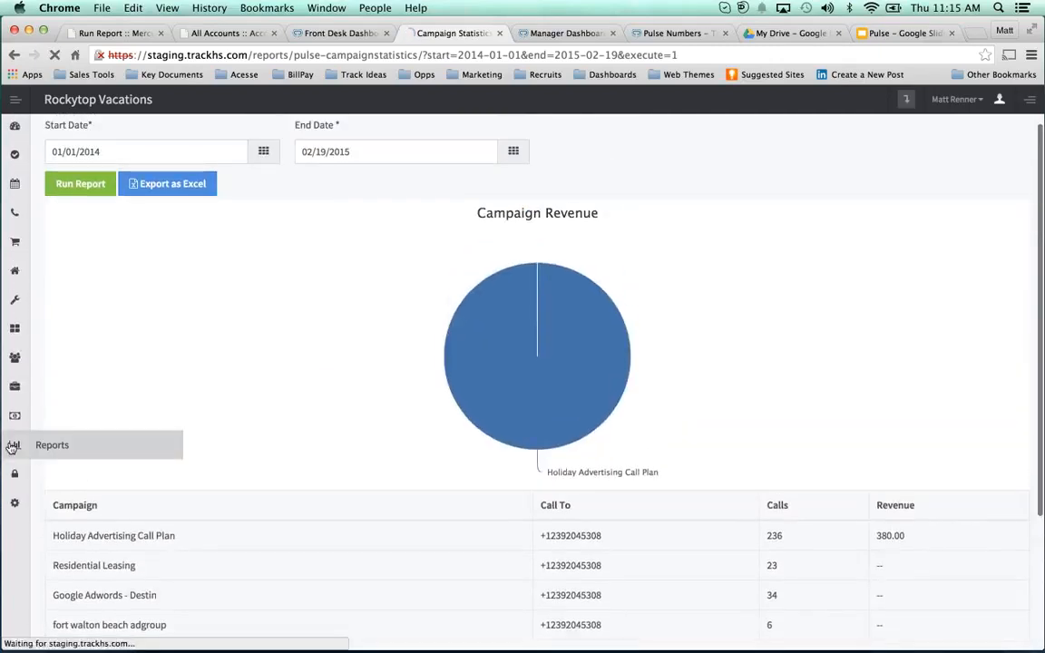
Run the TrackPulse Agent Statistics report for 02/01/2015–02/19/2015
{"action": "left_click", "coordinate": [15, 444]}
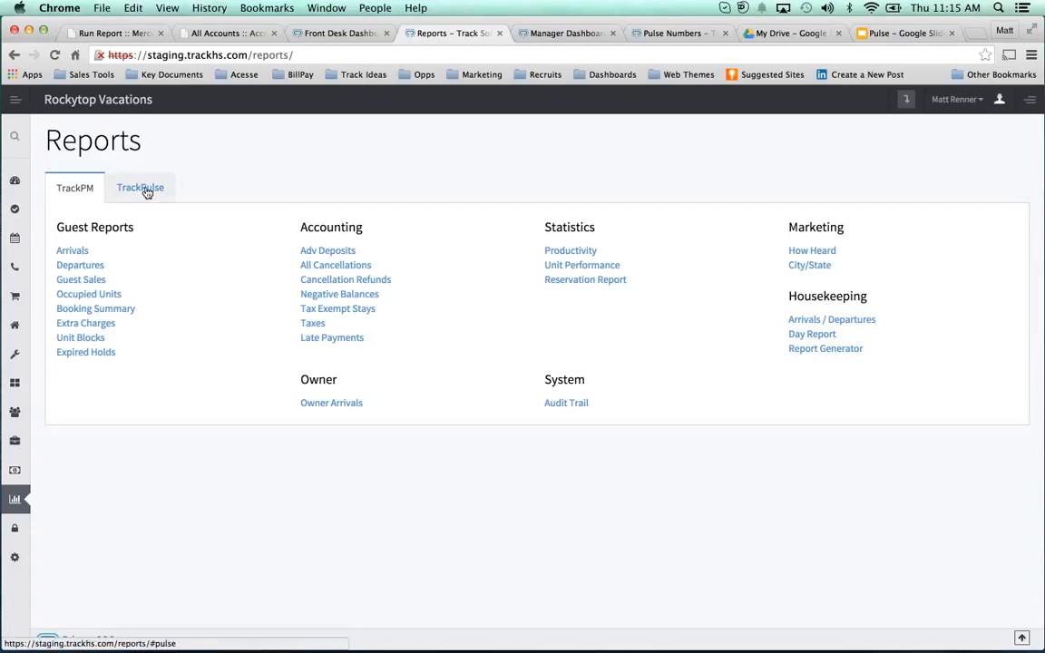
{"action": "left_click", "coordinate": [140, 187]}
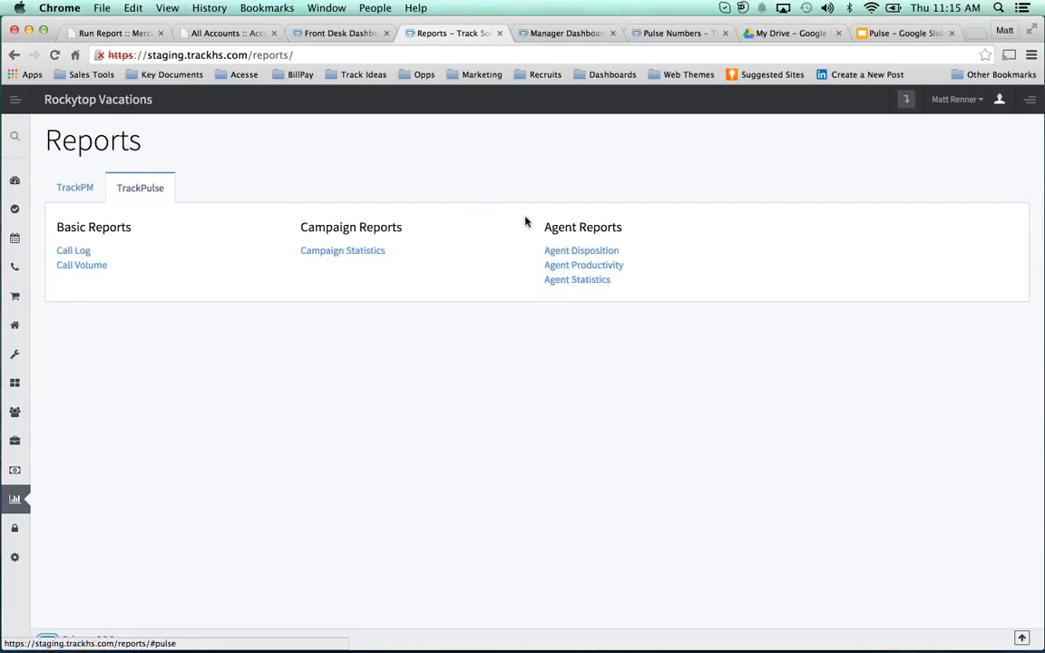
{"action": "left_click", "coordinate": [577, 279]}
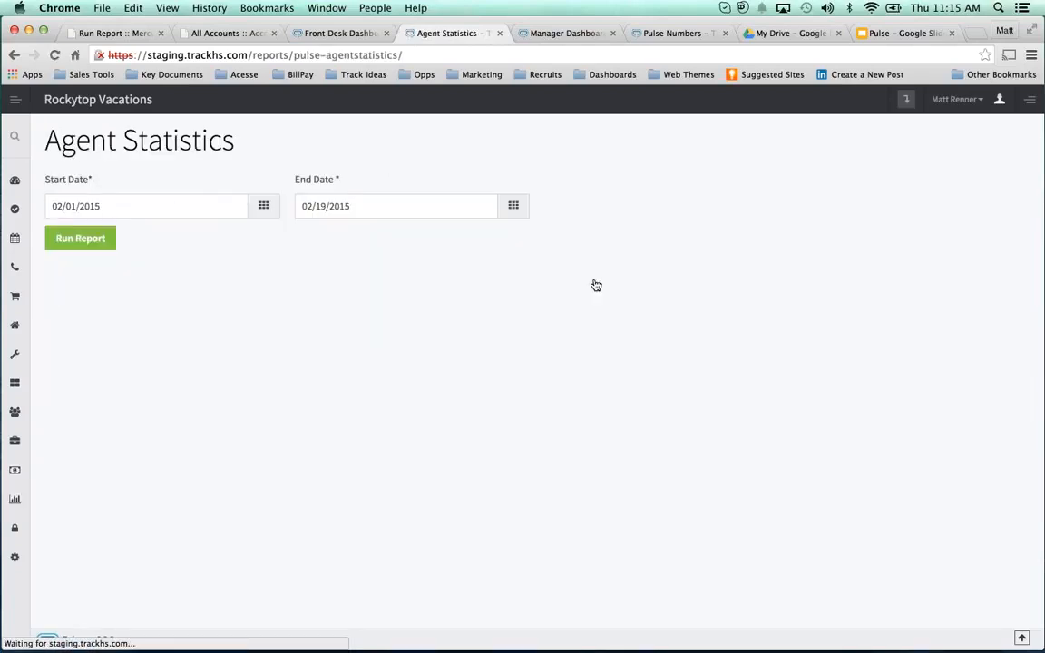
{"action": "left_click", "coordinate": [79, 237]}
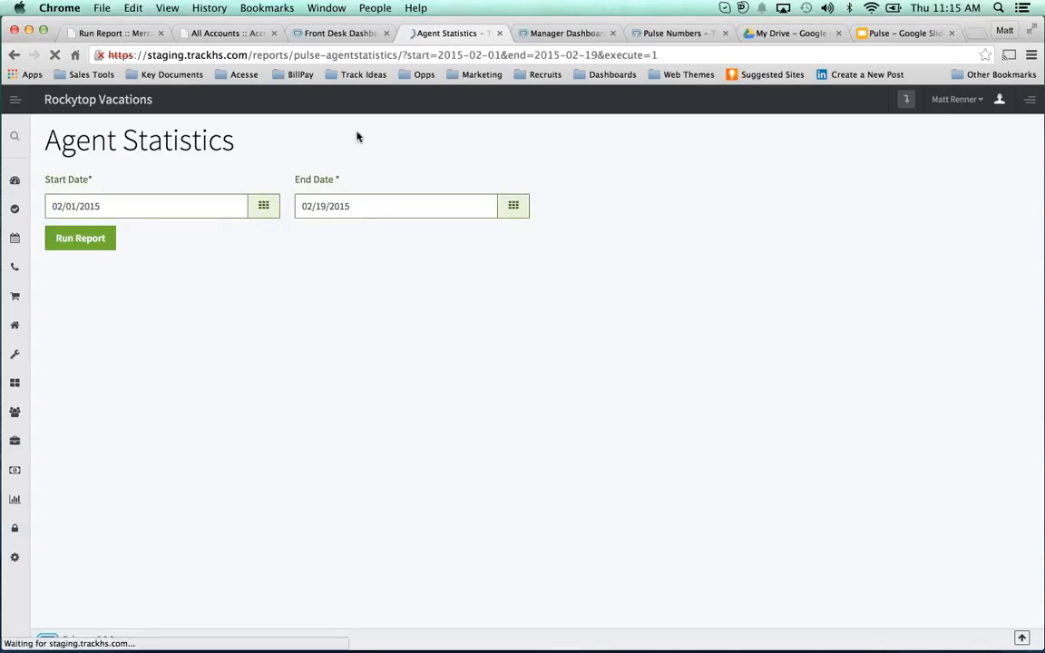
{"action": "left_click", "coordinate": [80, 237]}
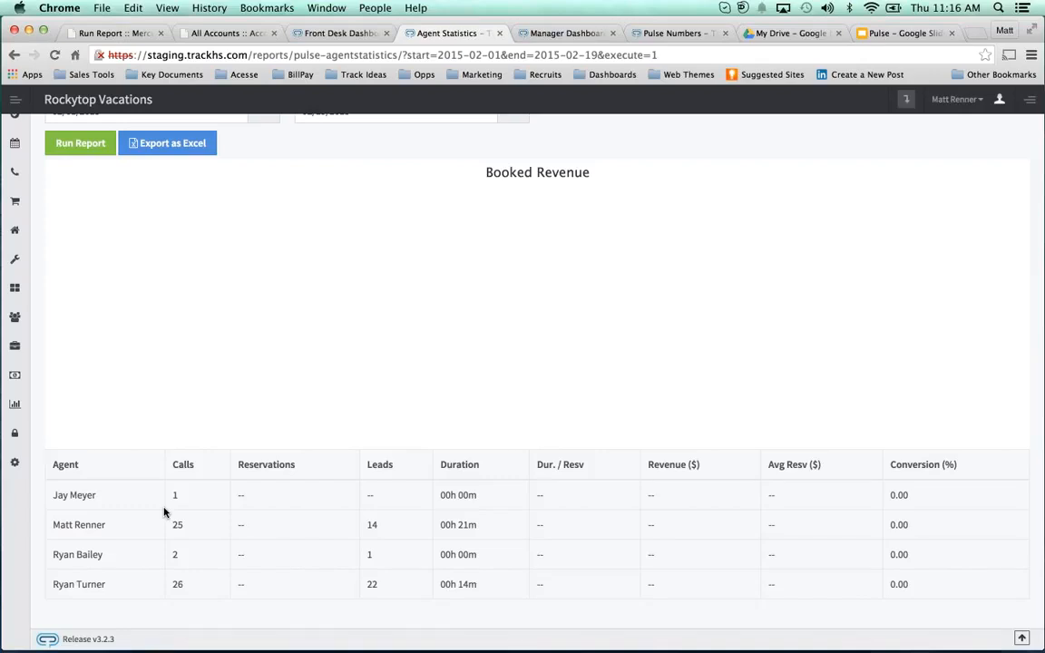
{"action": "mouse_move", "coordinate": [164, 510]}
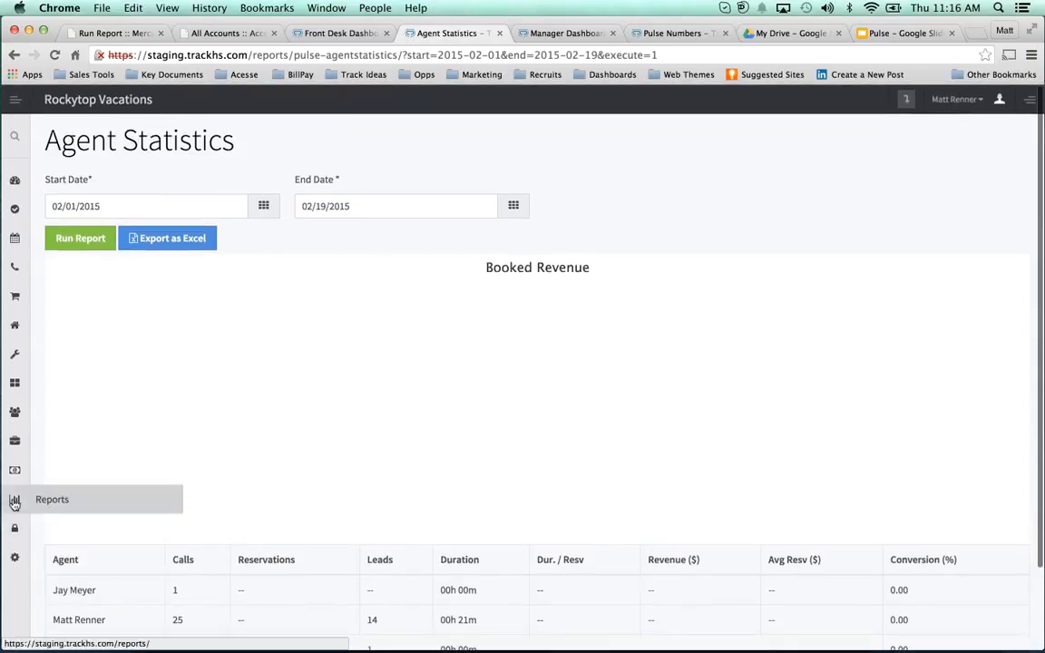
Run the TrackPulse Agent Productivity report for 02/01/2015–02/19/2015
{"action": "left_click", "coordinate": [15, 499]}
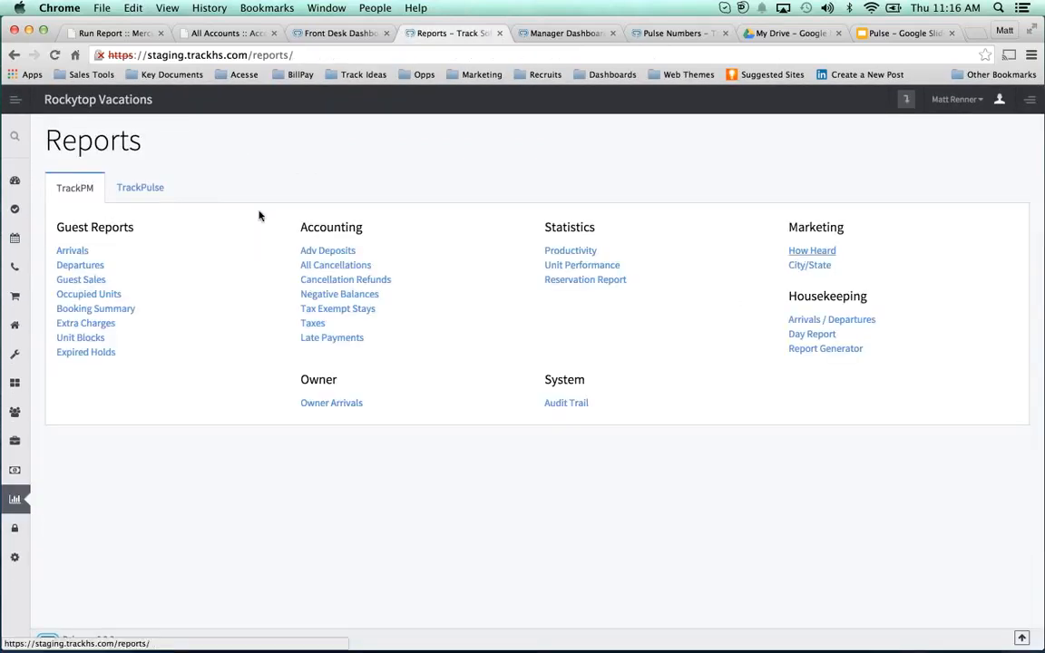
{"action": "left_click", "coordinate": [139, 188]}
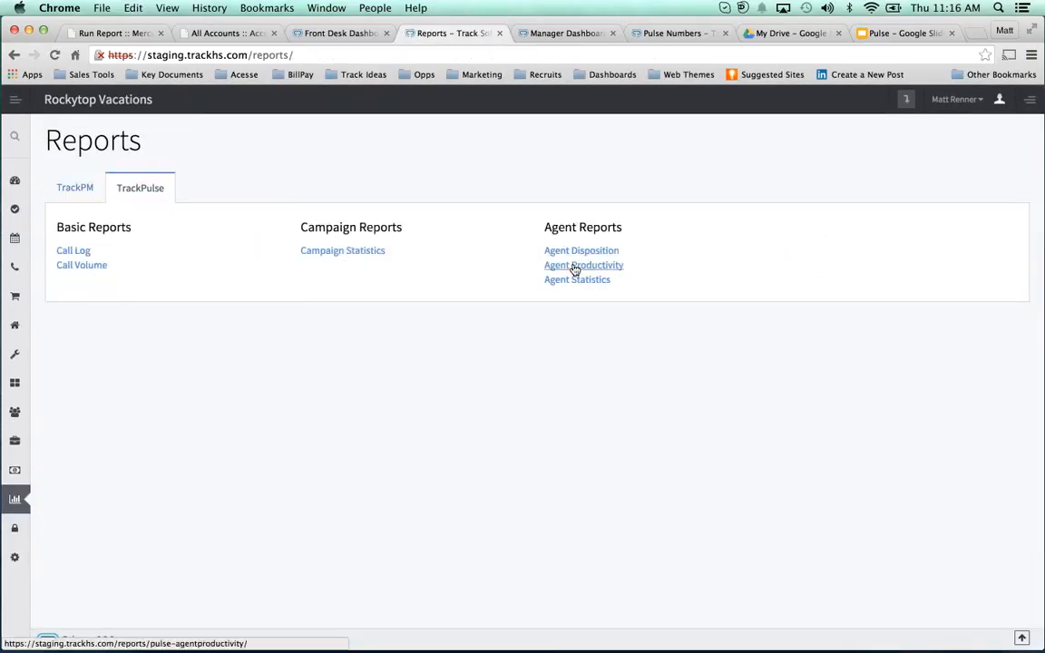
{"action": "left_click", "coordinate": [583, 265]}
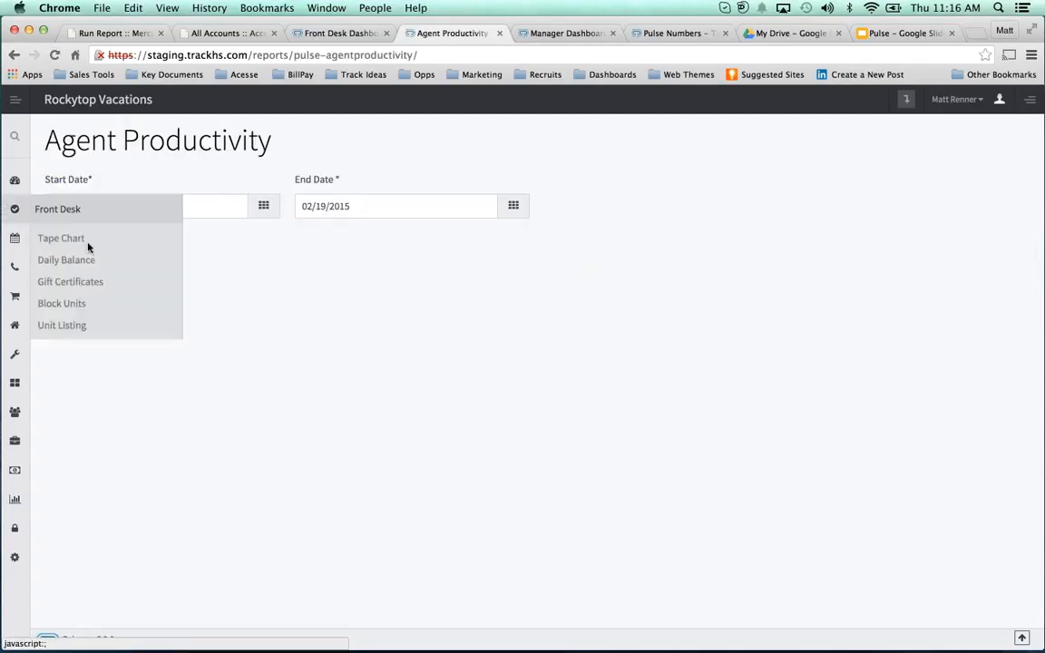
{"action": "left_click", "coordinate": [80, 238]}
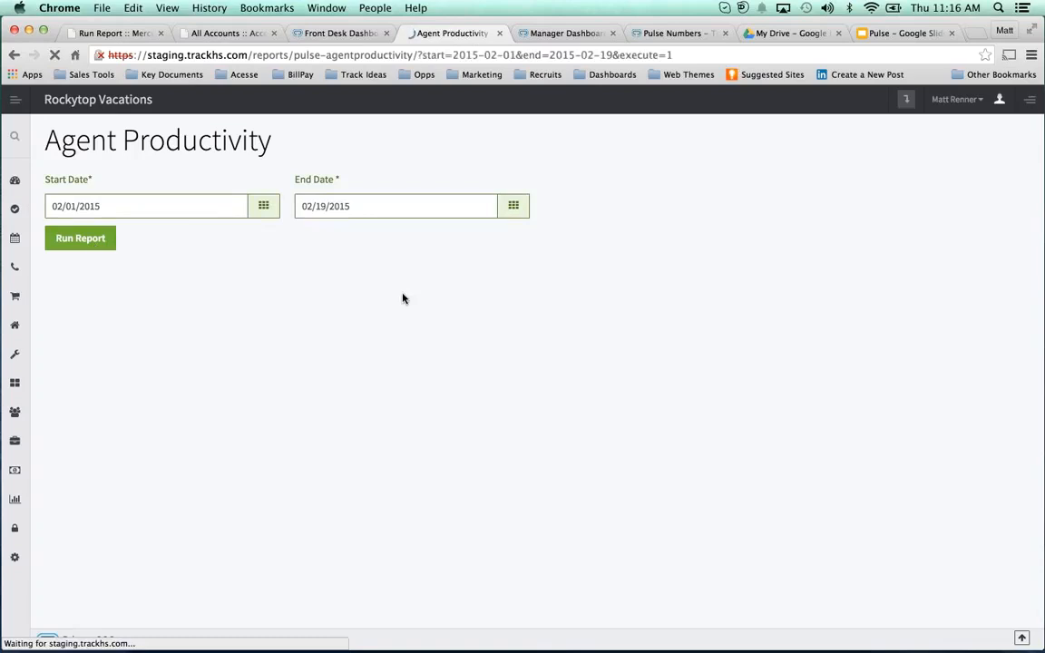
{"action": "left_click", "coordinate": [80, 237]}
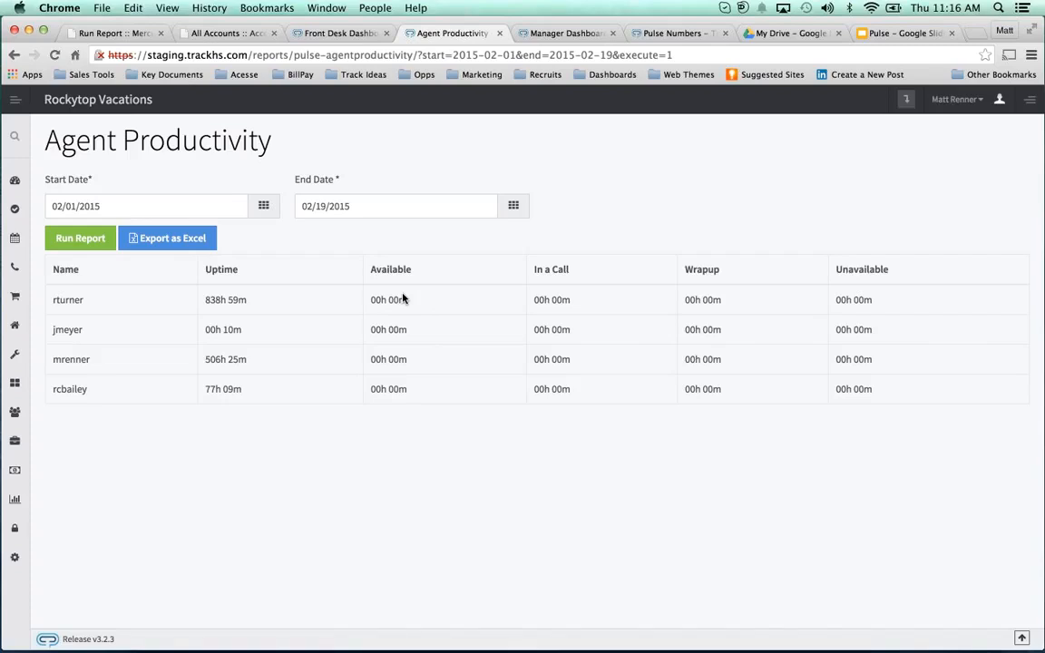
{"action": "mouse_move", "coordinate": [264, 210]}
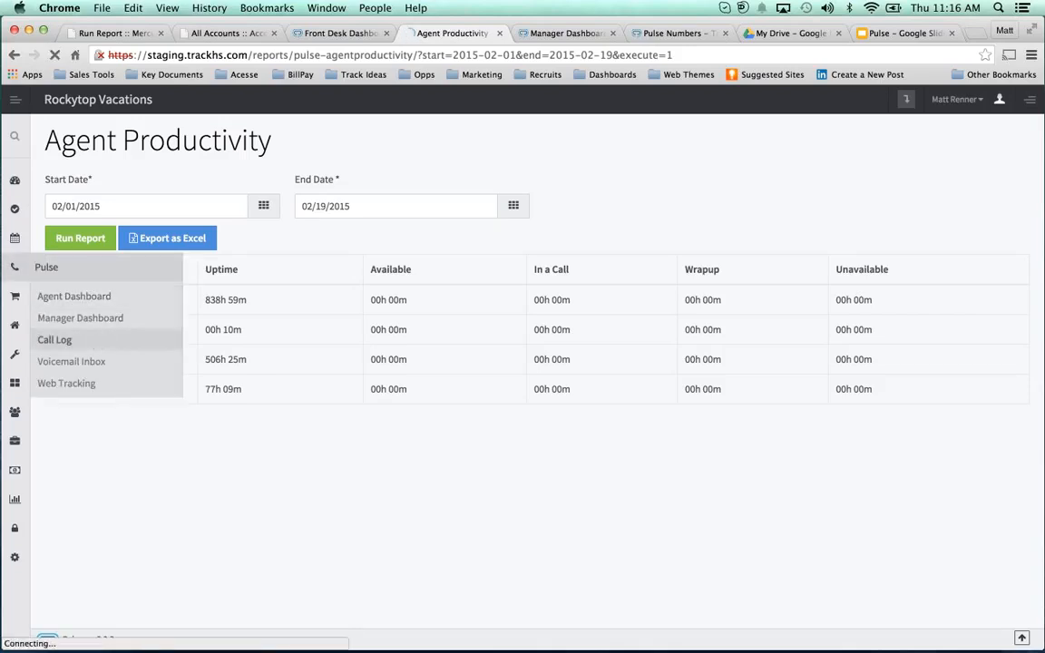
Open Pulse > Call Log to show all 363 recent calls
{"action": "left_click", "coordinate": [55, 339]}
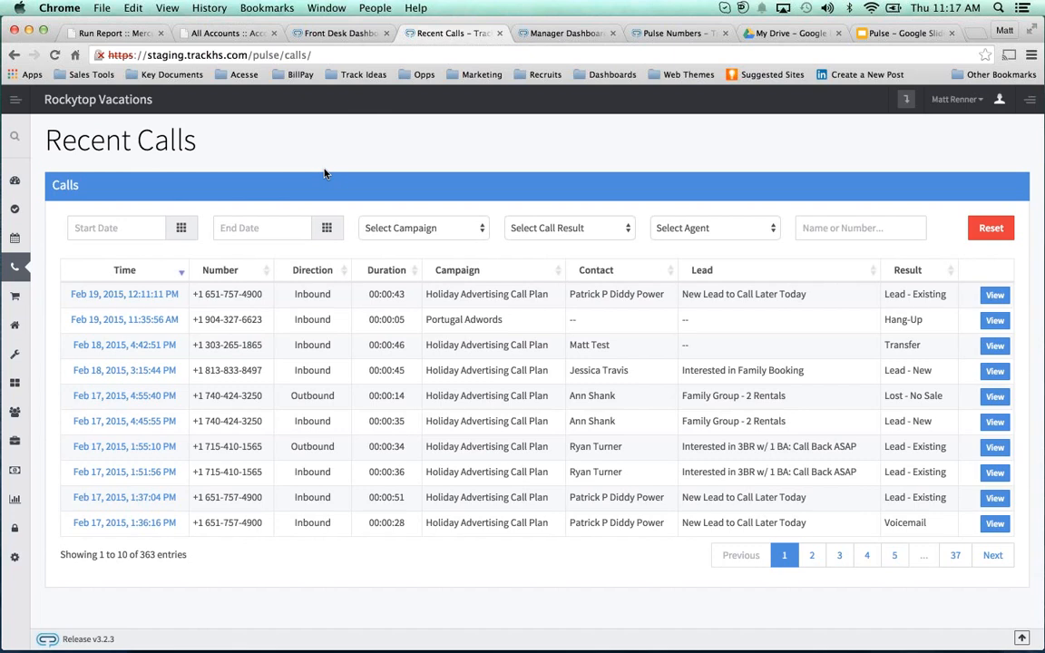
{"action": "mouse_move", "coordinate": [603, 309]}
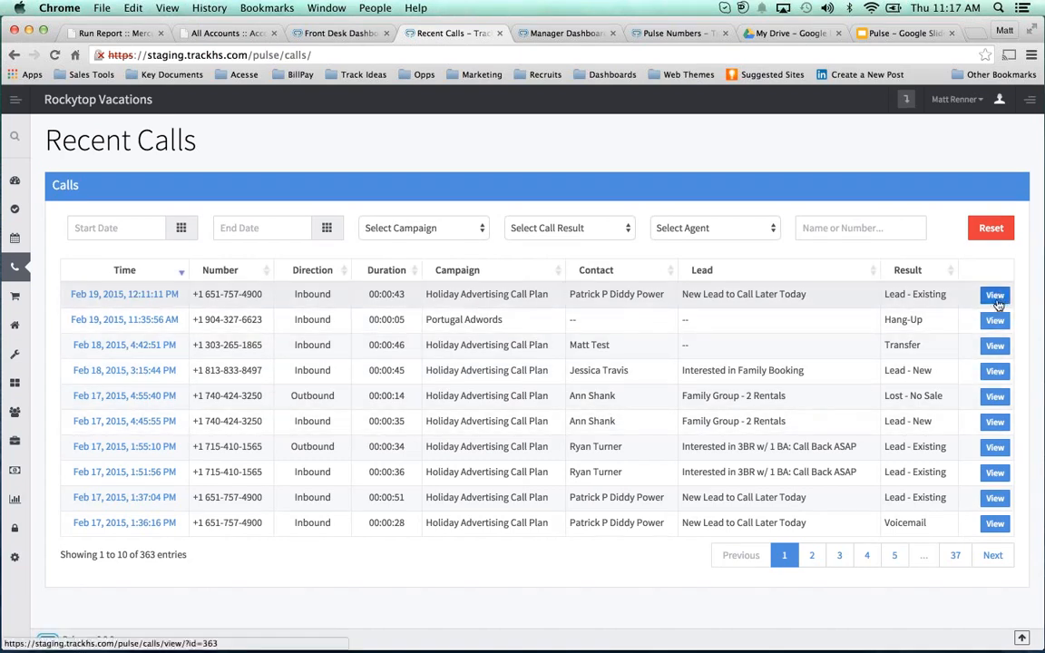
{"action": "left_click", "coordinate": [994, 294]}
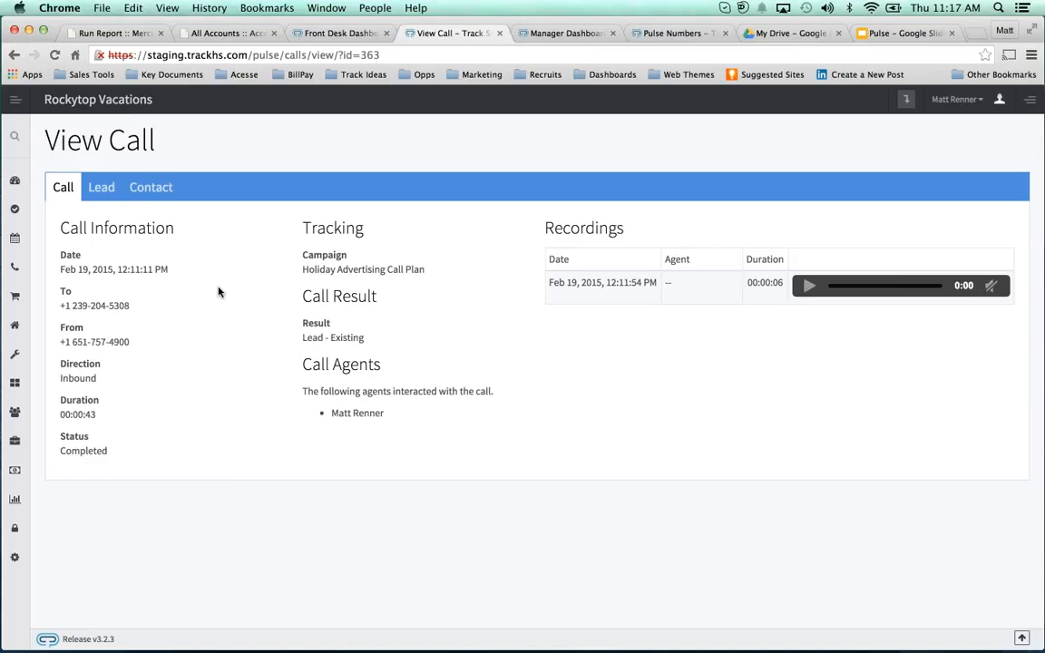
{"action": "mouse_move", "coordinate": [100, 268]}
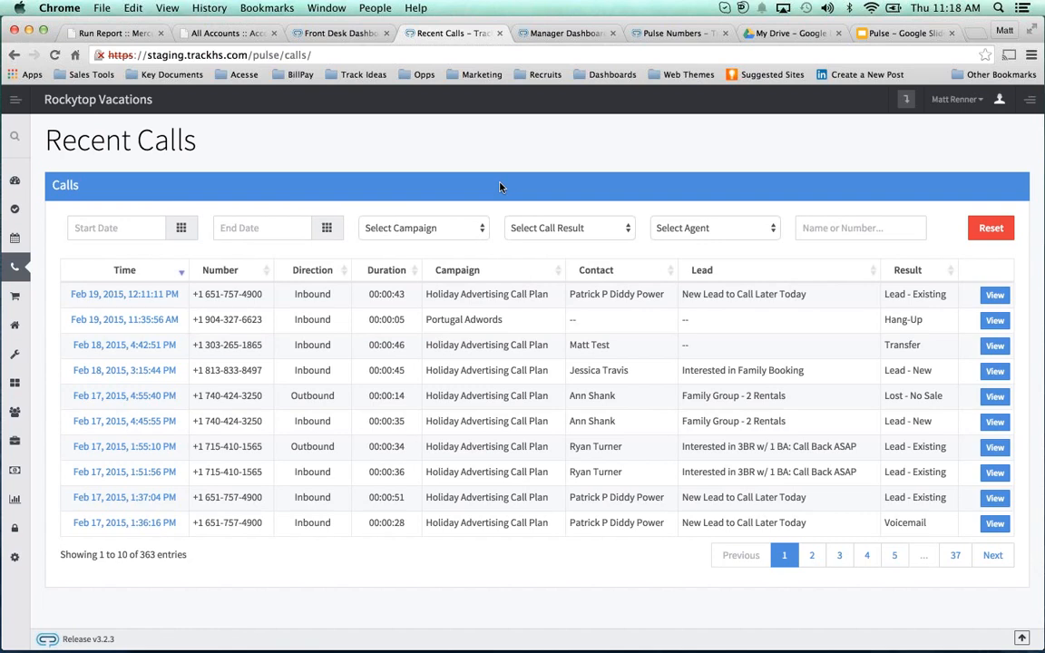
{"action": "mouse_move", "coordinate": [538, 198]}
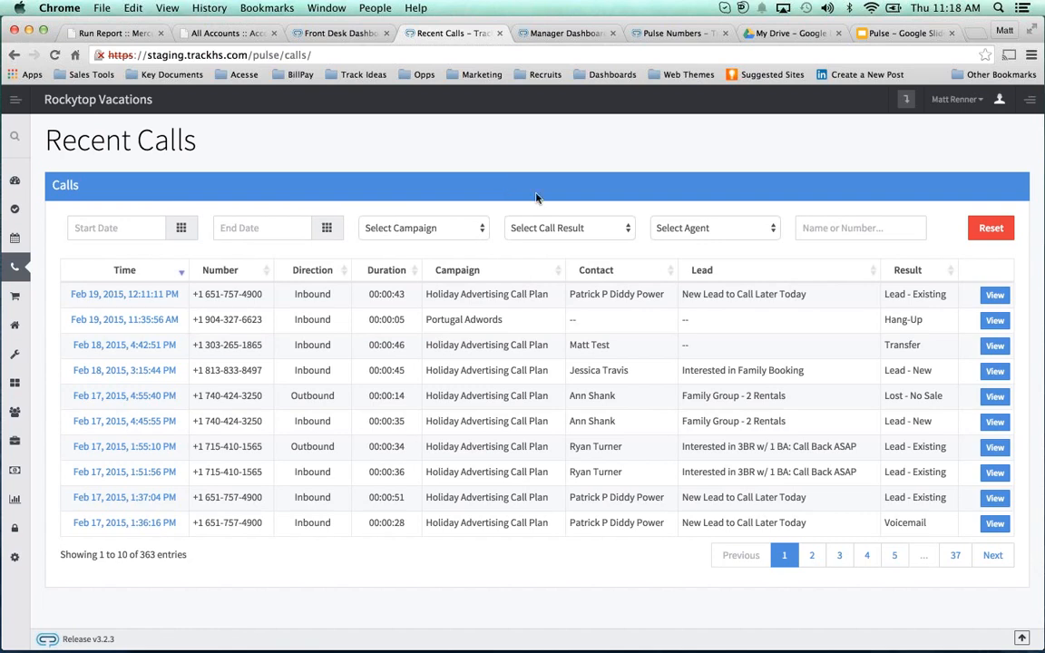
{"action": "left_click", "coordinate": [569, 227]}
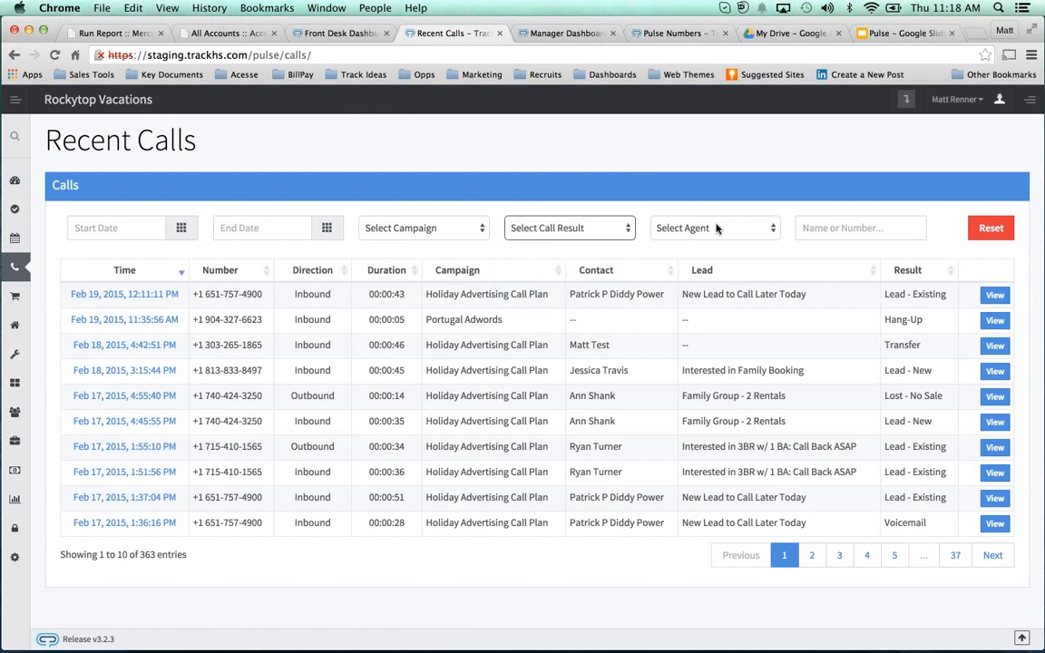
{"action": "left_click", "coordinate": [714, 228]}
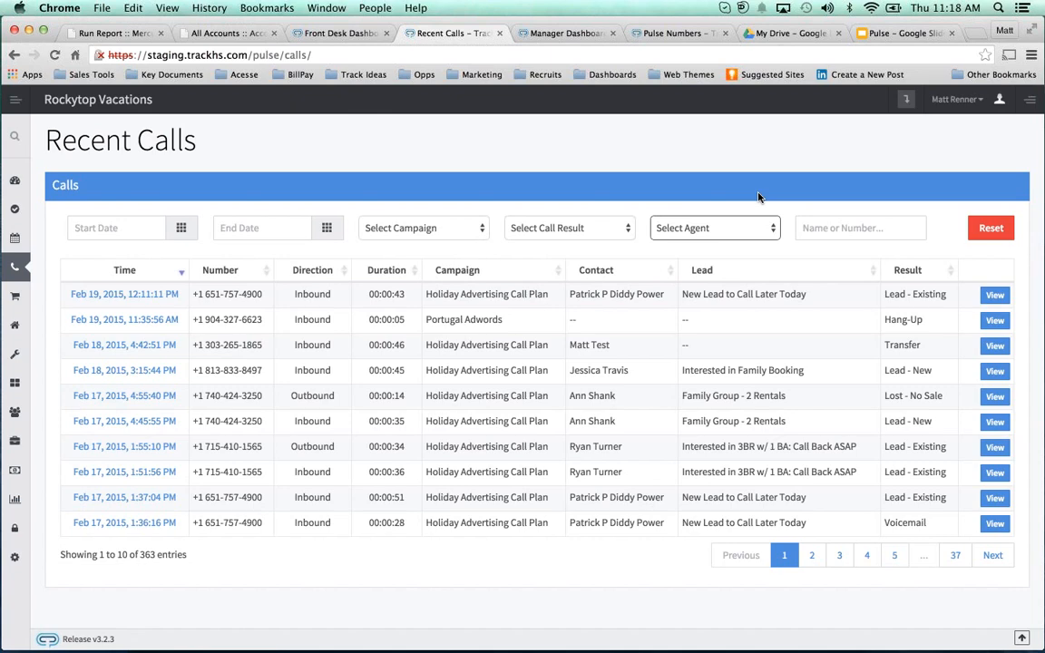
{"action": "left_click", "coordinate": [715, 228]}
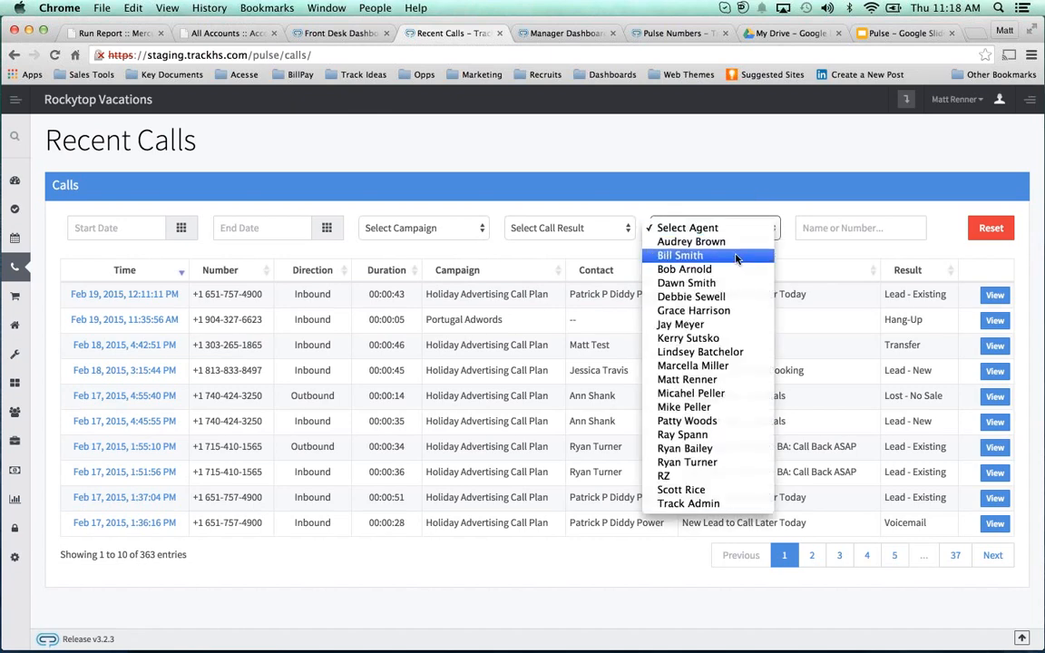
{"action": "mouse_move", "coordinate": [757, 201]}
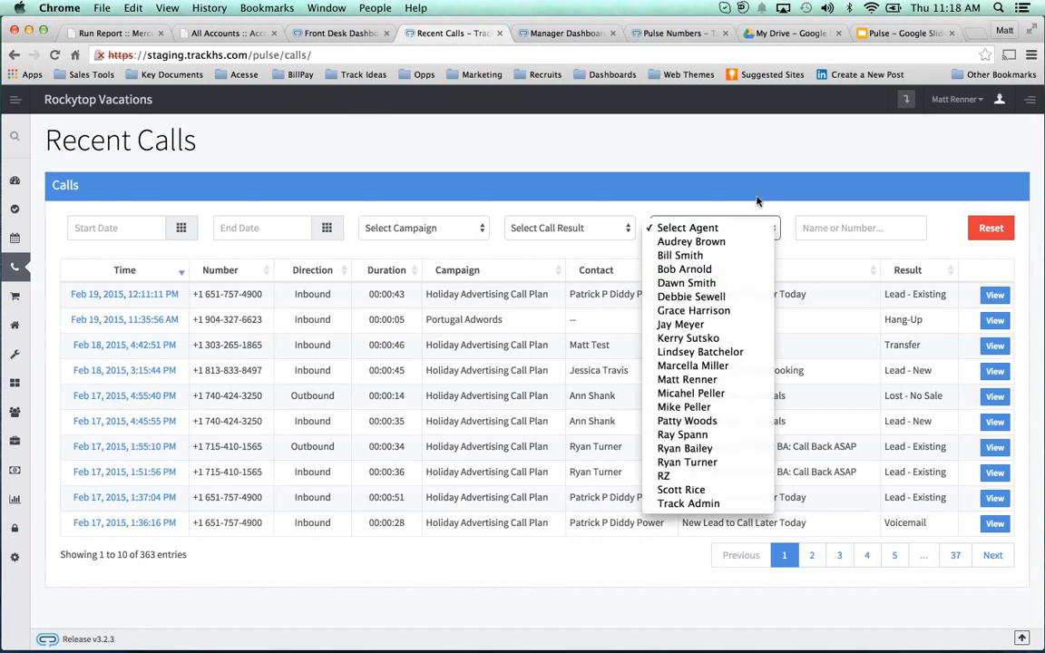
{"action": "left_click", "coordinate": [762, 196]}
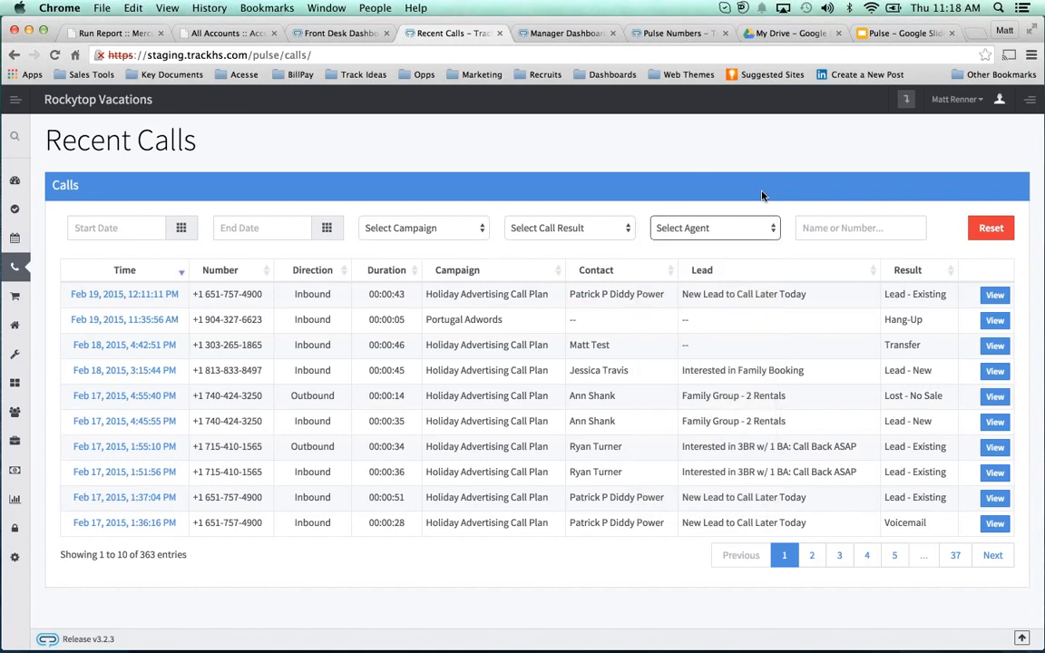
{"action": "mouse_move", "coordinate": [701, 235]}
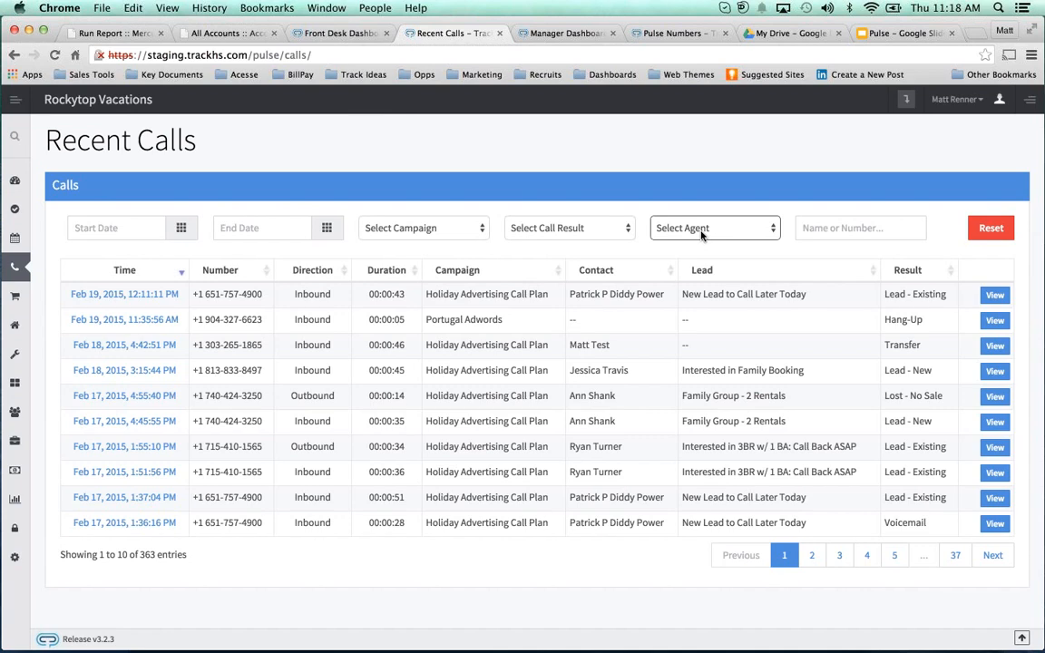
{"action": "left_click", "coordinate": [568, 228]}
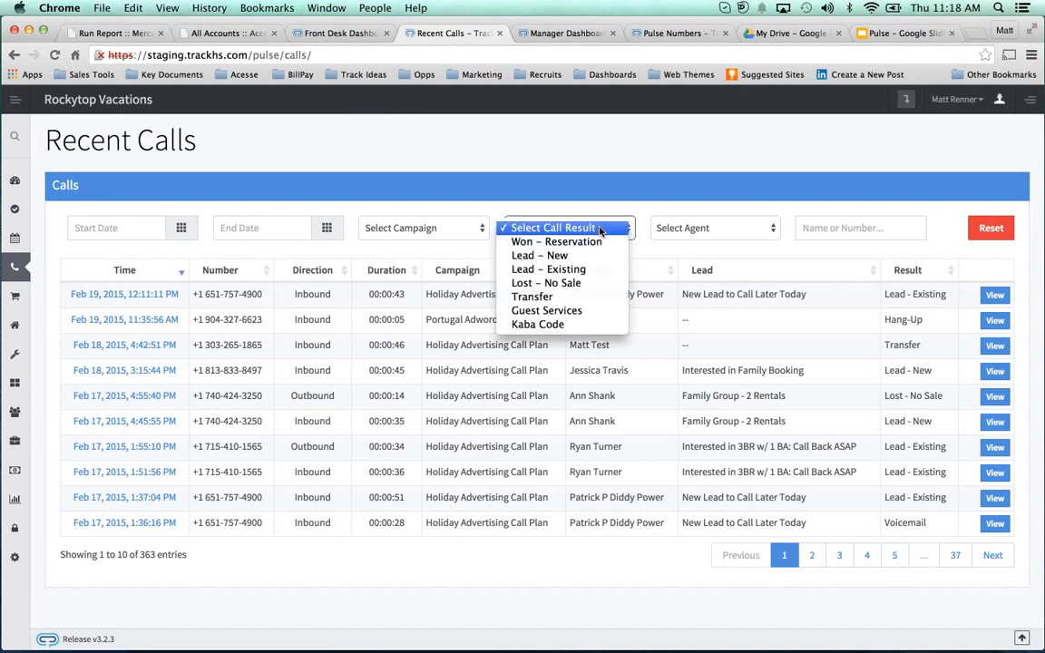
{"action": "left_click", "coordinate": [685, 194]}
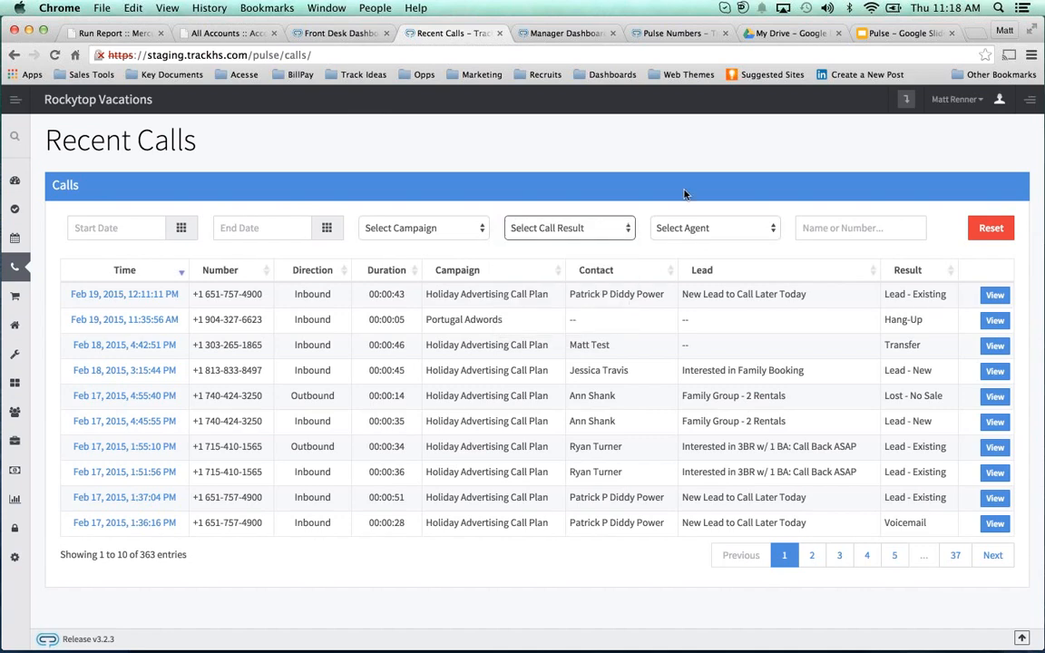
{"action": "left_click", "coordinate": [569, 228]}
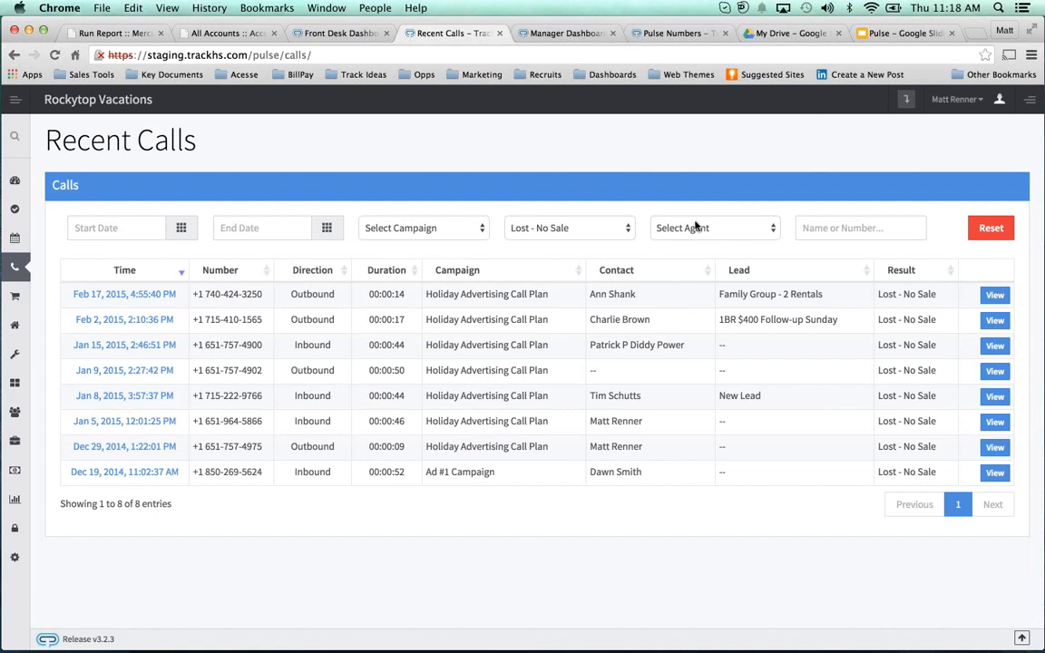
{"action": "left_click", "coordinate": [569, 228]}
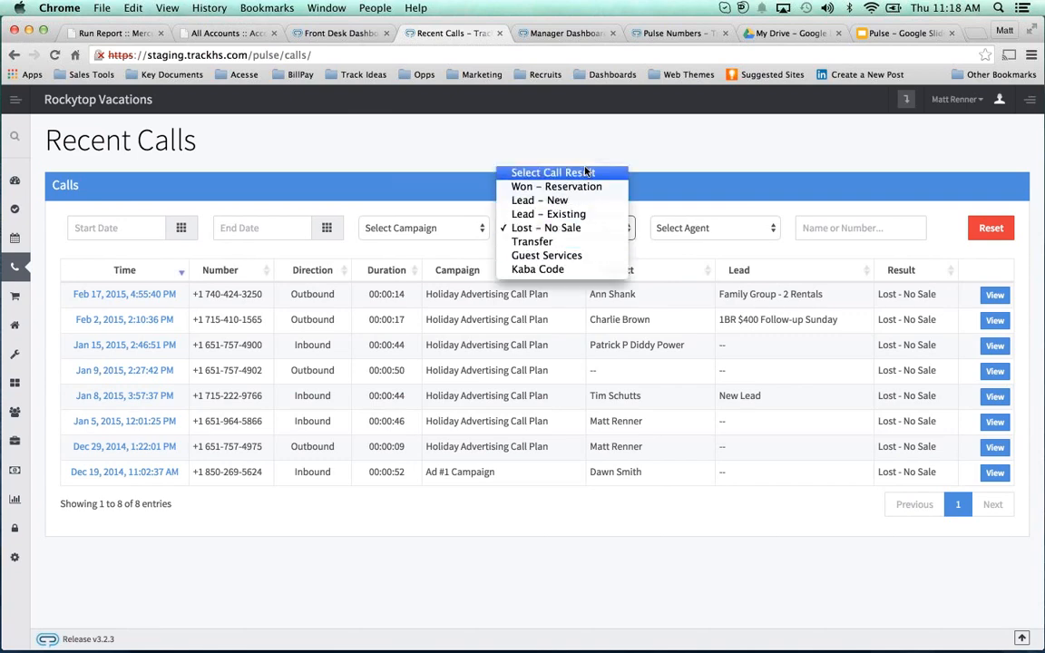
{"action": "left_click", "coordinate": [423, 228]}
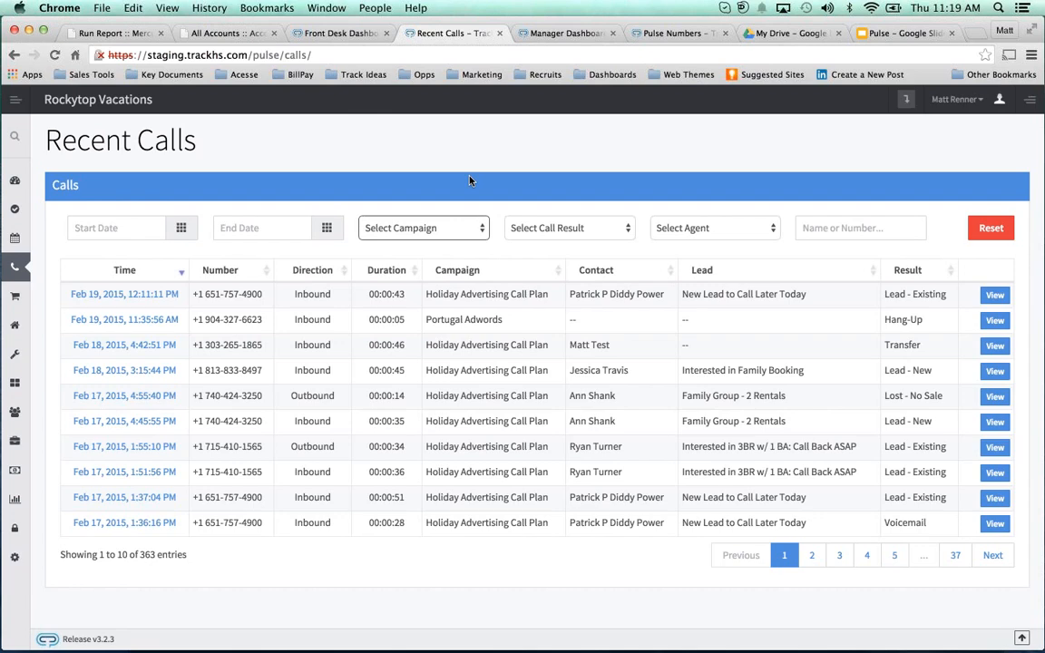
{"action": "mouse_move", "coordinate": [273, 209]}
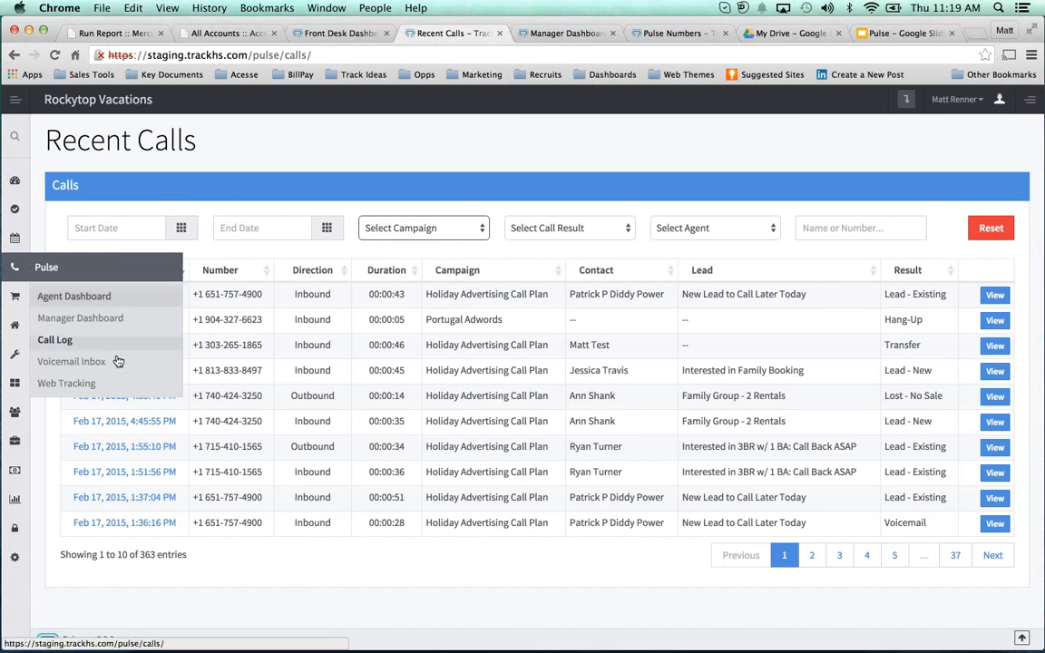
Add and save campaign 'Advertising #3' with keyword $5000 under Configuration > TrackPulse > Campaigns
{"action": "left_click", "coordinate": [65, 383]}
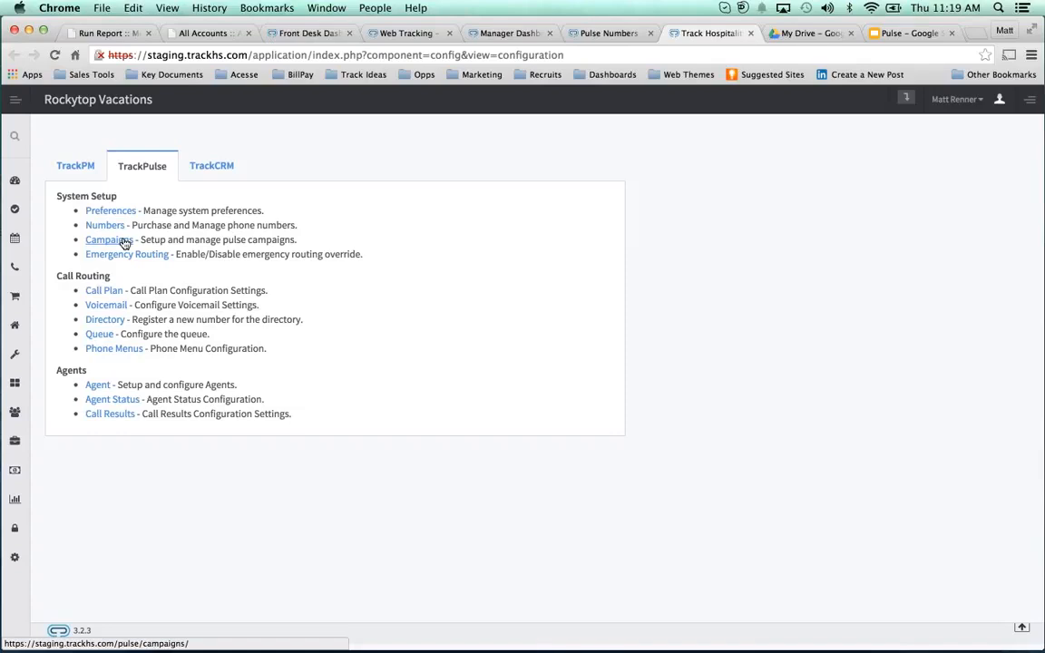
{"action": "left_click", "coordinate": [109, 240]}
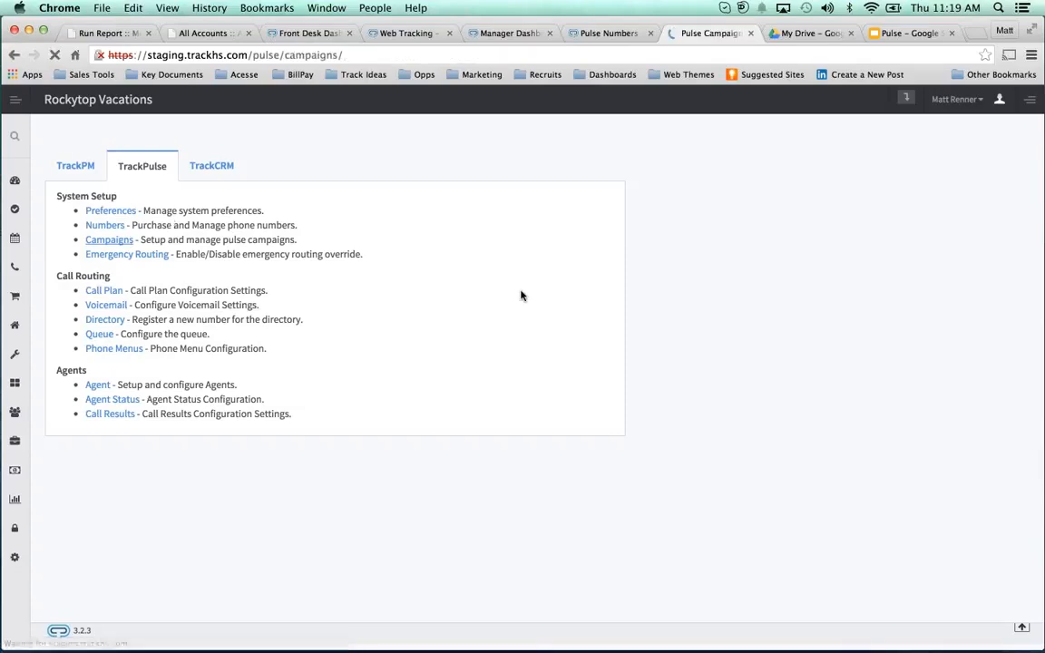
{"action": "left_click", "coordinate": [109, 239]}
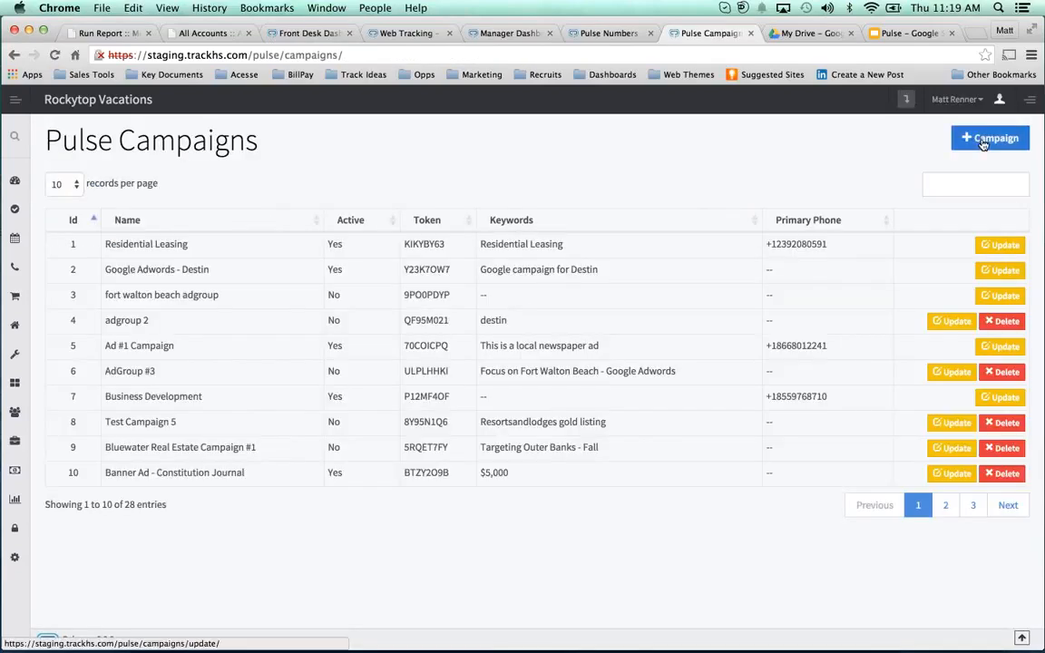
{"action": "left_click", "coordinate": [990, 138]}
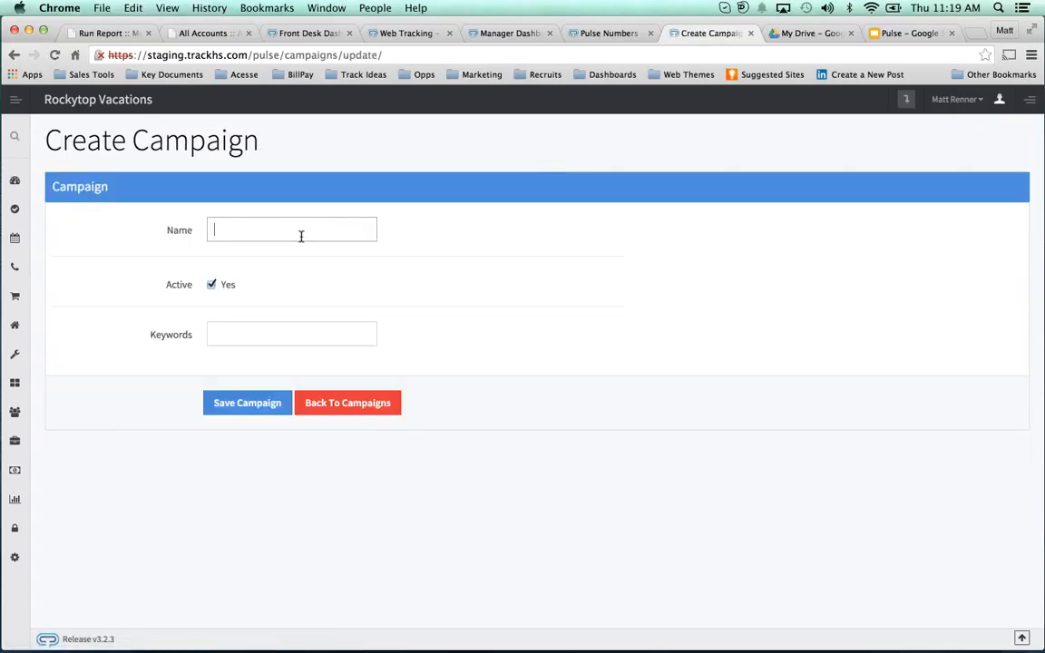
{"action": "type", "text": "Advertising #3"}
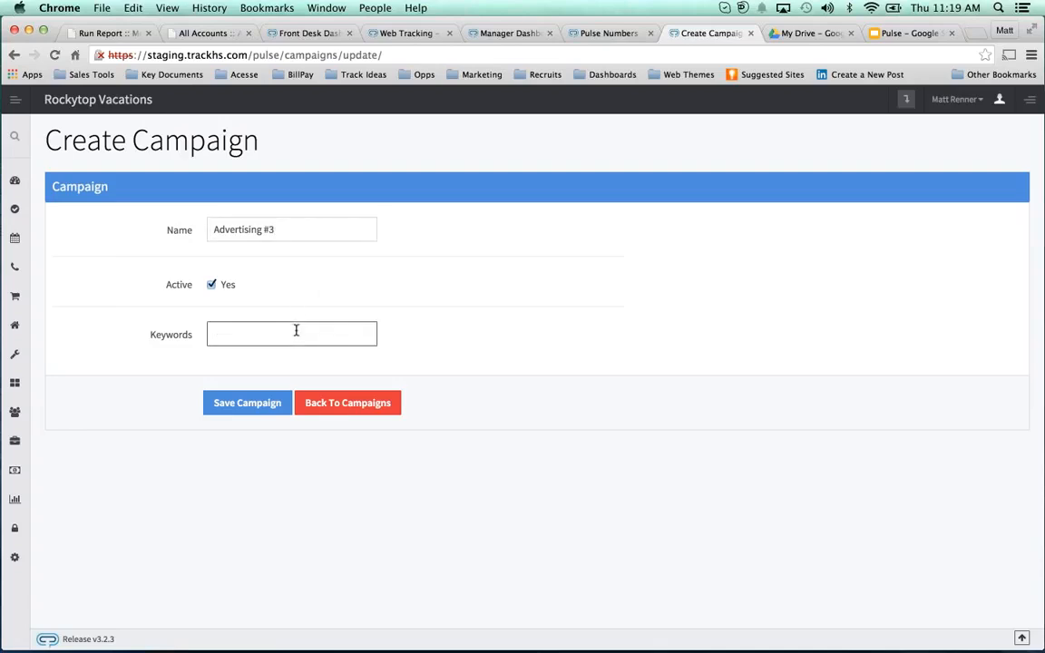
{"action": "type", "text": "$5000"}
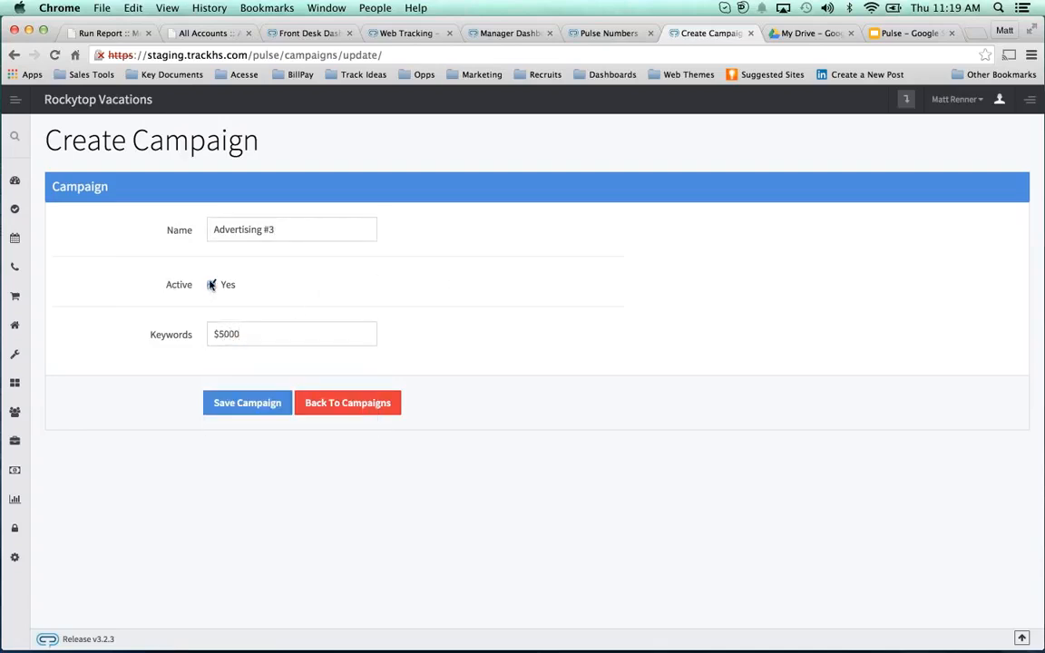
{"action": "left_click", "coordinate": [247, 402]}
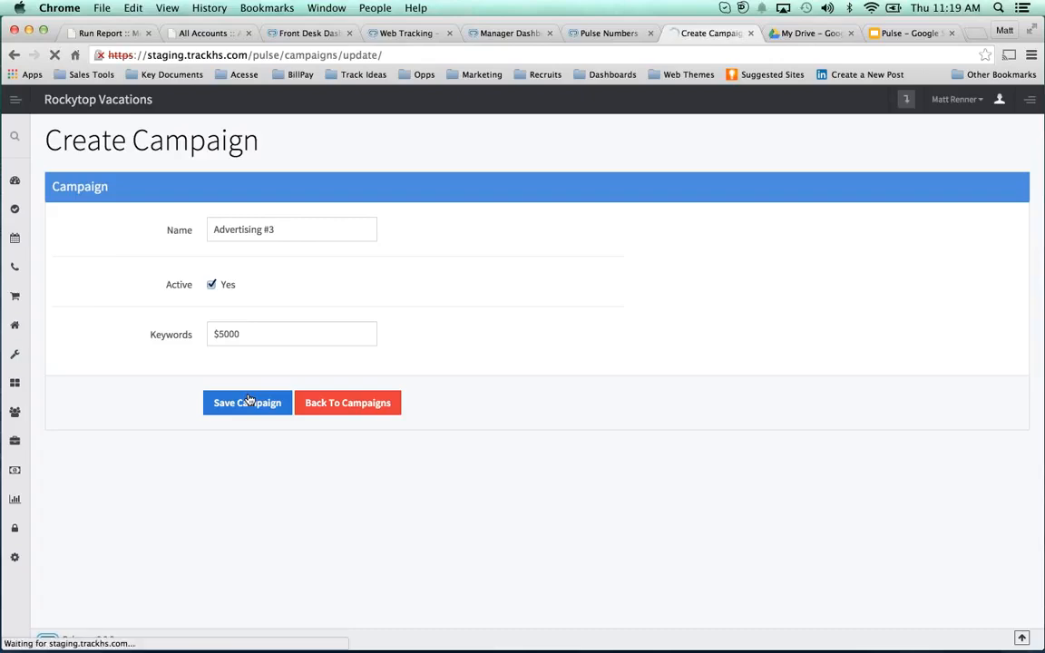
{"action": "left_click", "coordinate": [246, 403]}
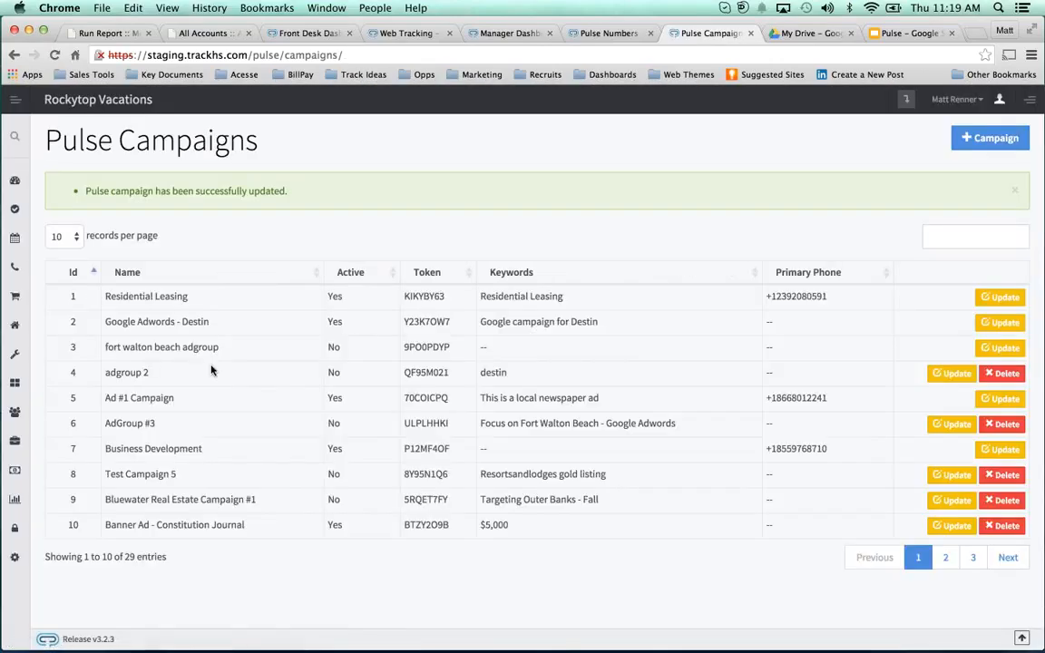
{"action": "left_click", "coordinate": [15, 557]}
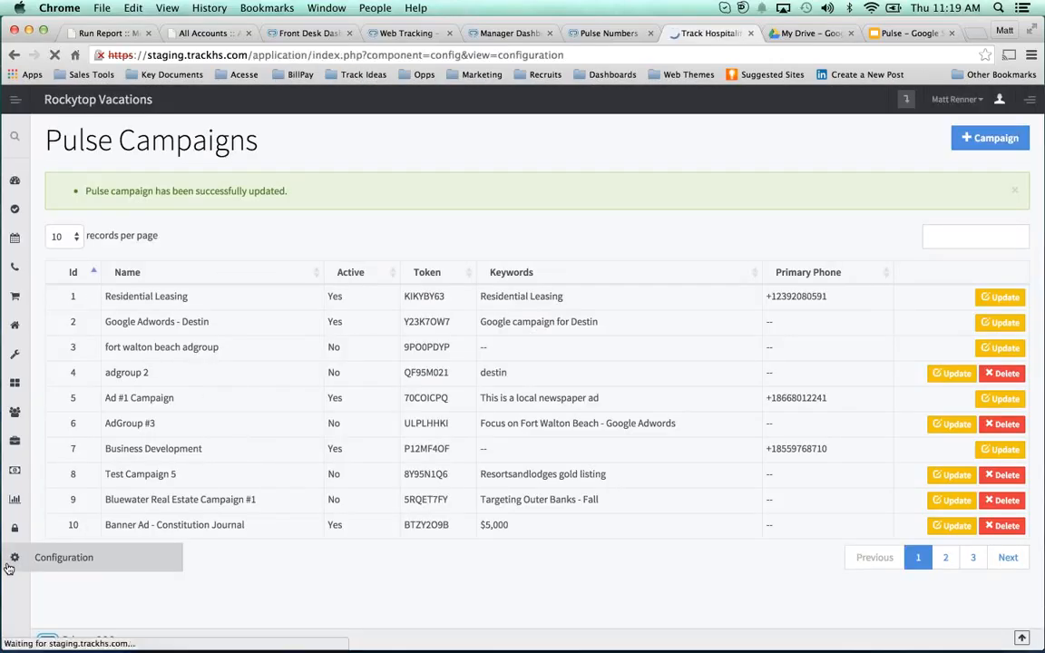
{"action": "left_click", "coordinate": [64, 556]}
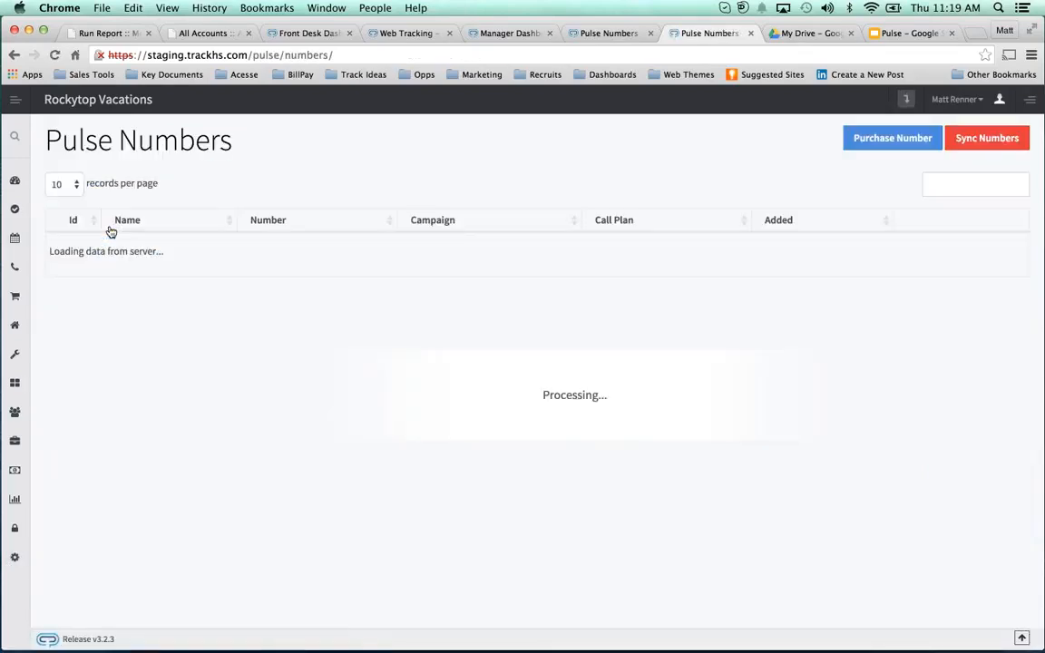
{"action": "left_click", "coordinate": [891, 137]}
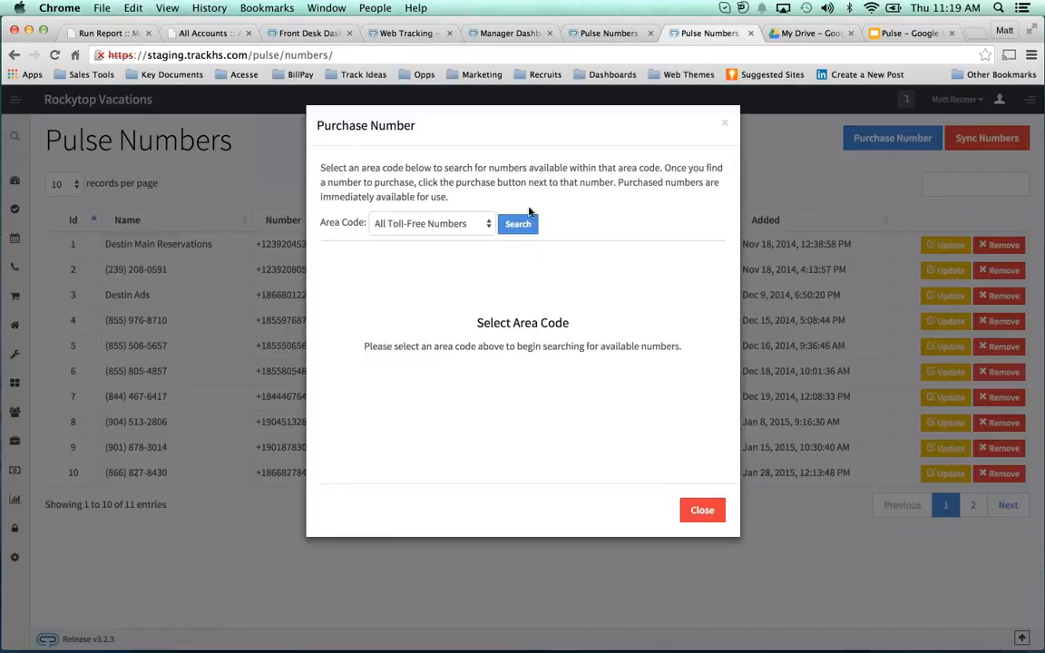
{"action": "left_click", "coordinate": [432, 223]}
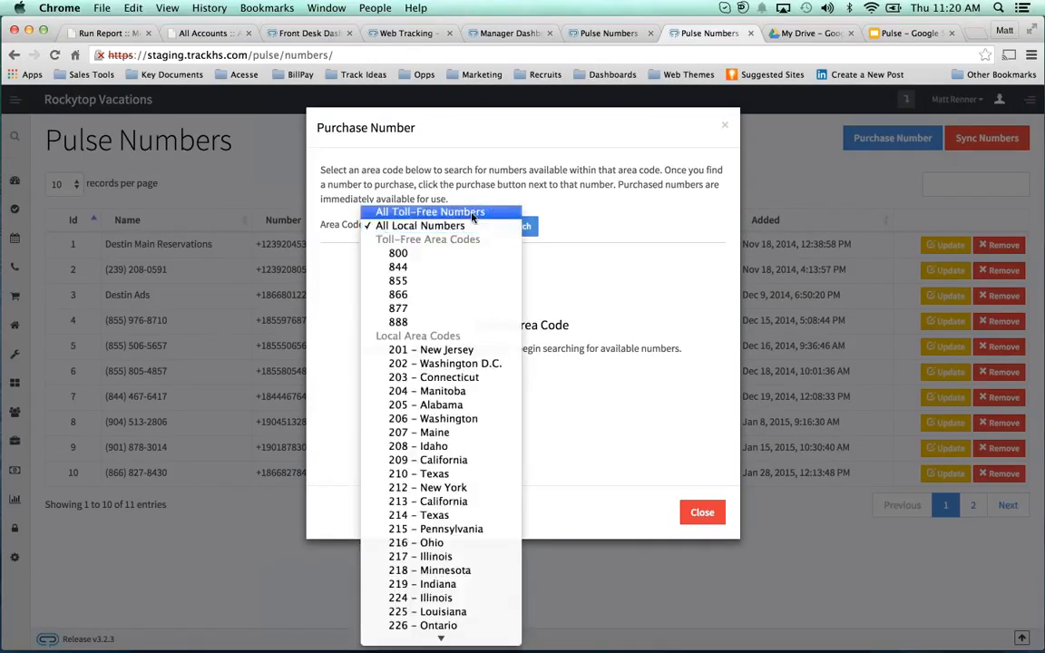
{"action": "left_click", "coordinate": [429, 212]}
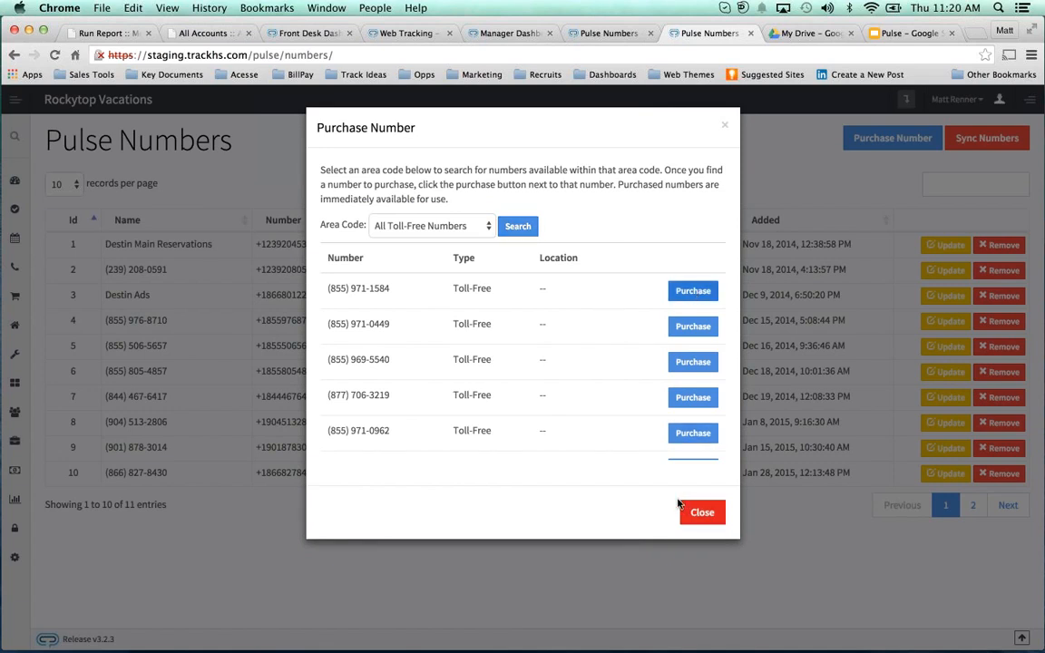
{"action": "left_click", "coordinate": [692, 290]}
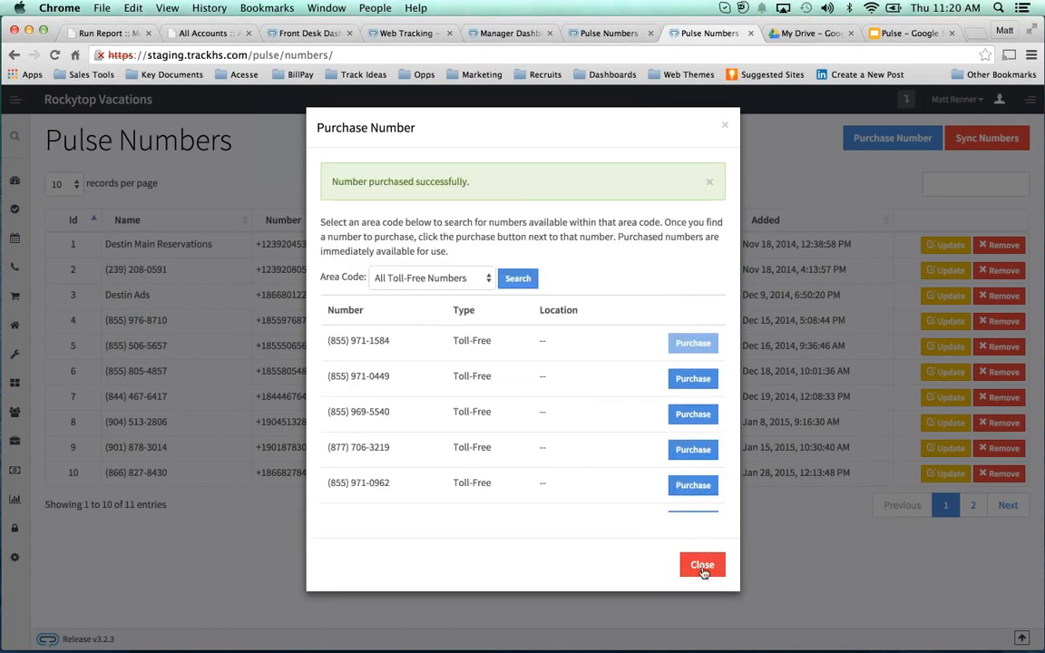
{"action": "left_click", "coordinate": [702, 564]}
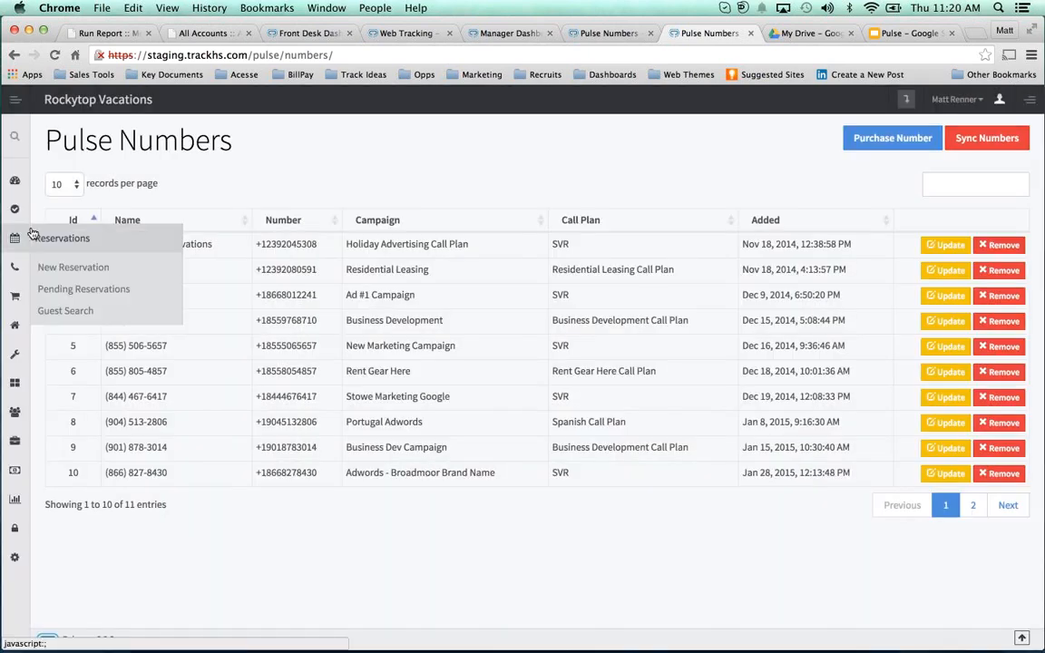
{"action": "left_click", "coordinate": [64, 184]}
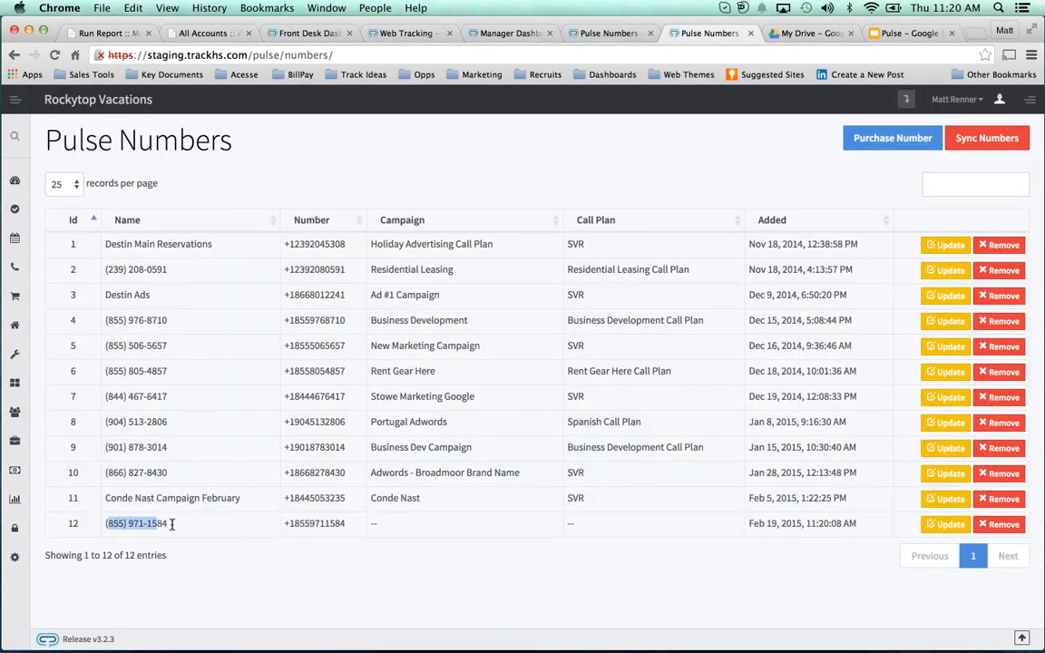
{"action": "mouse_move", "coordinate": [945, 523]}
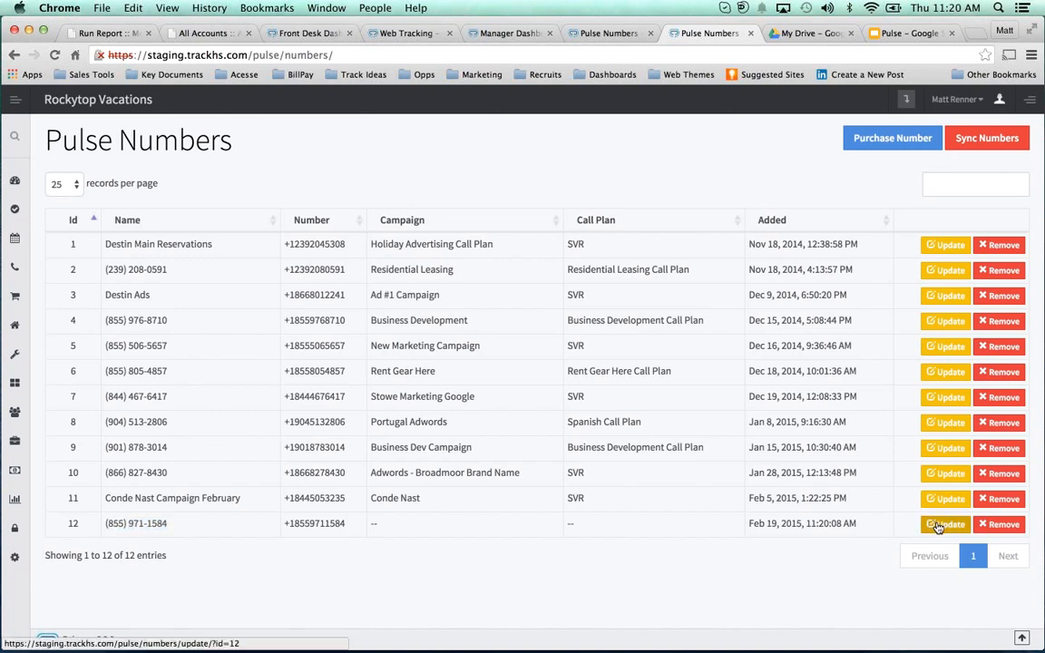
{"action": "left_click", "coordinate": [945, 523]}
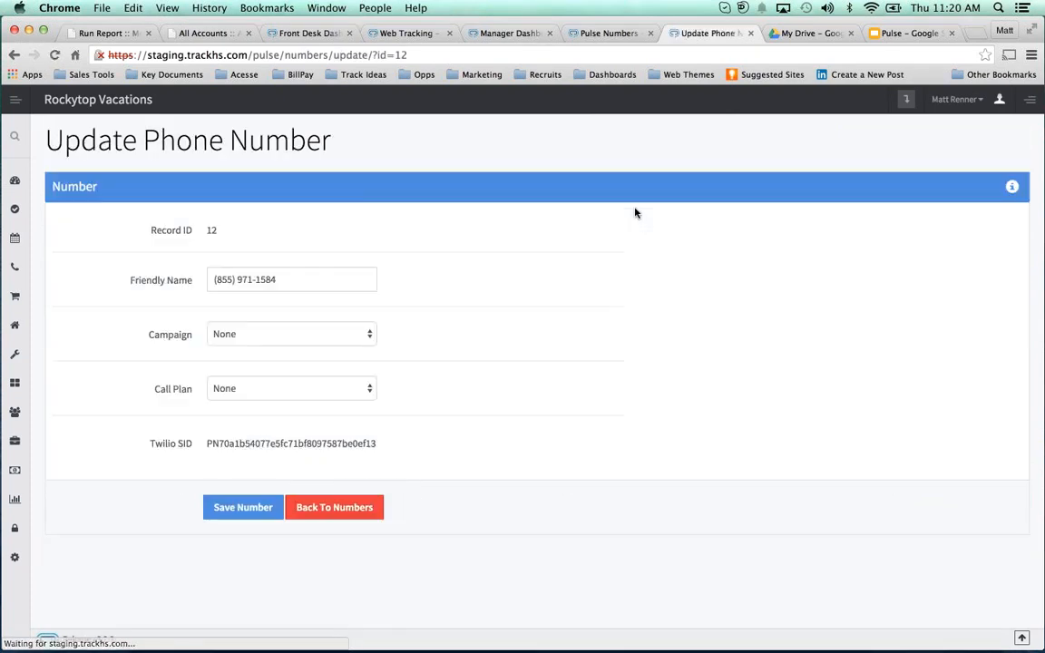
{"action": "left_click", "coordinate": [290, 334]}
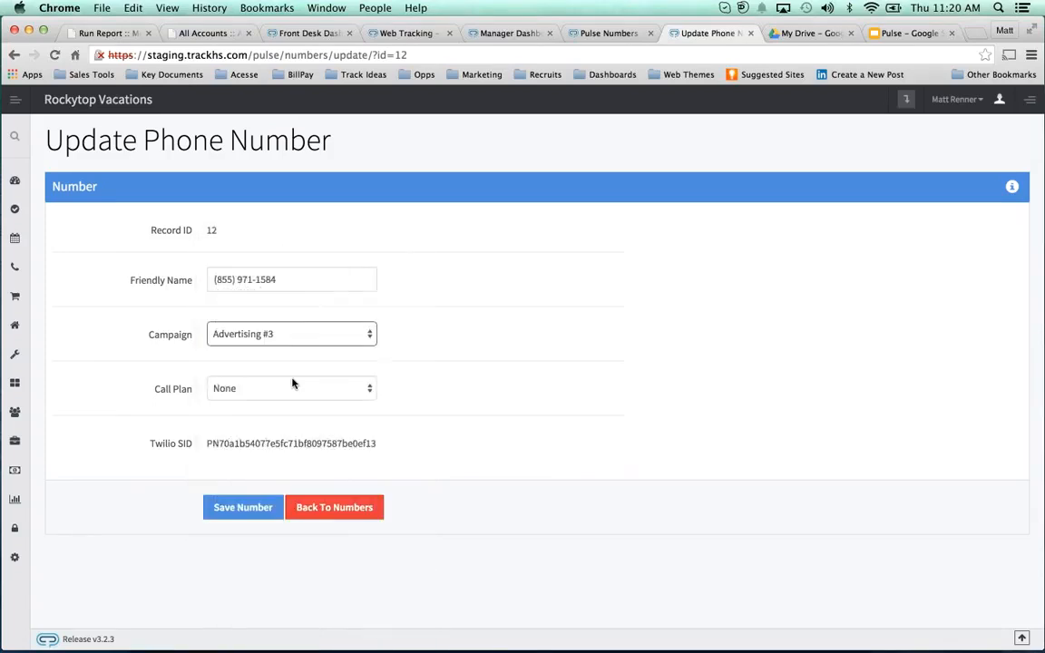
{"action": "left_click", "coordinate": [290, 388]}
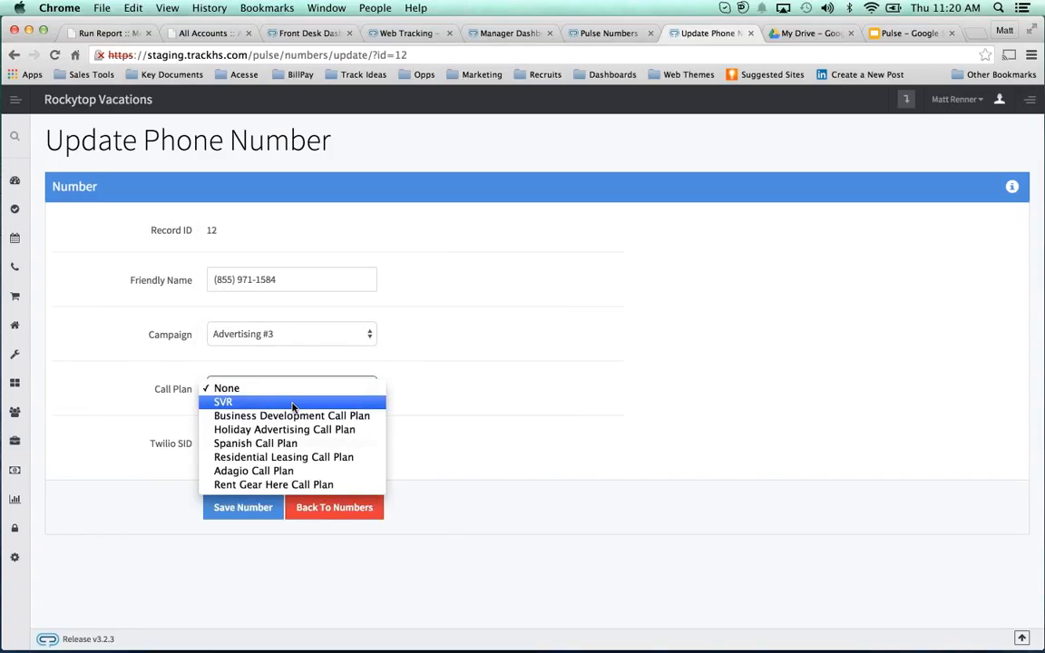
{"action": "left_click", "coordinate": [222, 402]}
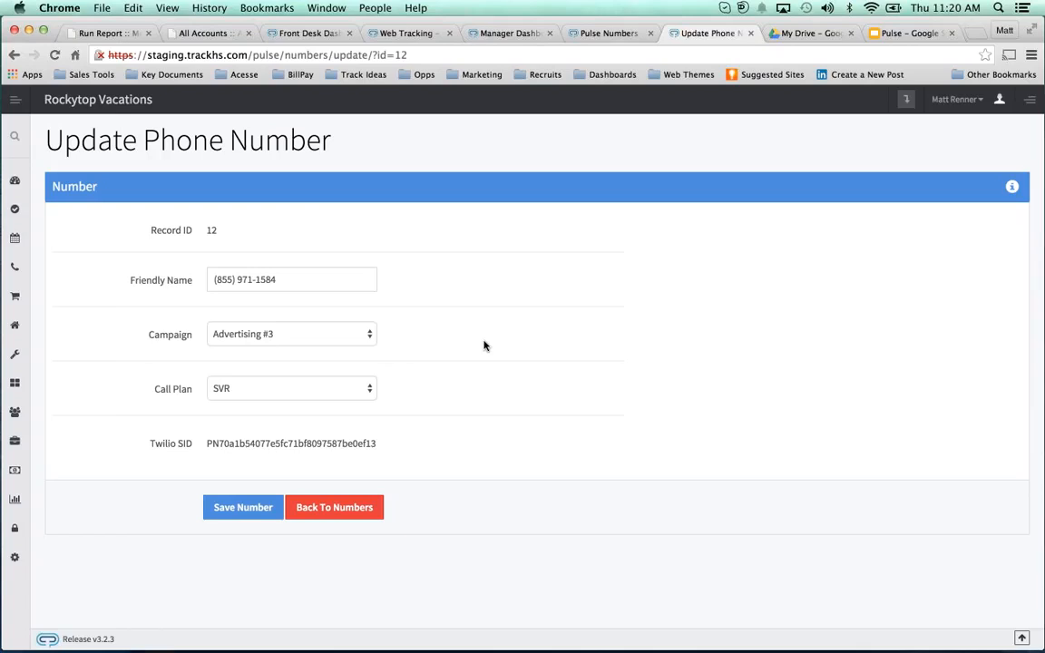
{"action": "left_click", "coordinate": [242, 507]}
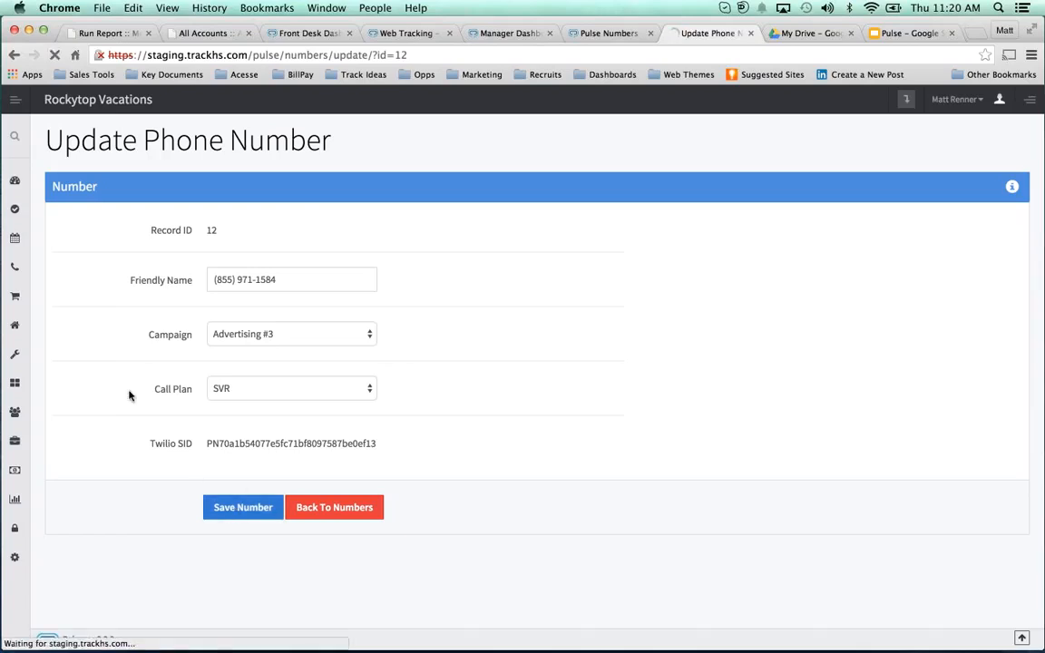
{"action": "left_click", "coordinate": [242, 507]}
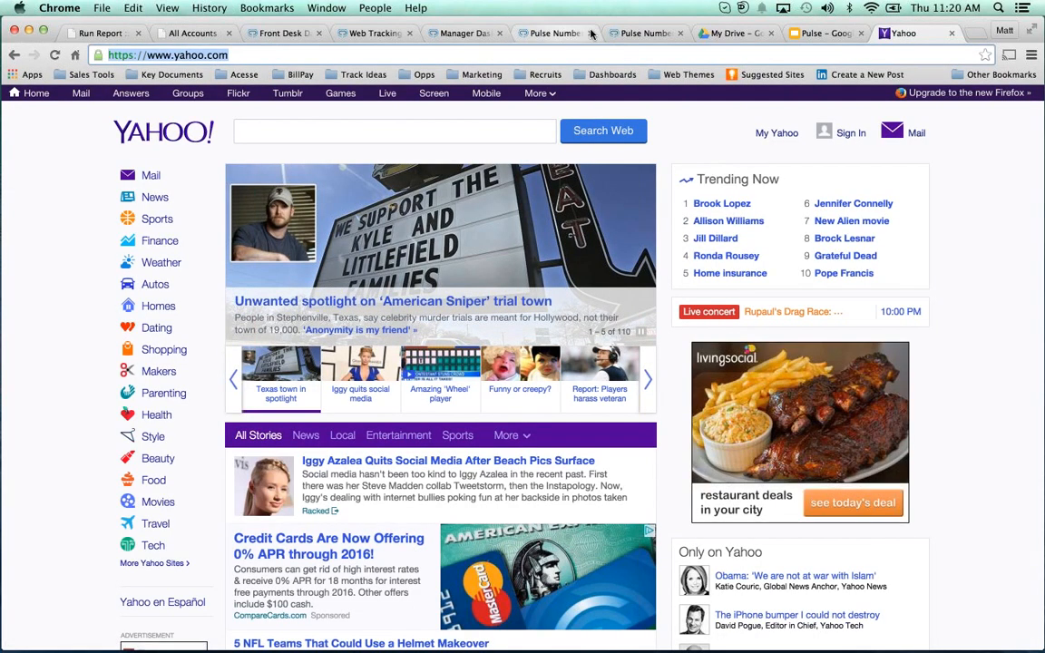
Switch back to the Track Pulse tab
{"action": "left_click", "coordinate": [644, 34]}
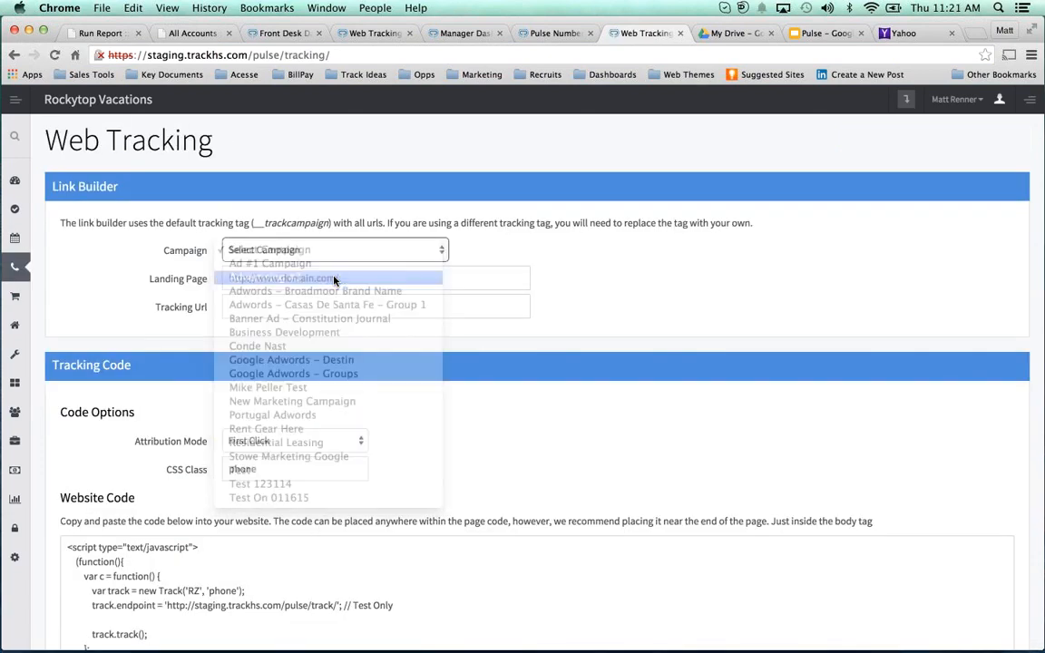
Pick campaign Advertising #3, keep First Click attribution, and select the generated tracking URL
{"action": "left_click", "coordinate": [263, 250]}
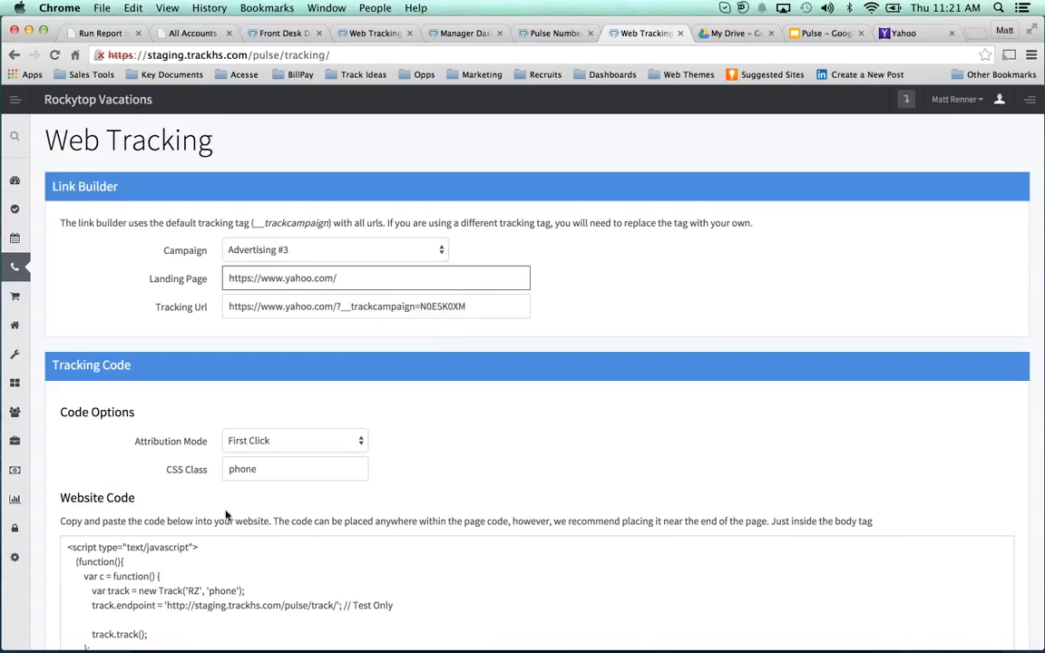
{"action": "scroll", "scroll_direction": "down", "scroll_amount": 3}
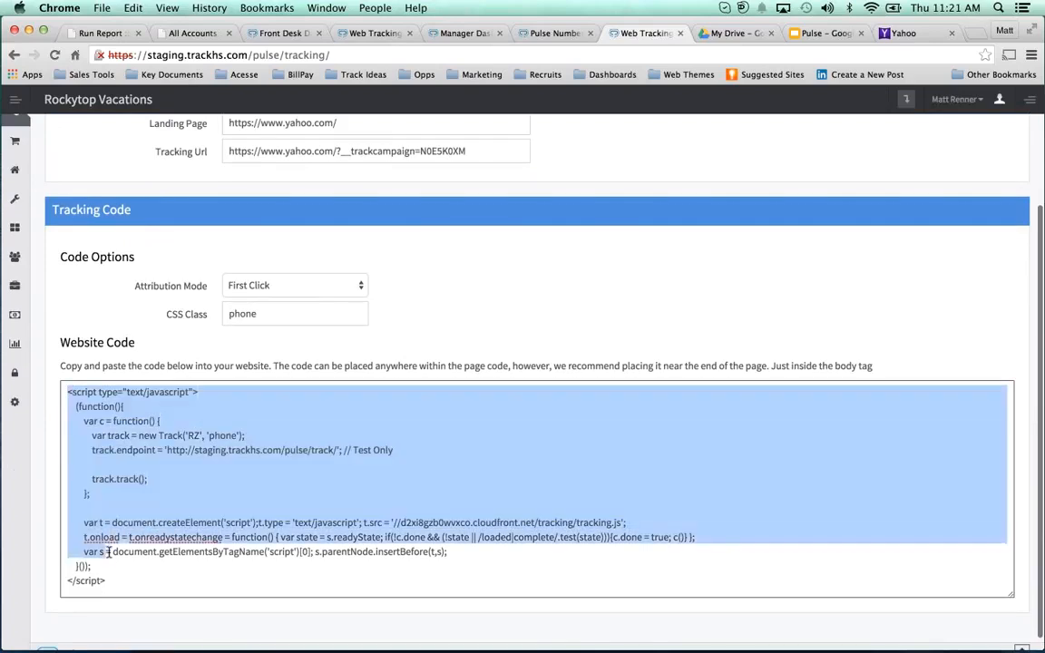
{"action": "left_click", "coordinate": [113, 321]}
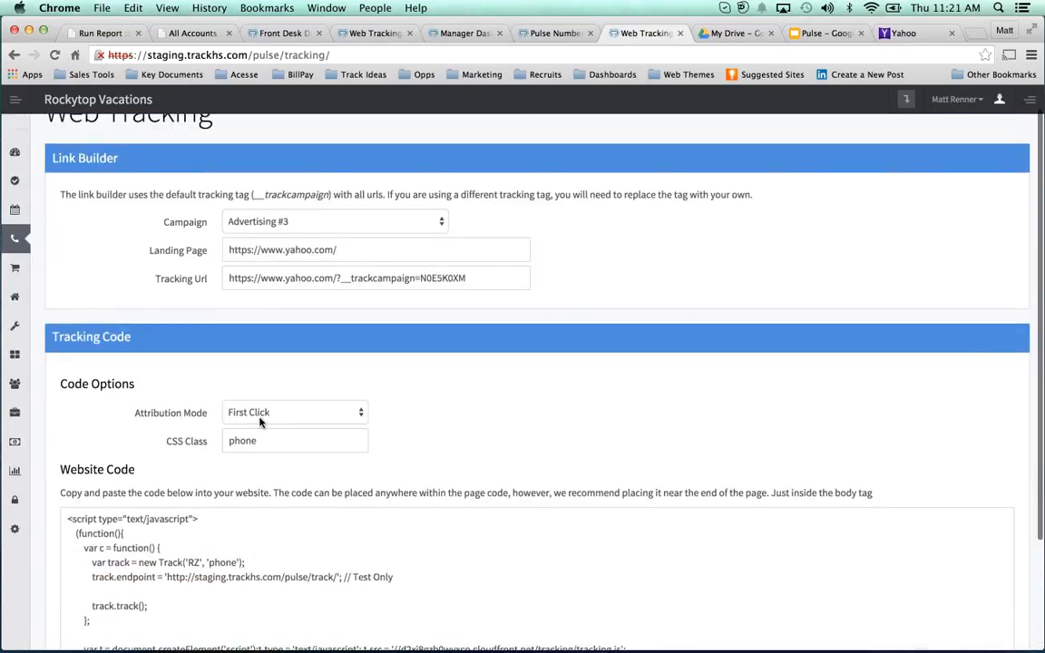
{"action": "left_click", "coordinate": [295, 412]}
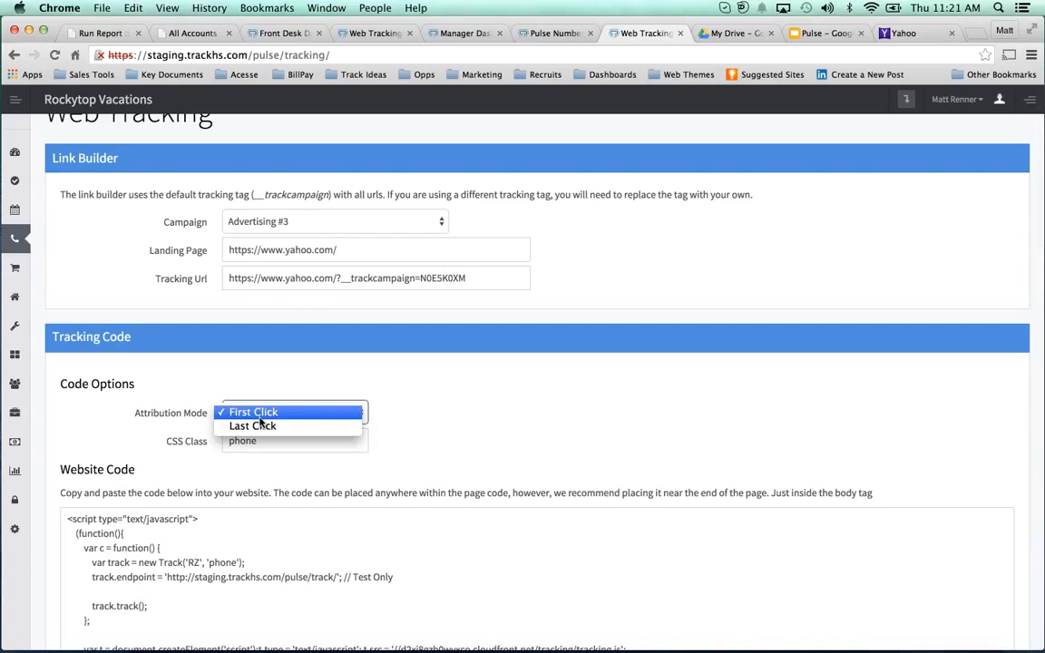
{"action": "left_click", "coordinate": [253, 412]}
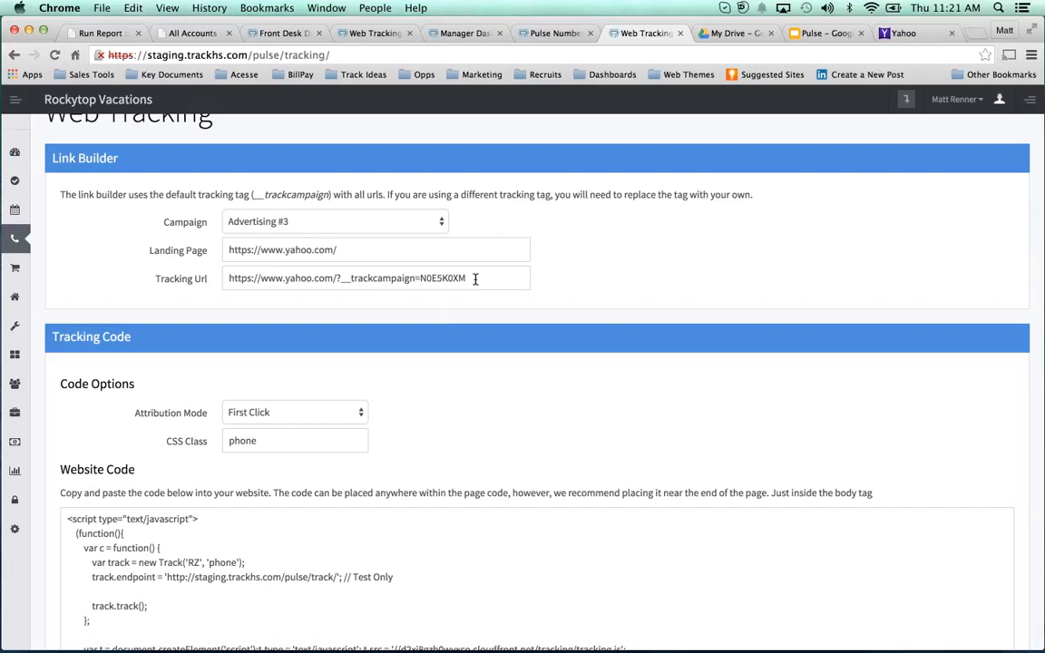
{"action": "triple_click", "coordinate": [344, 278]}
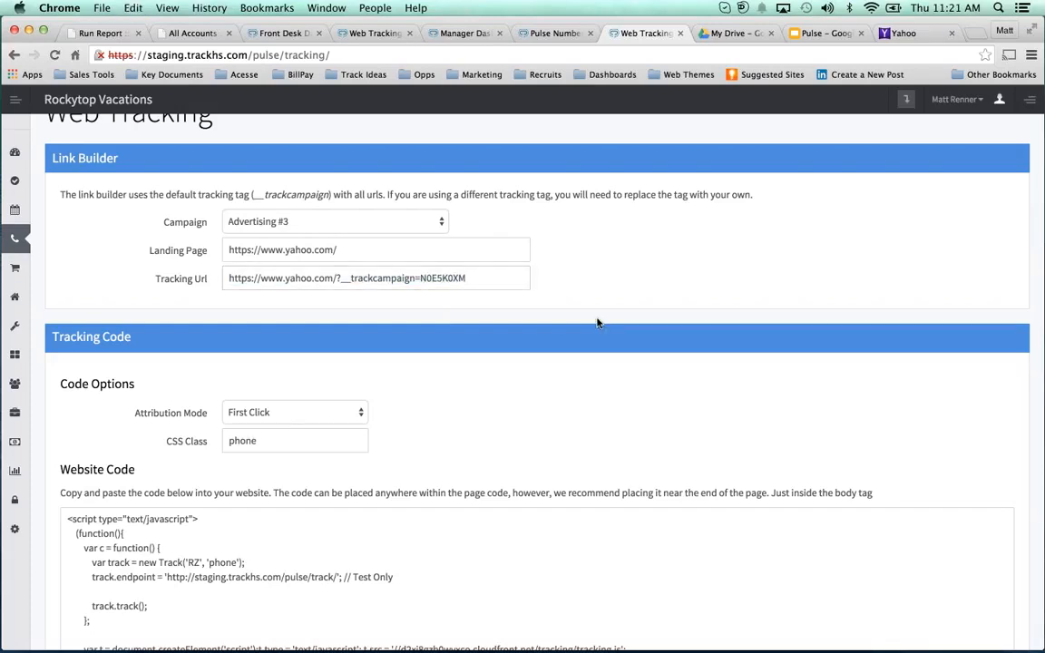
{"action": "mouse_move", "coordinate": [658, 244]}
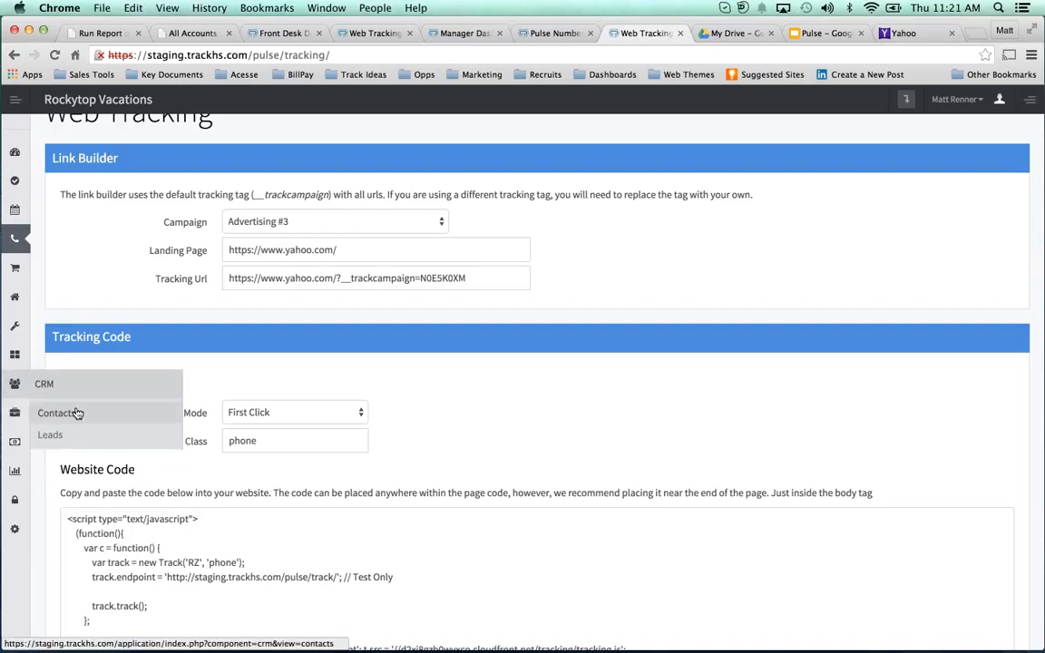
Go through CRM Contacts to the Leads list
{"action": "left_click", "coordinate": [56, 413]}
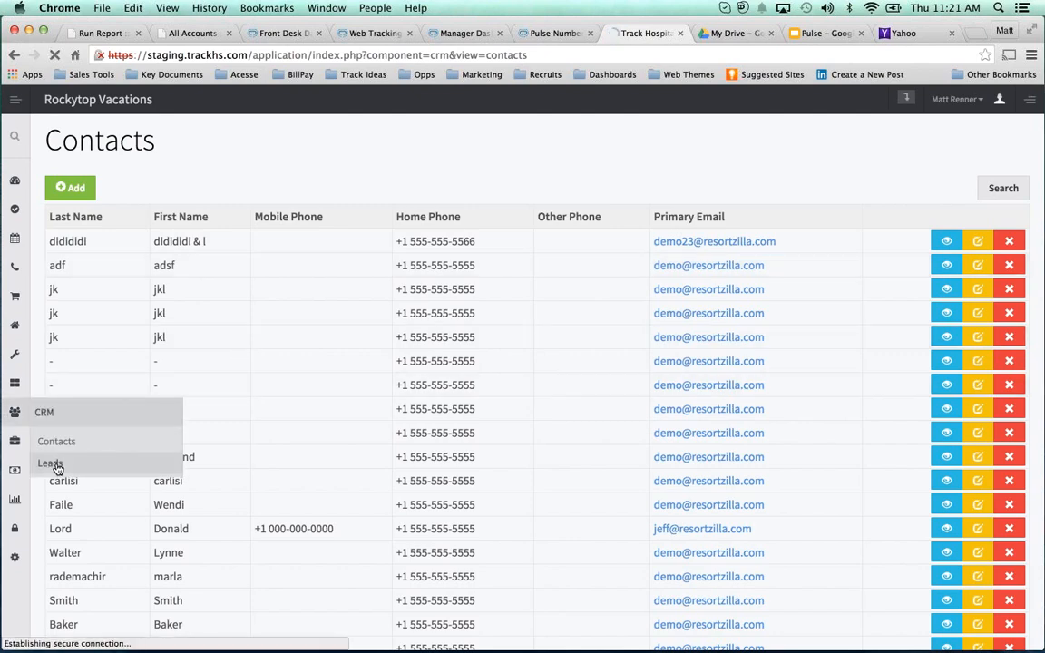
{"action": "left_click", "coordinate": [49, 464]}
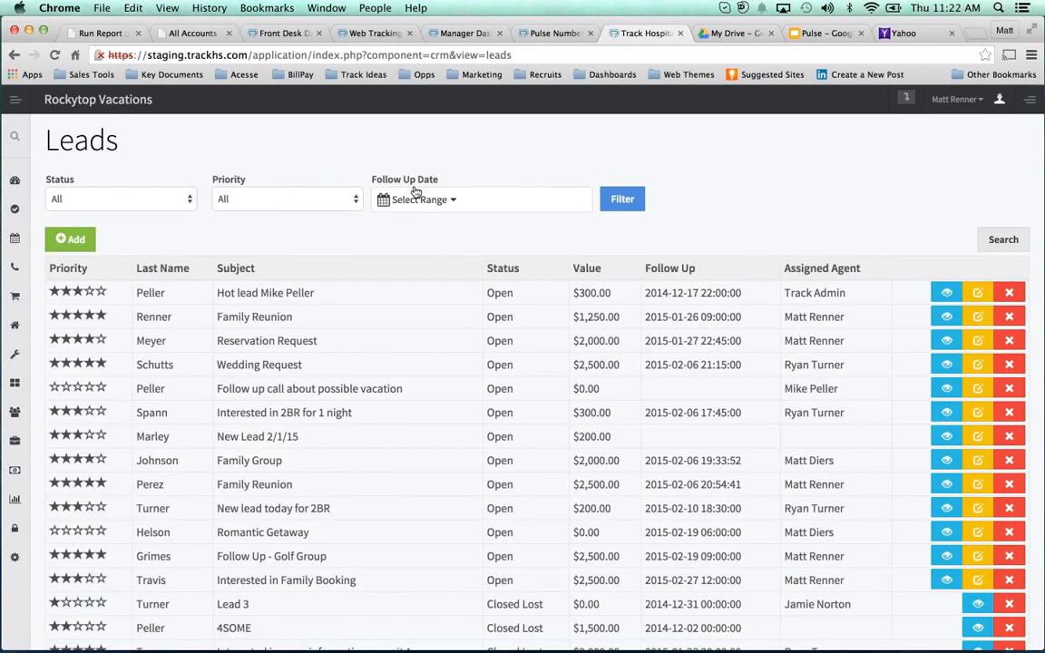
{"action": "mouse_move", "coordinate": [761, 177]}
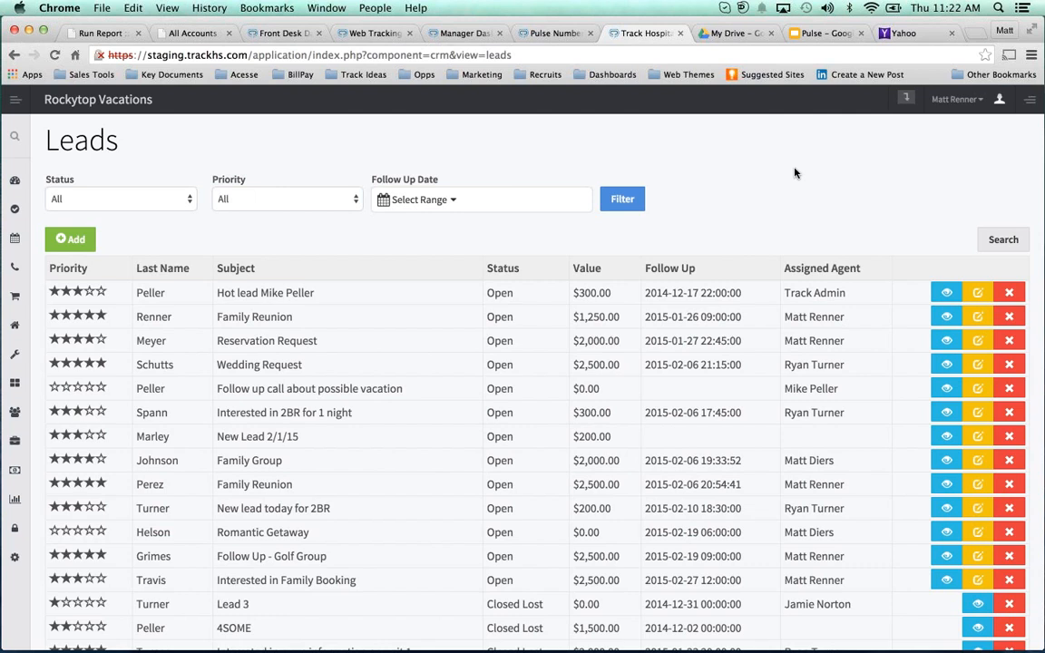
{"action": "mouse_move", "coordinate": [786, 136]}
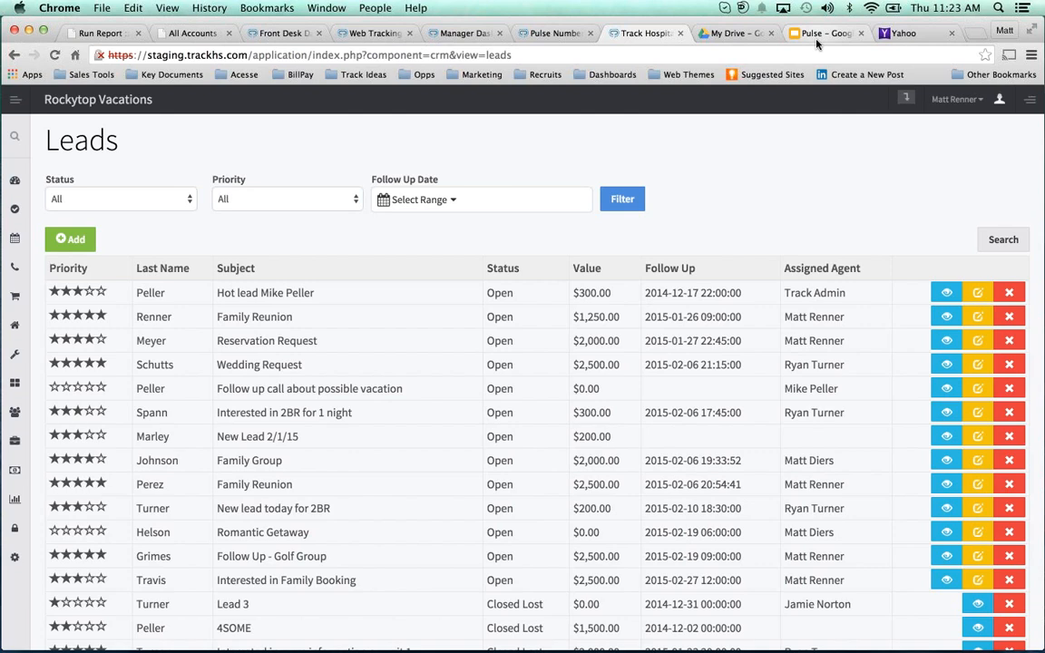
Present slide 13, '6 Steps to Getting Live', from the Pulse deck
{"action": "left_click", "coordinate": [824, 34]}
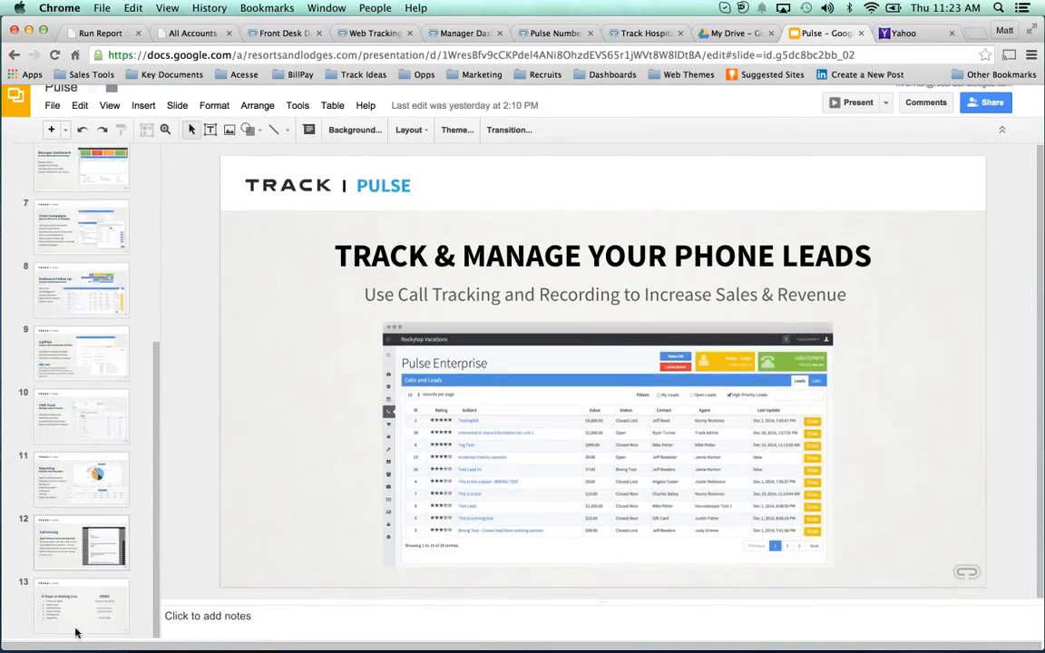
{"action": "left_click", "coordinate": [81, 615]}
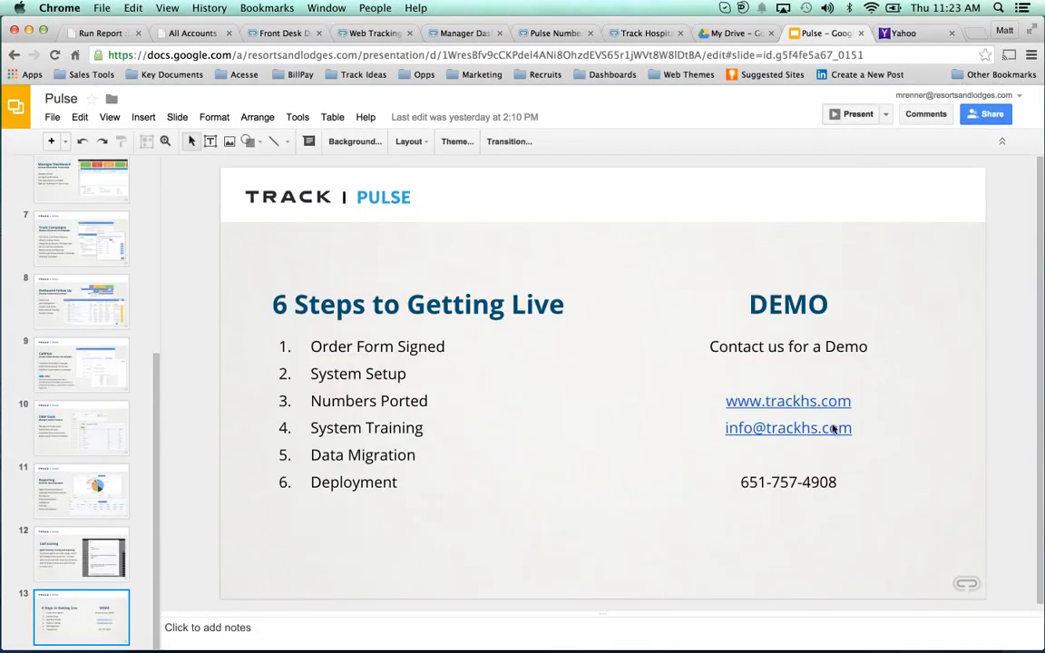
{"action": "left_click", "coordinate": [851, 114]}
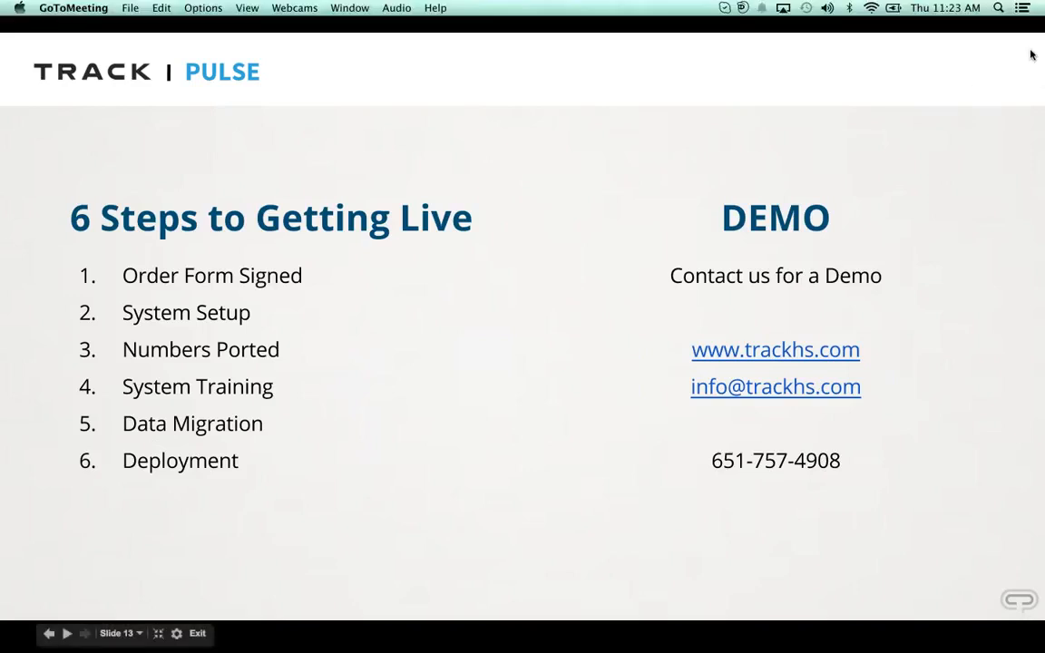
{"action": "mouse_move", "coordinate": [507, 186]}
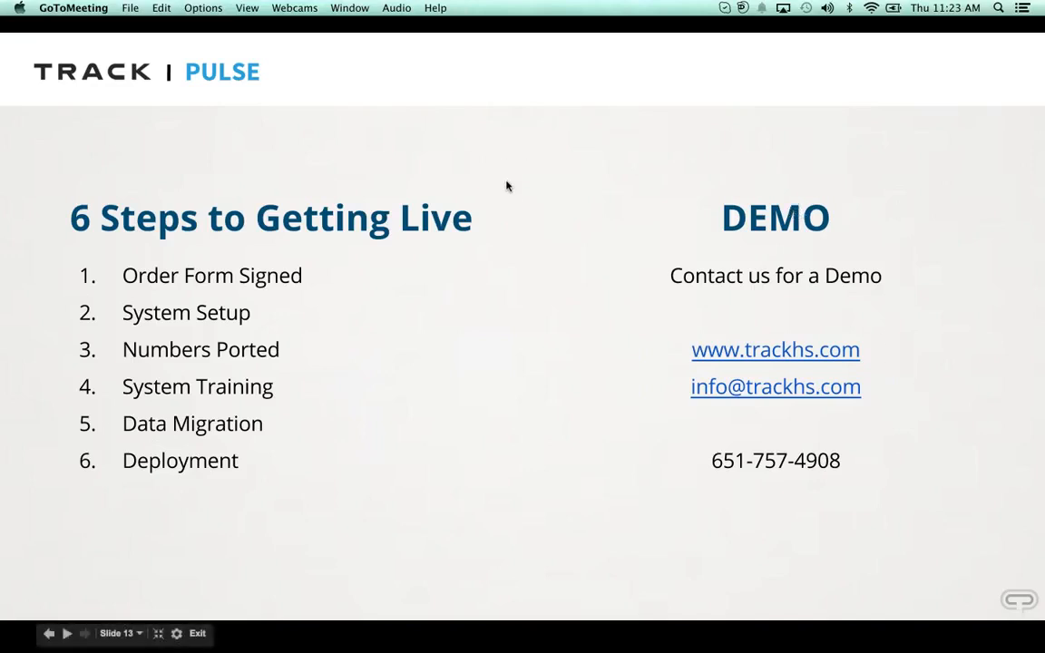
{"action": "mouse_move", "coordinate": [460, 183]}
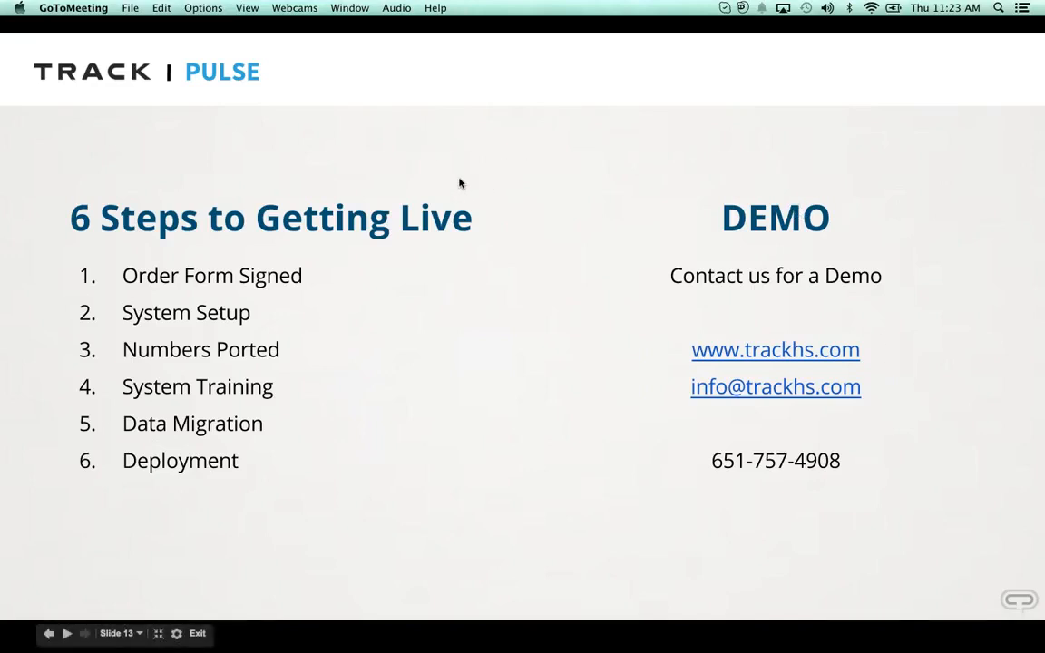